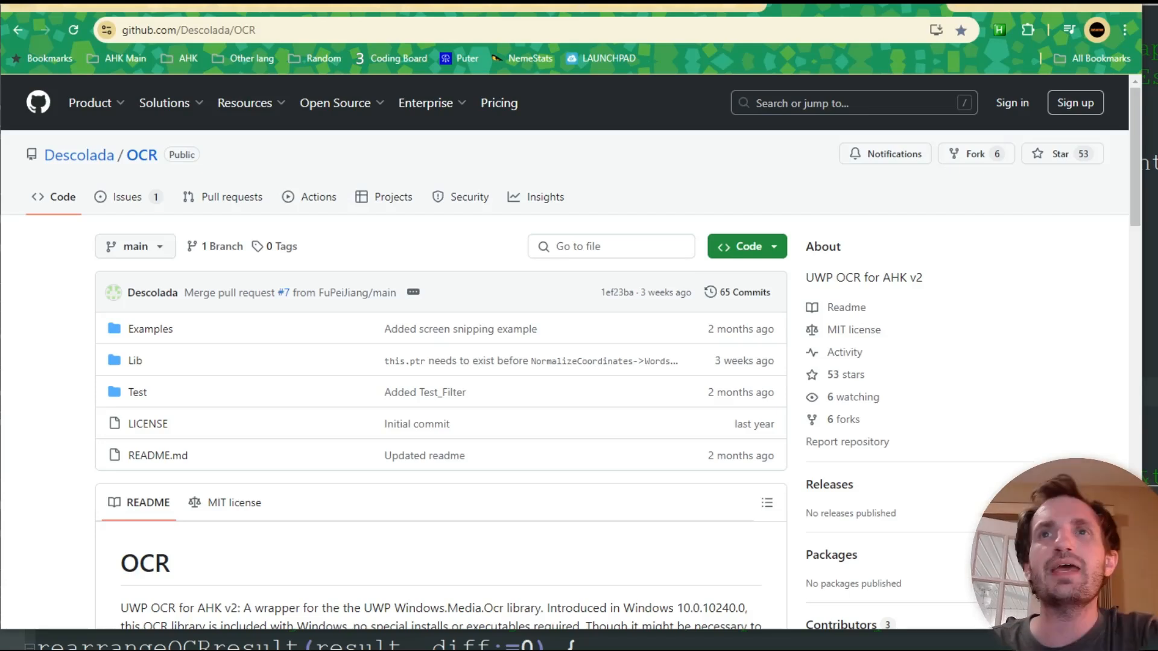
mouse_move(28, 353)
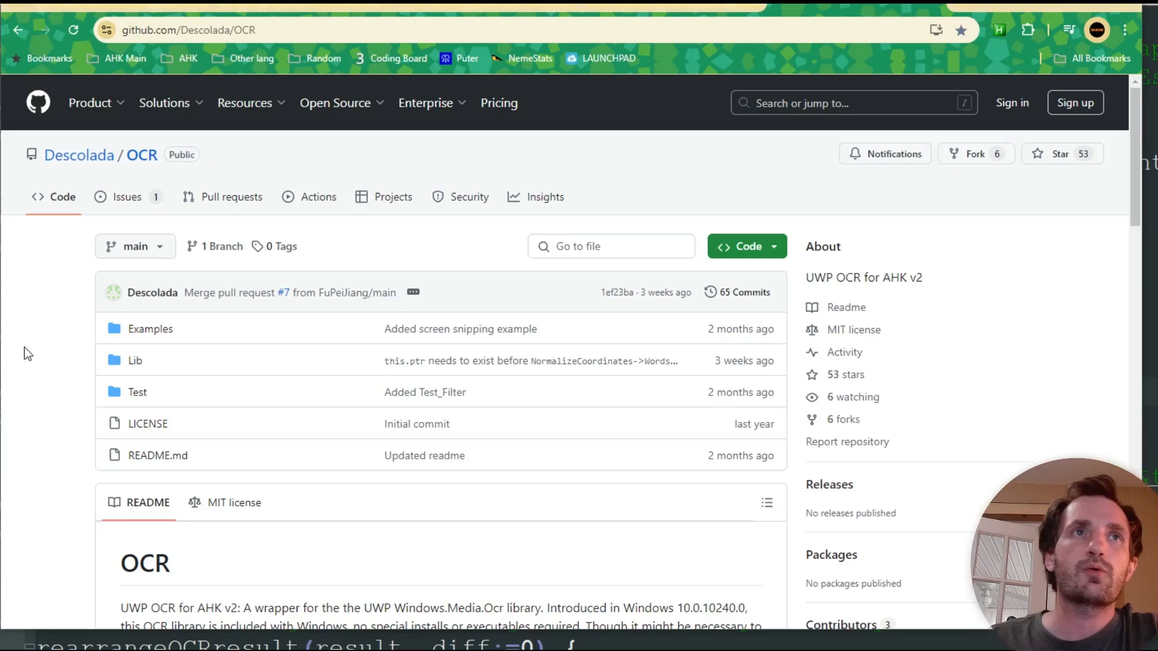
mouse_move(39, 347)
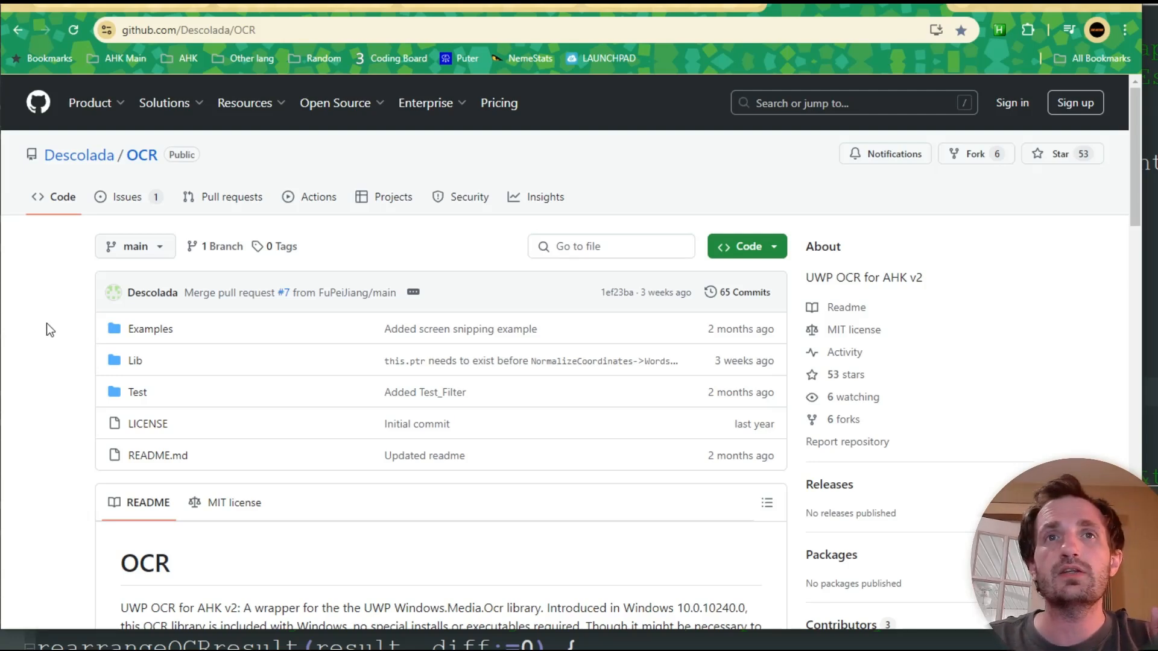
mouse_move(893, 323)
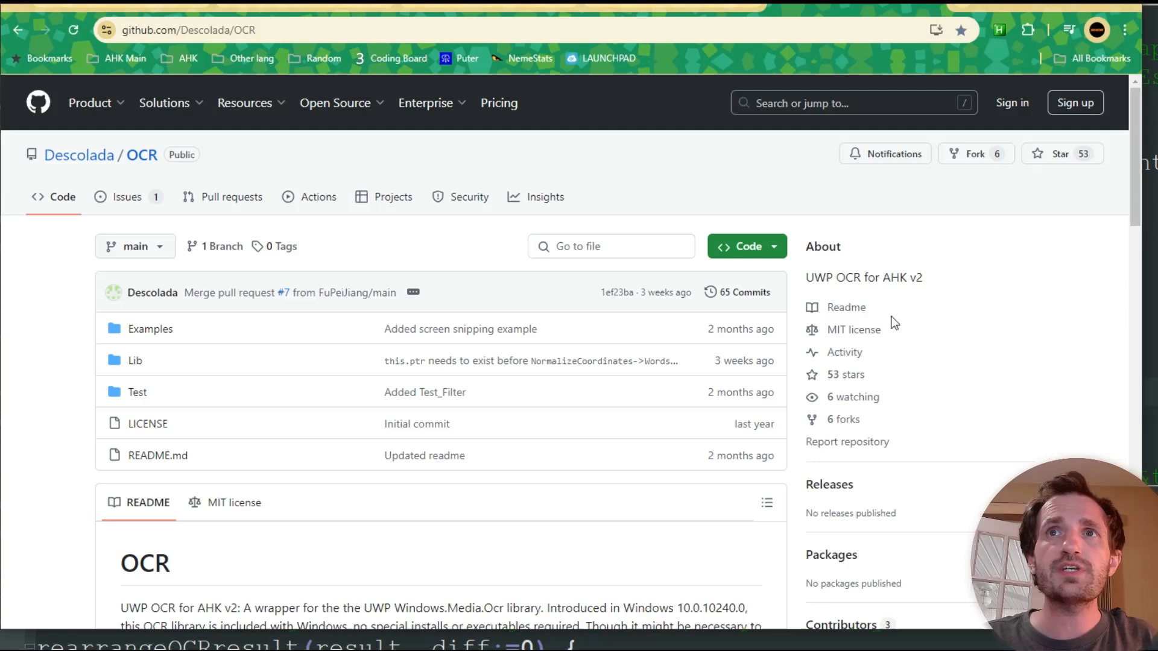
Show and dismiss the OCR repository's clone and download options, scrolling through the page.
click(746, 246)
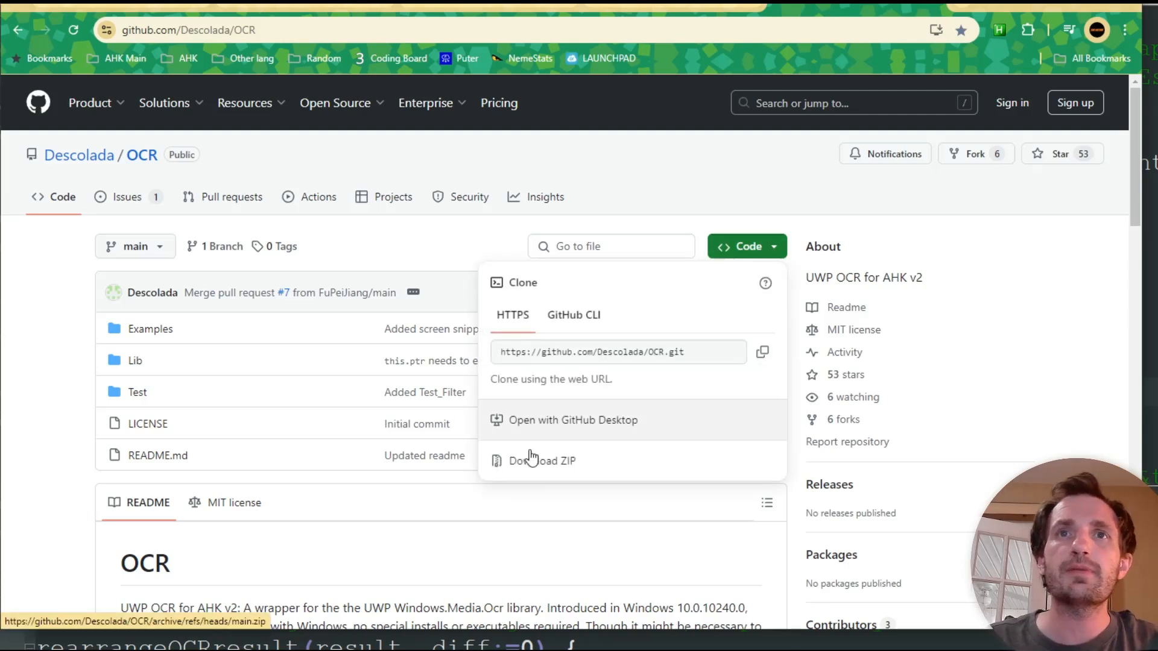
mouse_move(52, 351)
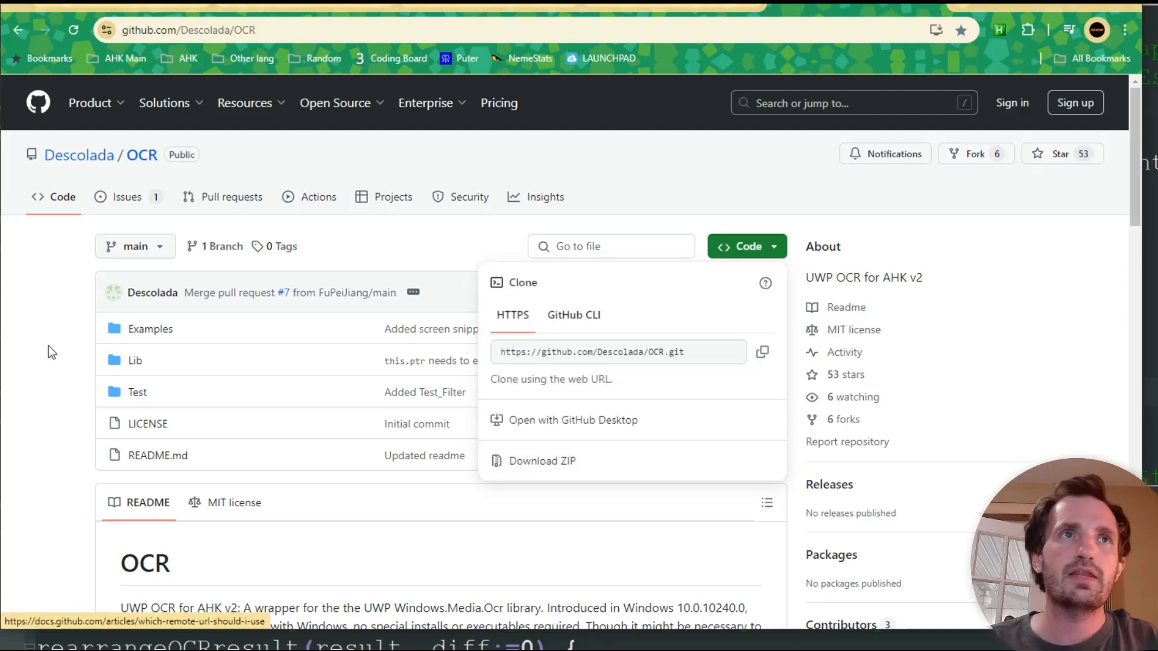
click(52, 350)
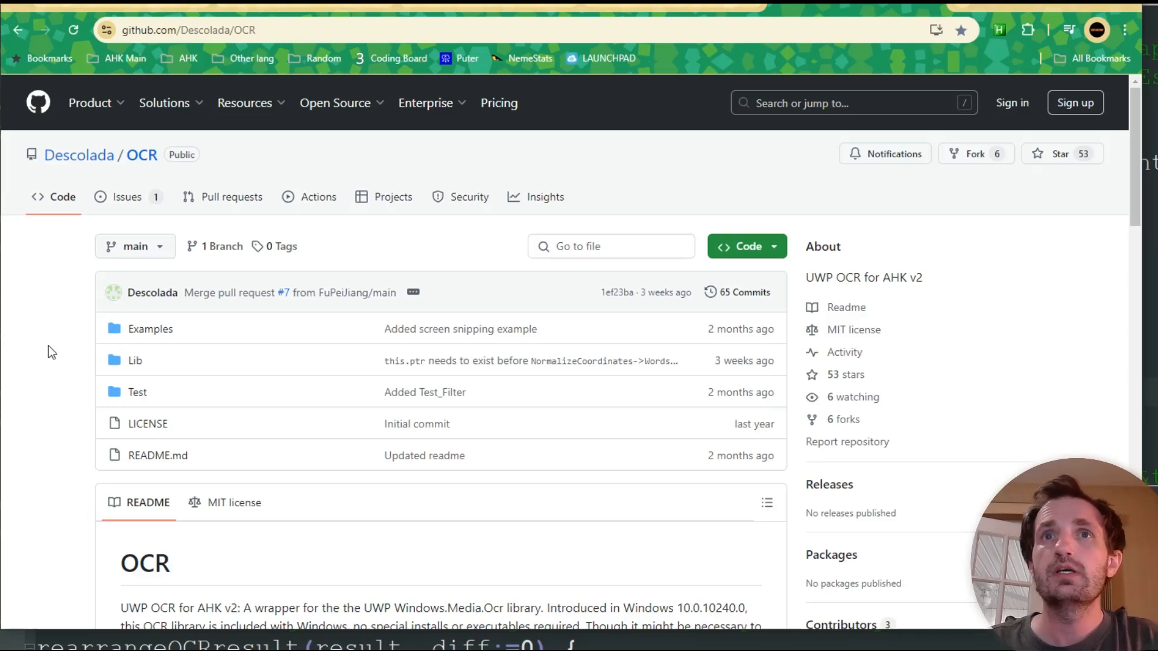
scroll(down, 3)
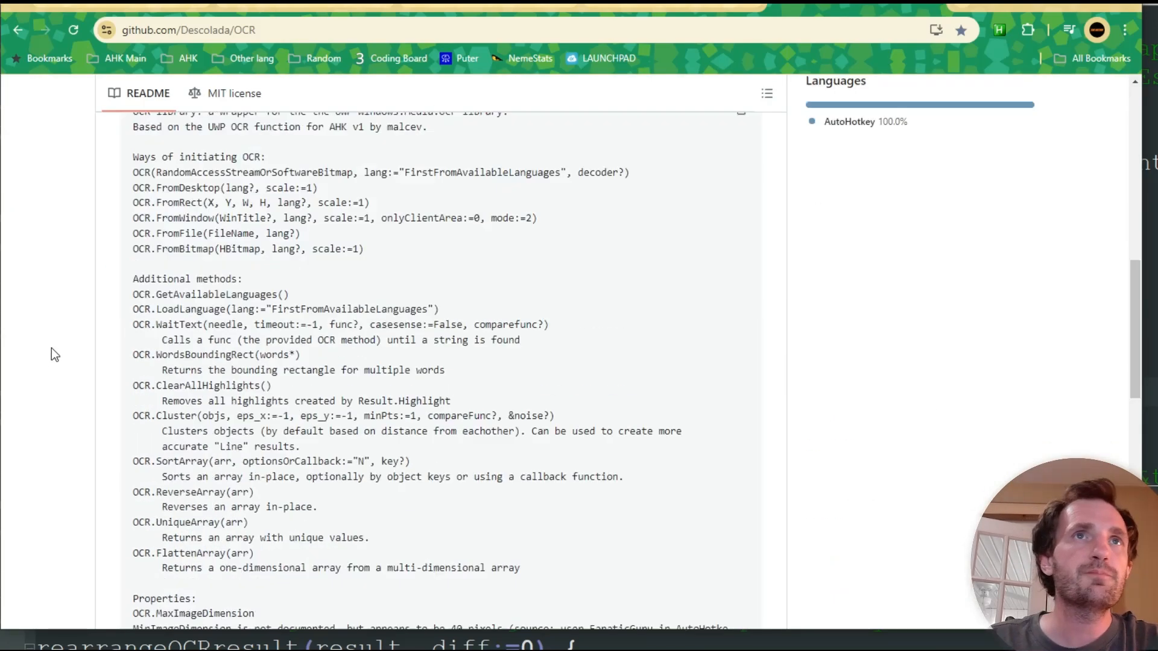
scroll(down, 3)
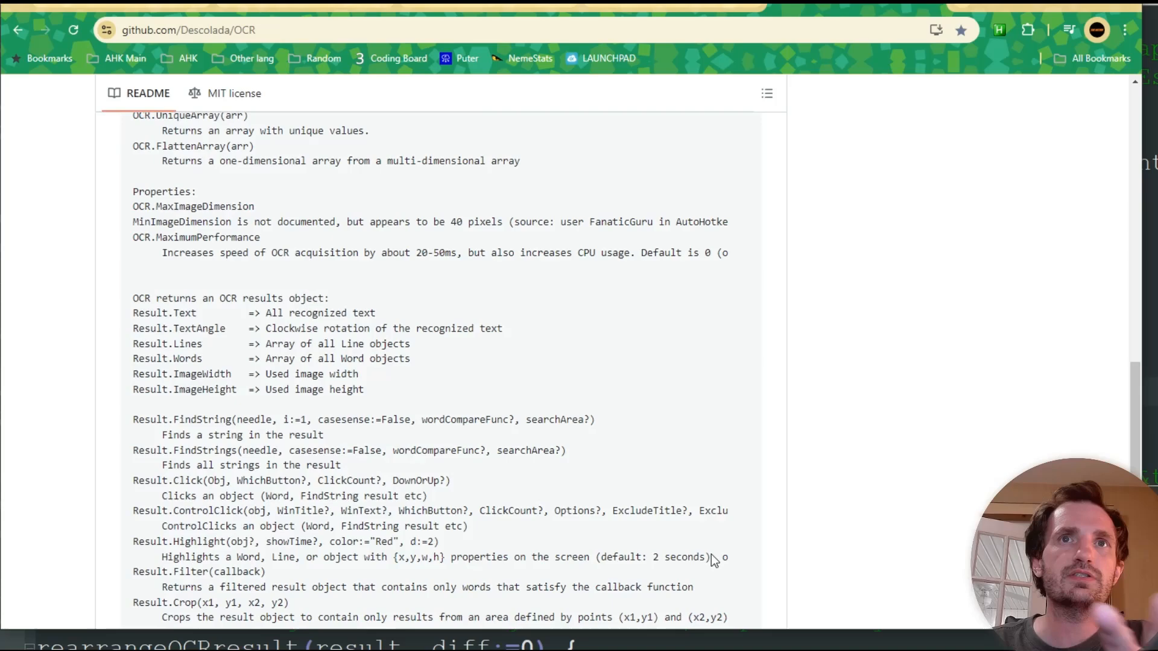
scroll(up, 3)
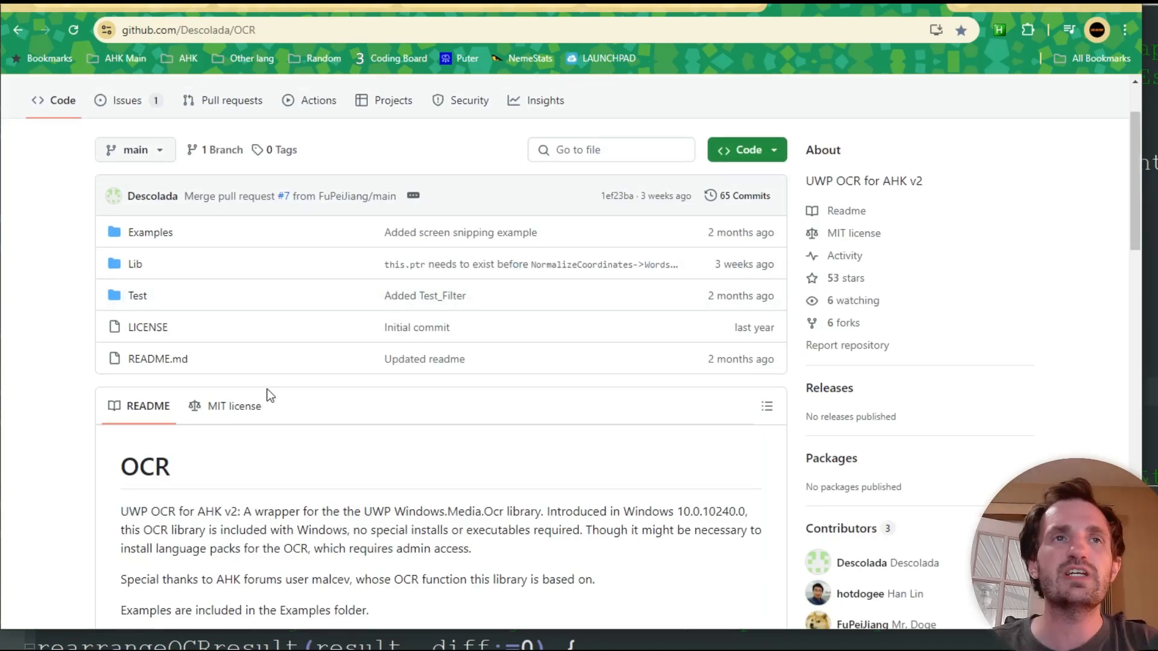
mouse_move(387, 466)
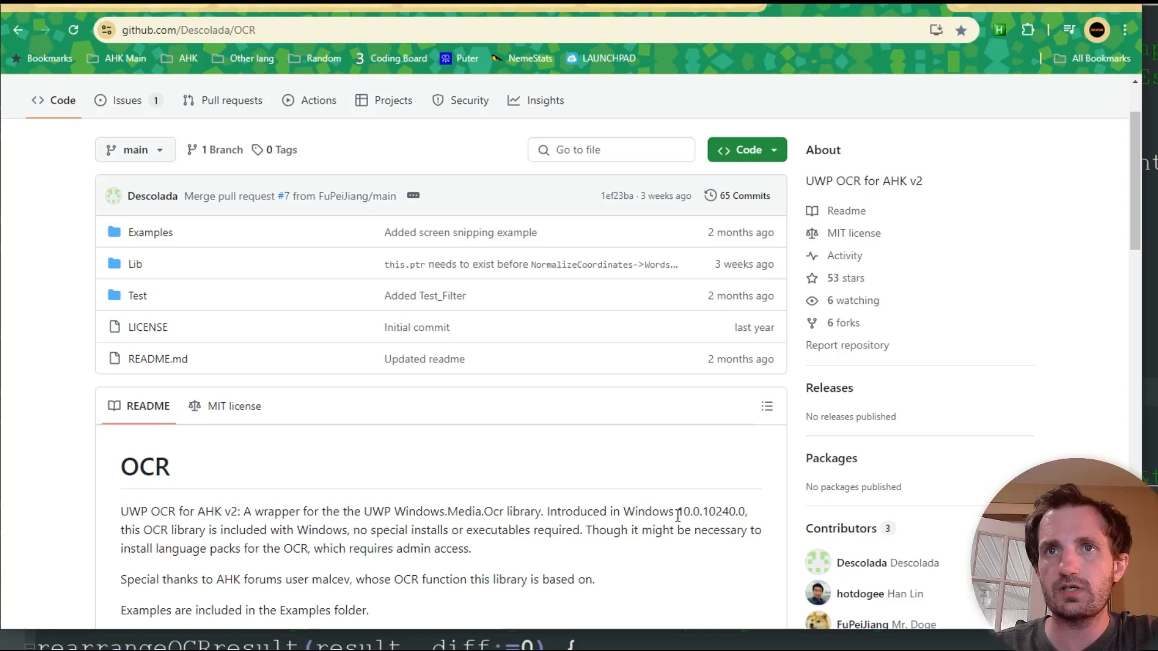
double_click(711, 510)
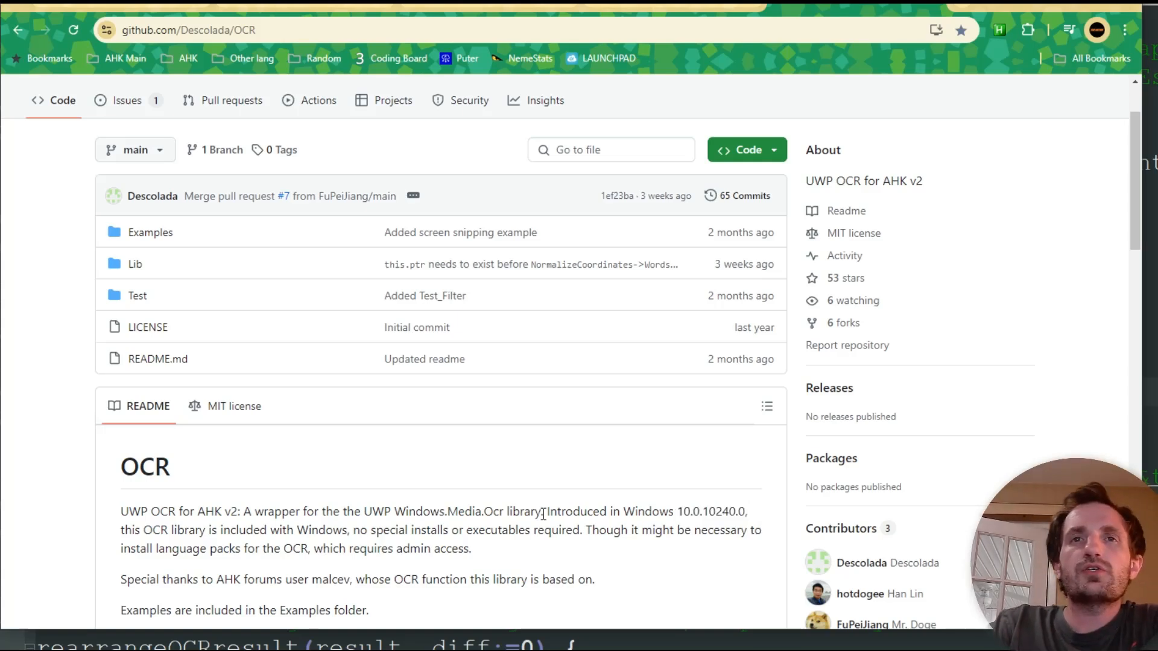
mouse_move(454, 508)
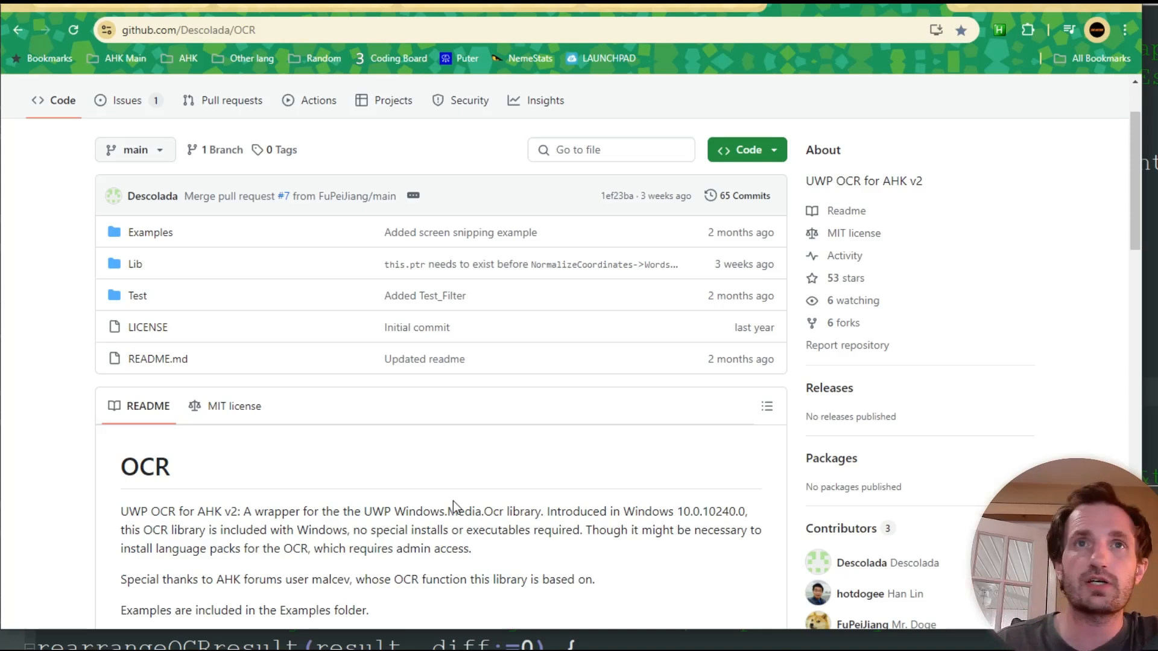
mouse_move(526, 520)
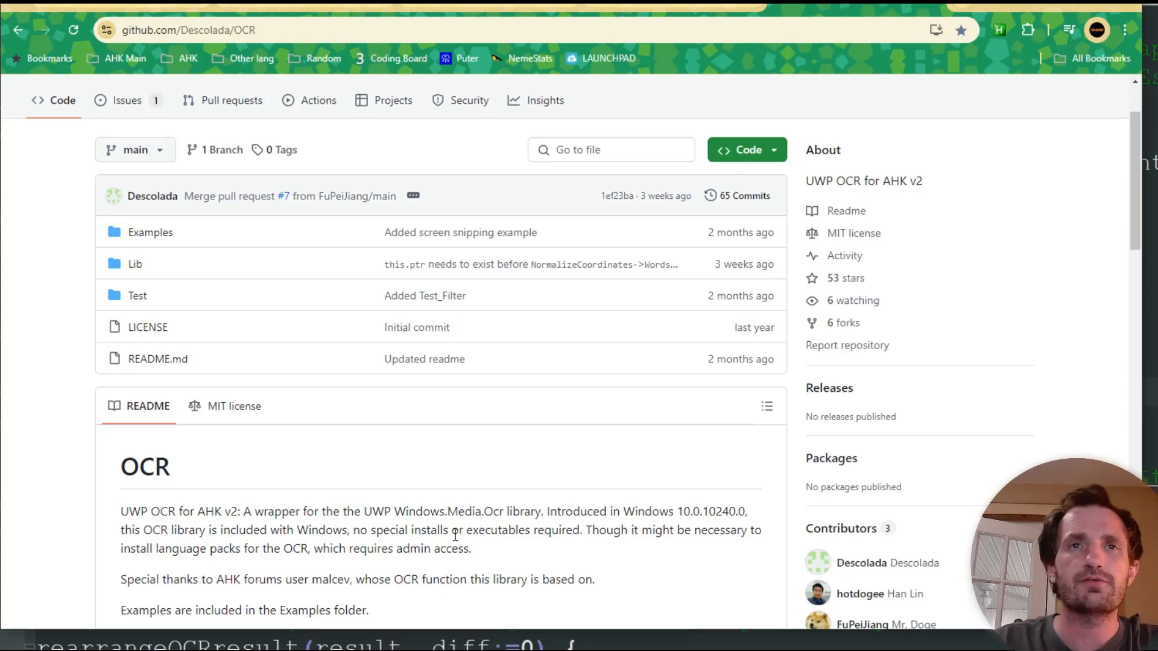
Open the downloaded OCR-main folder and then its Test subfolder.
scroll(down, 3)
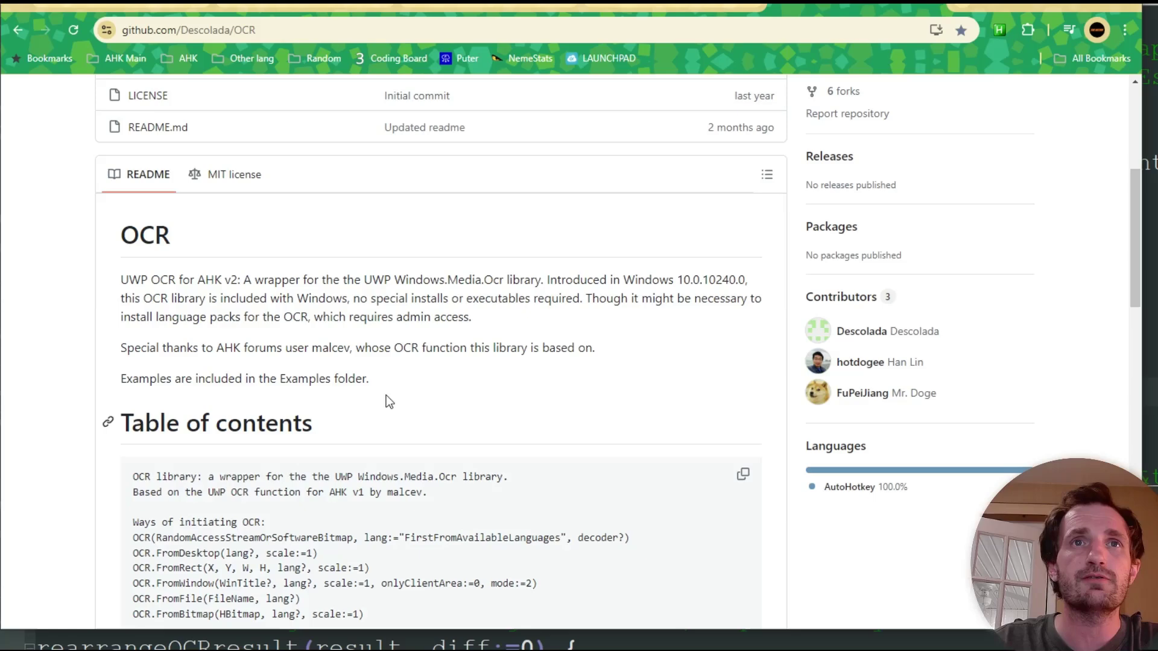
mouse_move(443, 316)
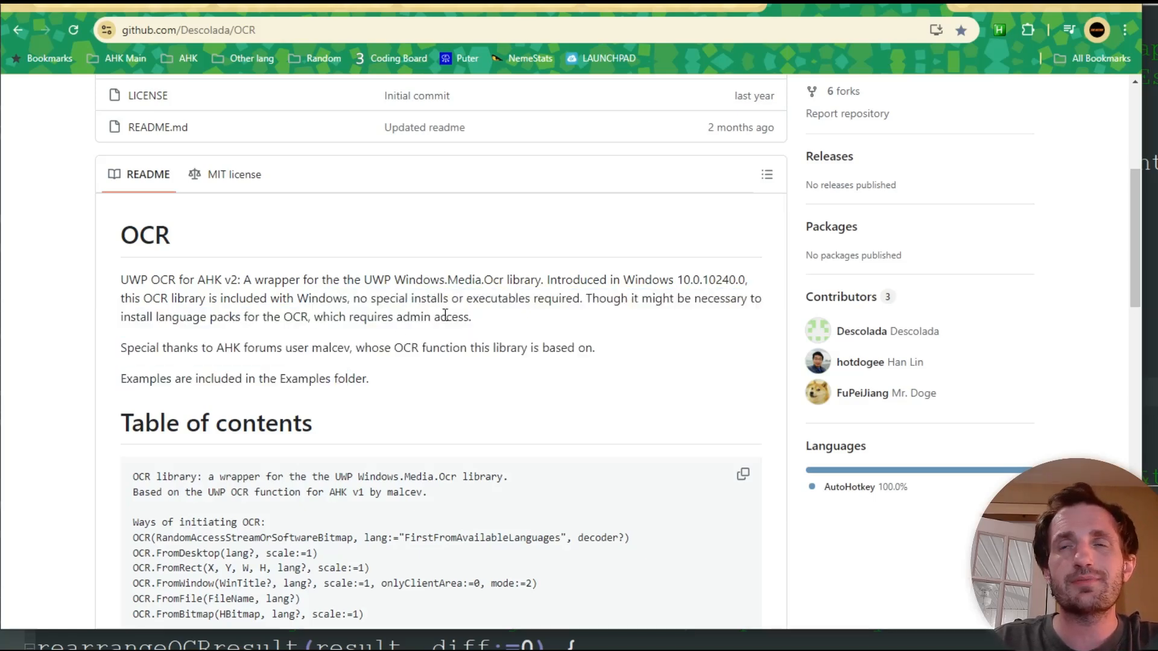
mouse_move(437, 333)
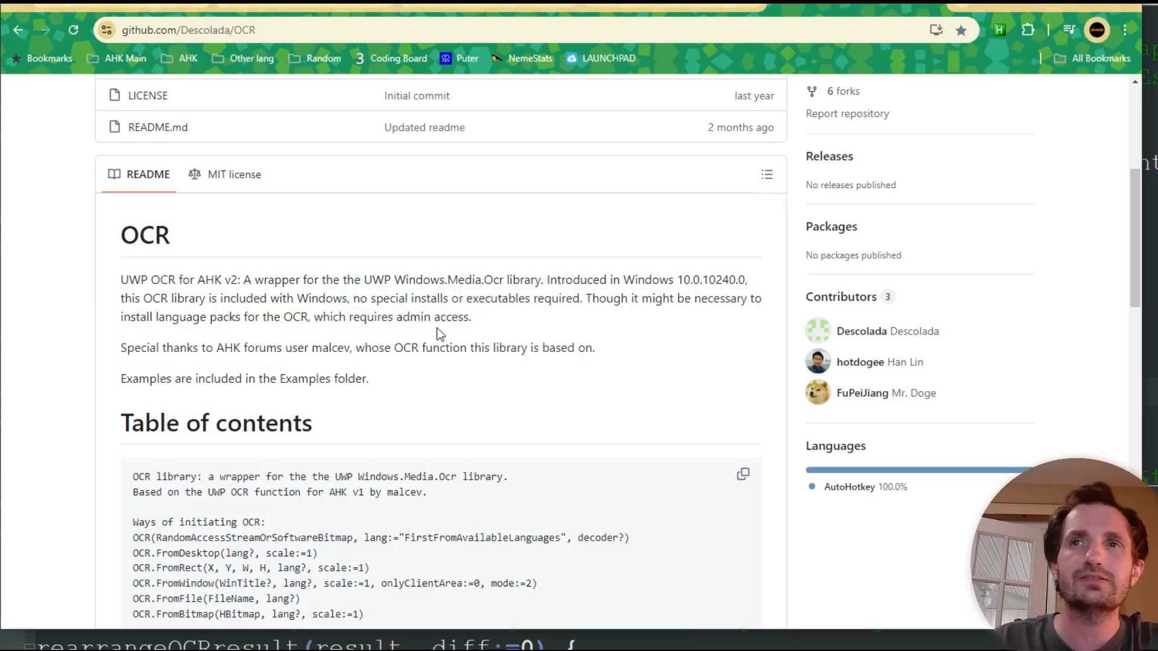
scroll(up, 3)
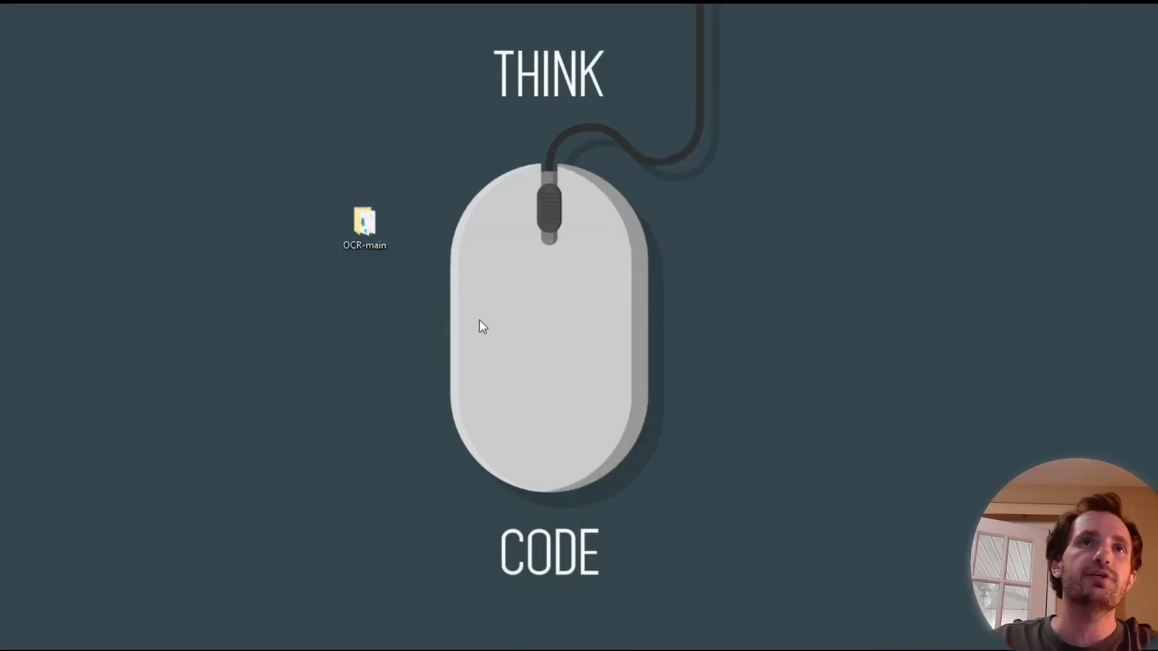
mouse_move(528, 403)
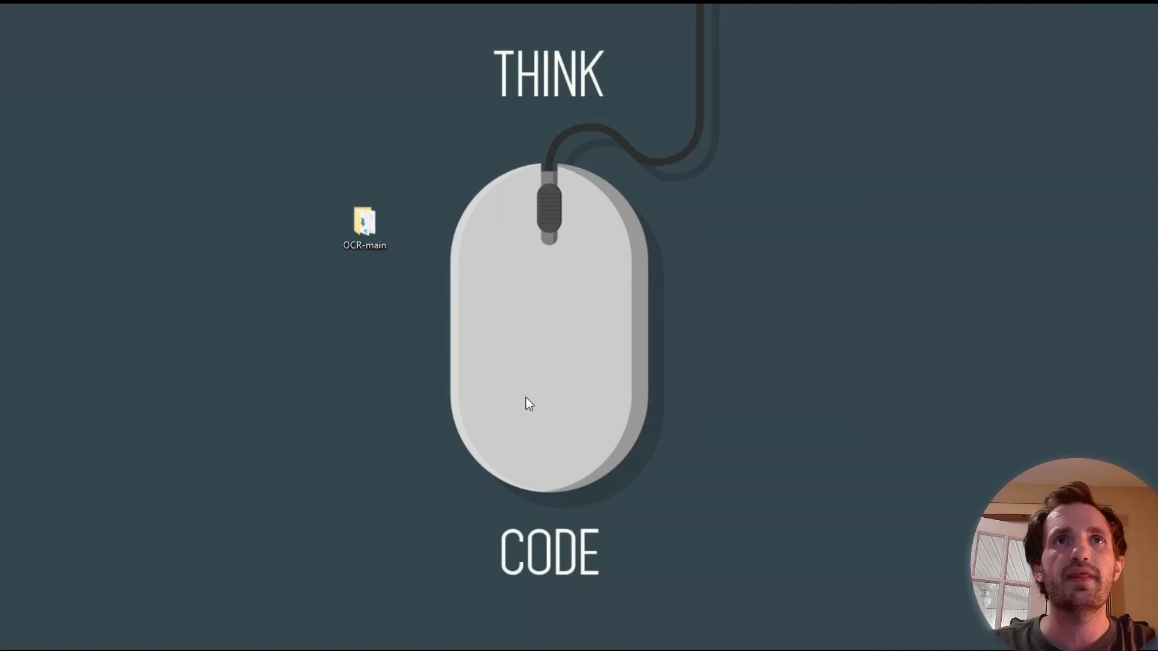
double_click(363, 221)
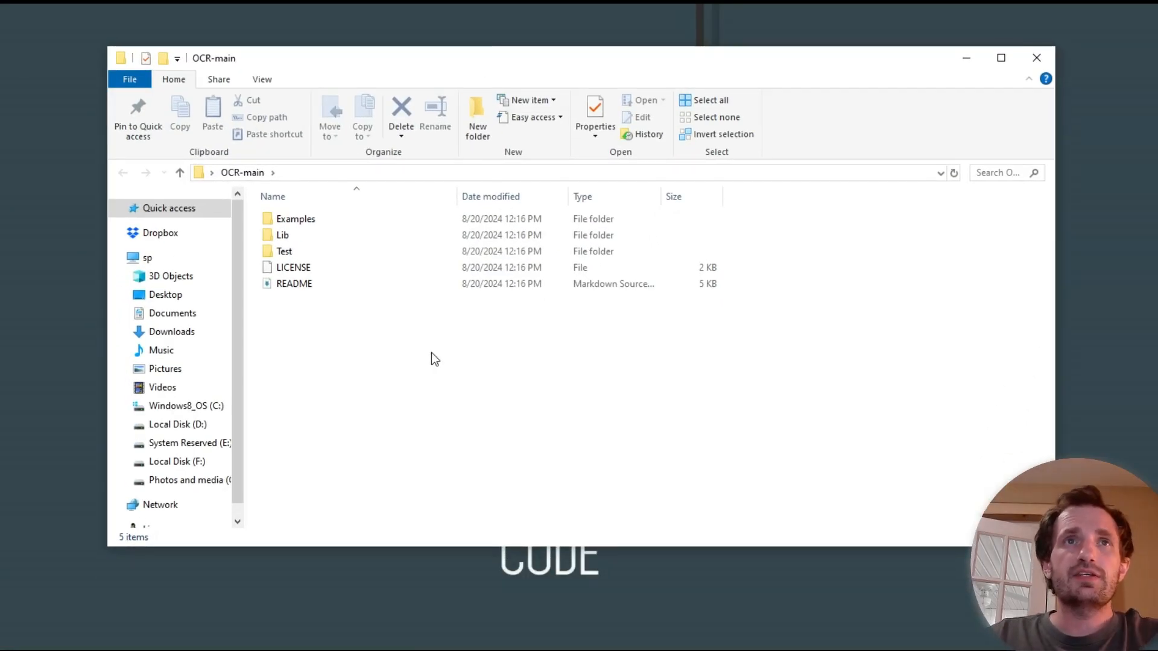
mouse_move(434, 332)
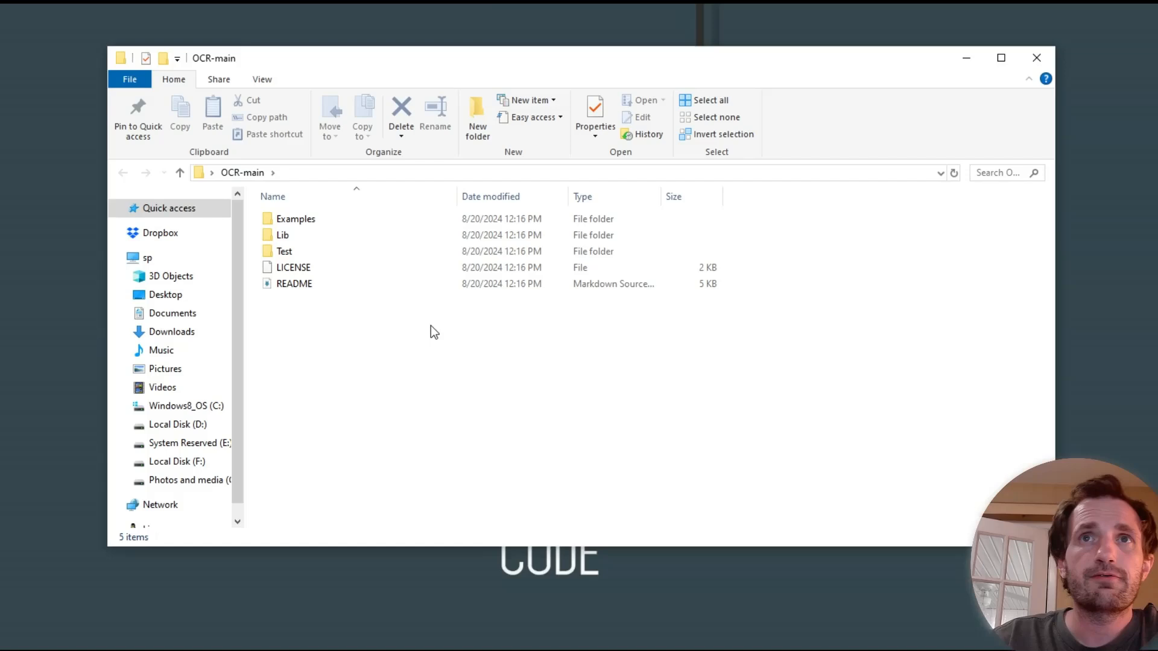
mouse_move(295, 251)
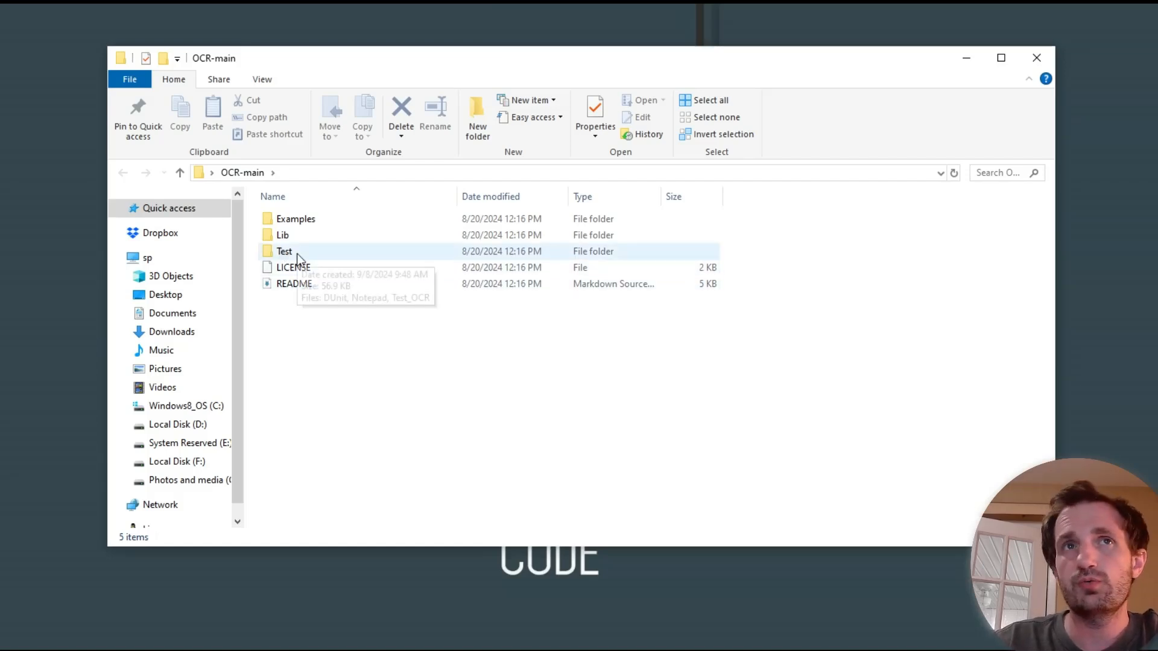
double_click(283, 250)
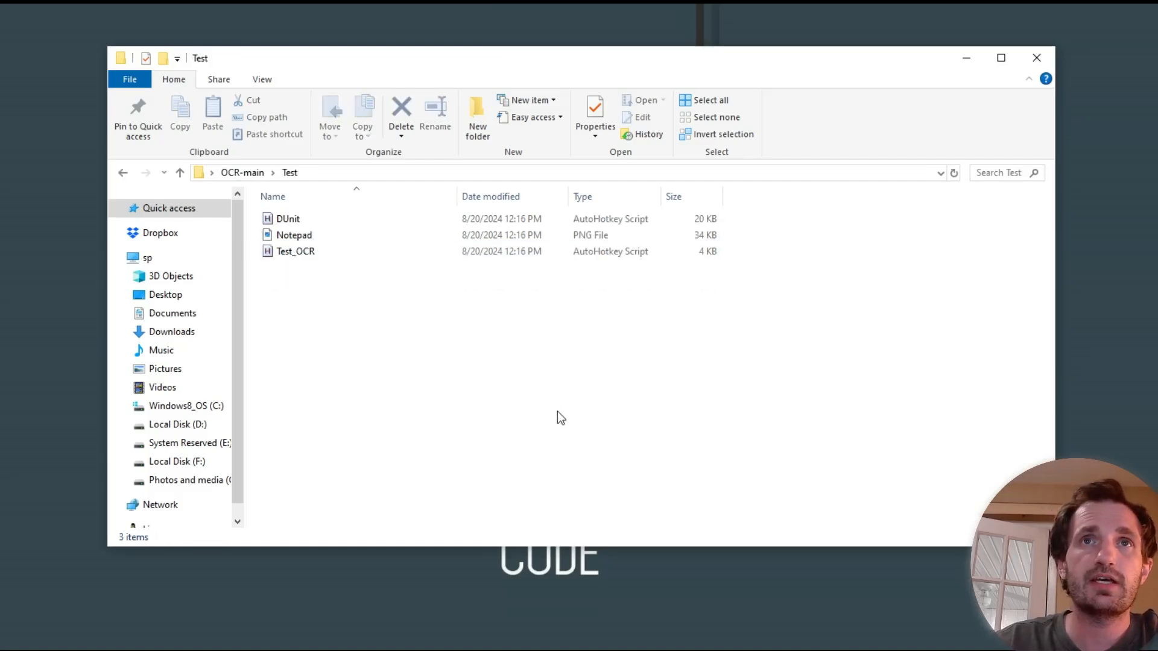
mouse_move(430, 326)
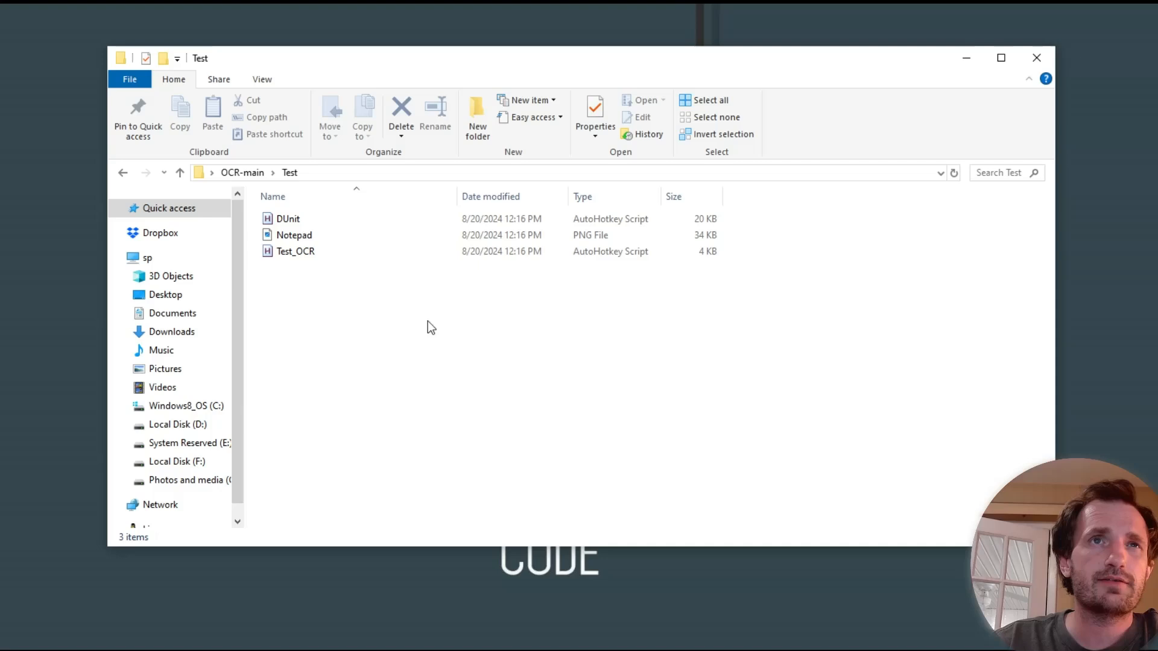
mouse_move(502, 388)
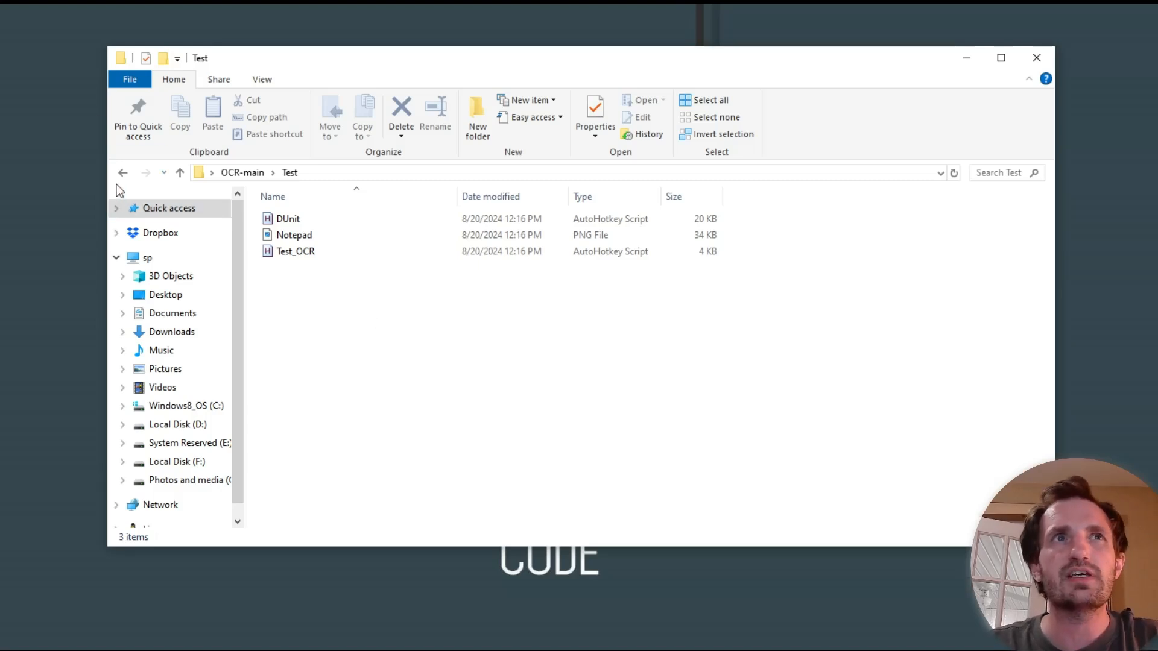
mouse_move(122, 172)
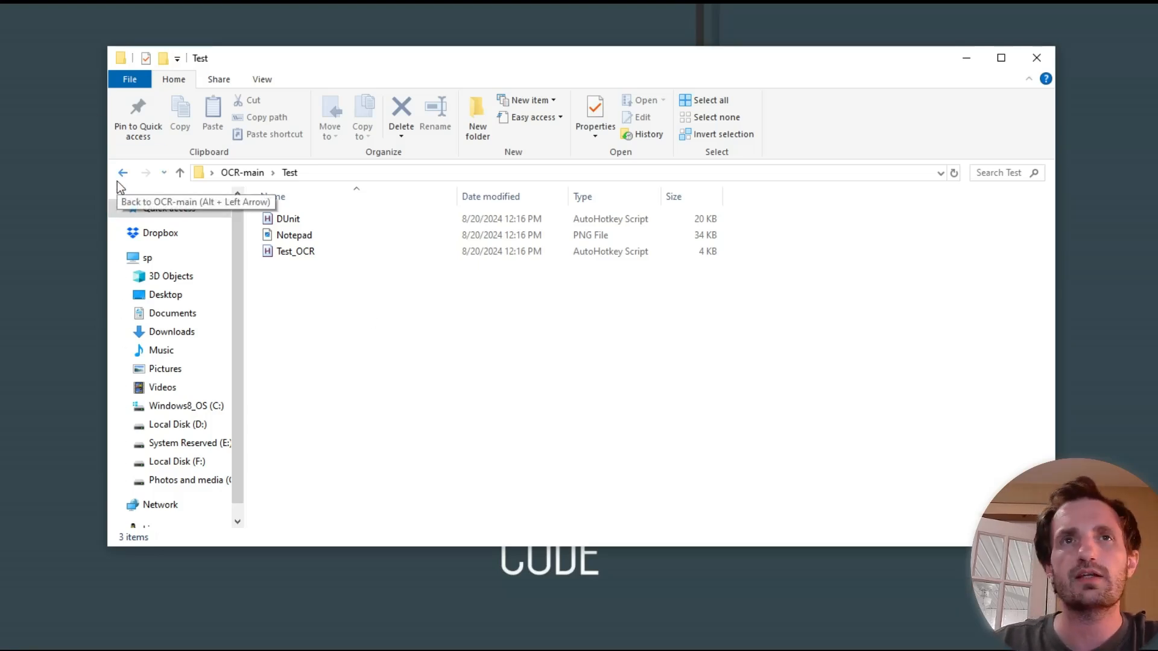
mouse_move(407, 372)
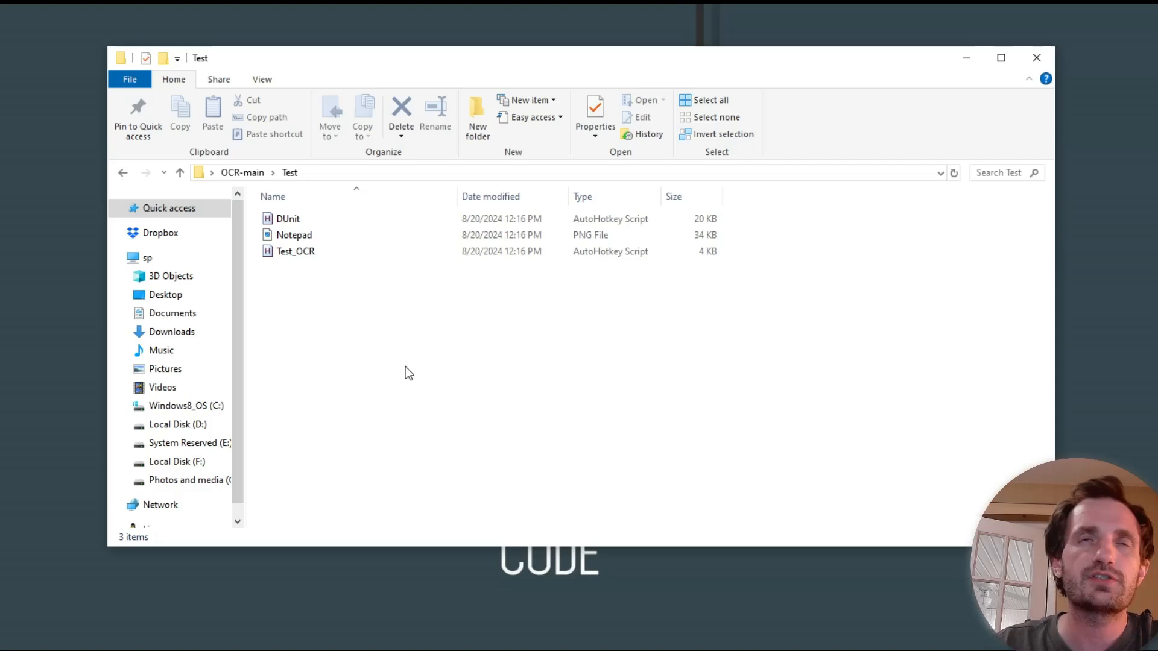
mouse_move(126, 182)
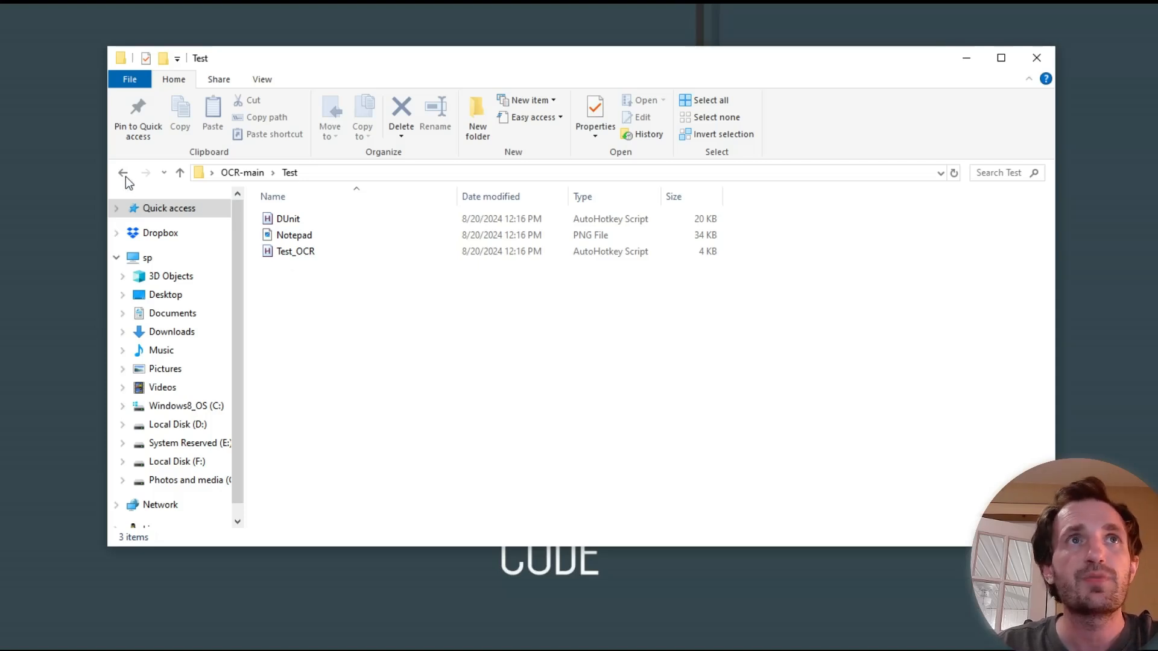
Open OCR-main's Examples folder and select Example10_OCRScreenSnip.
click(123, 173)
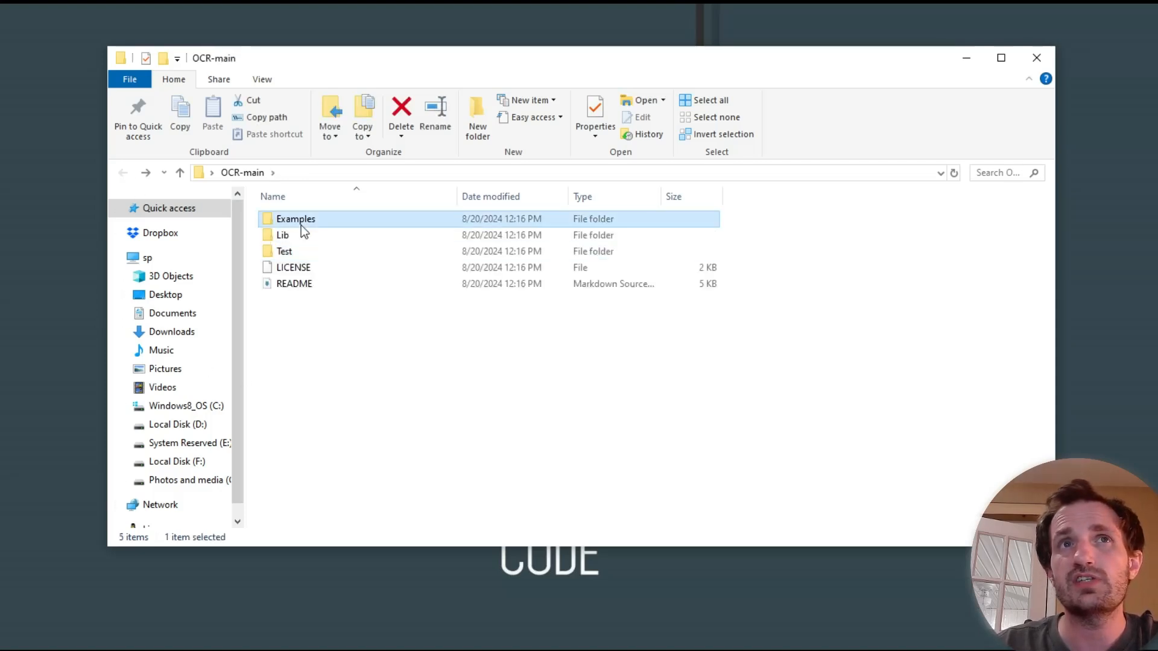
double_click(296, 219)
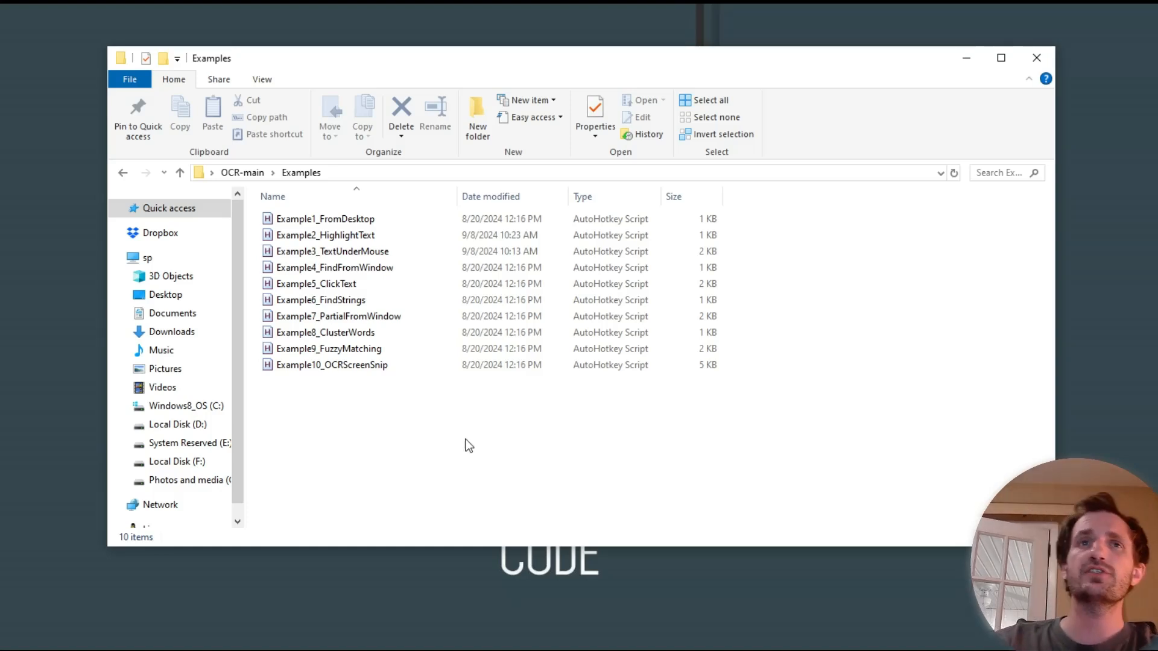
mouse_move(458, 430)
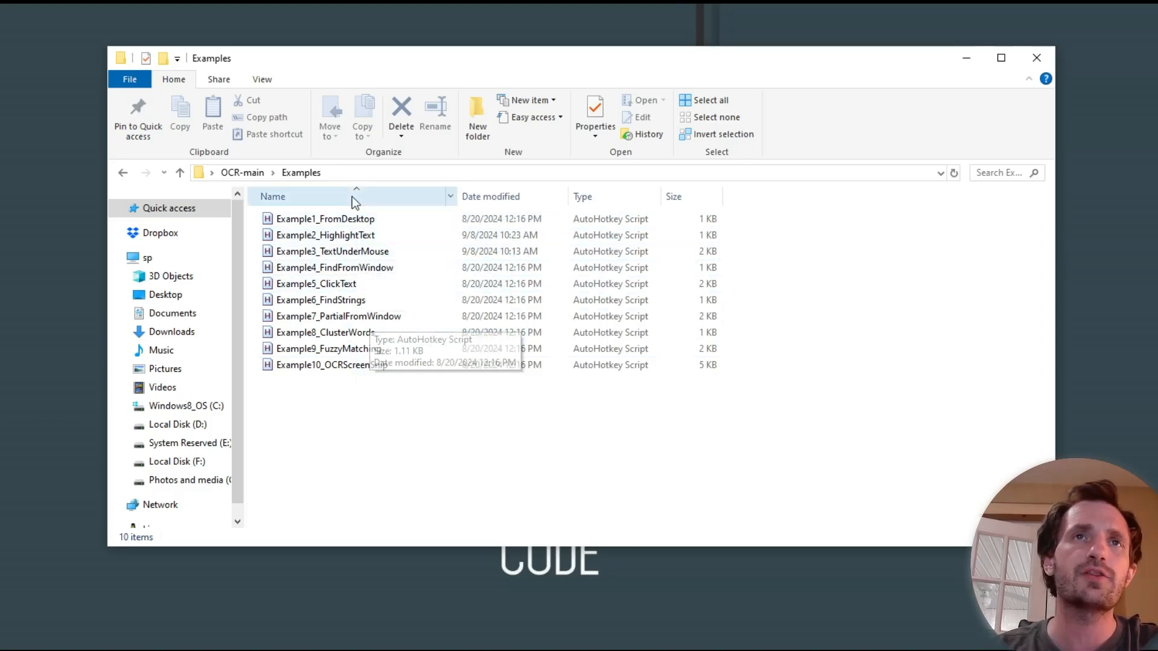
mouse_move(397, 443)
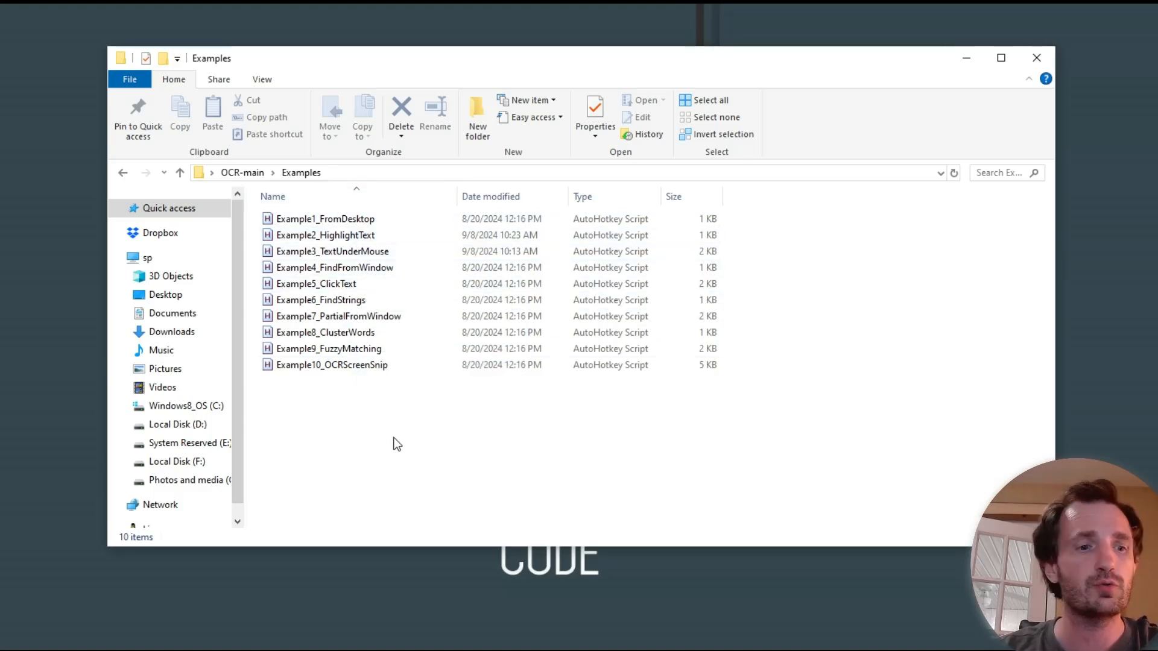
mouse_move(411, 421)
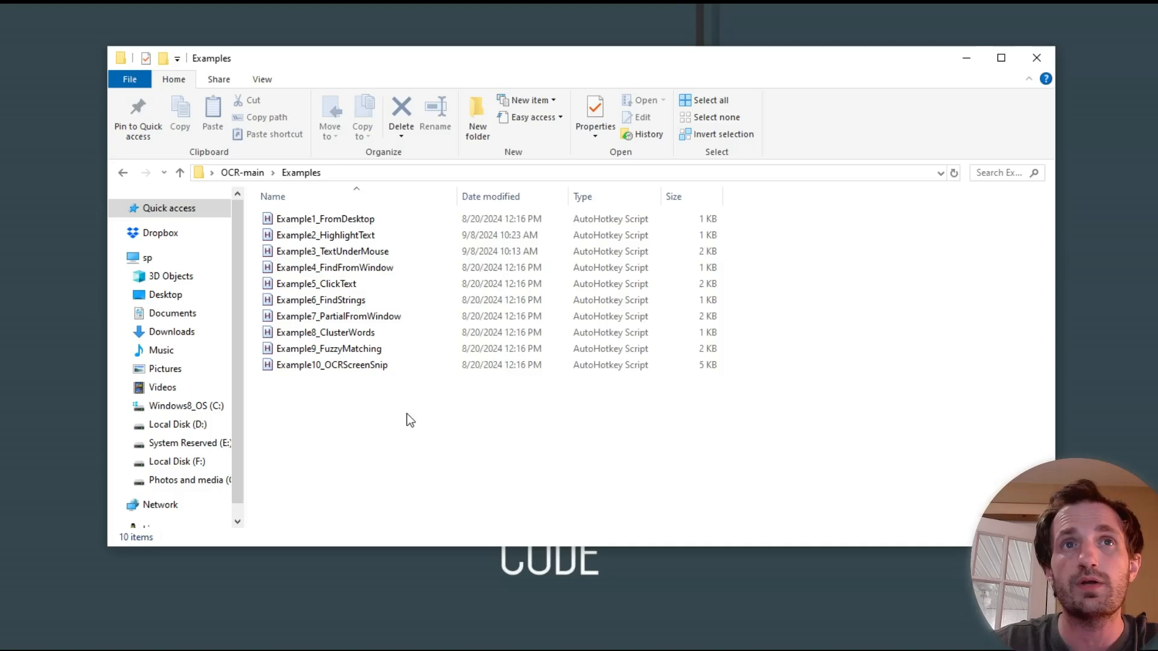
mouse_move(276, 380)
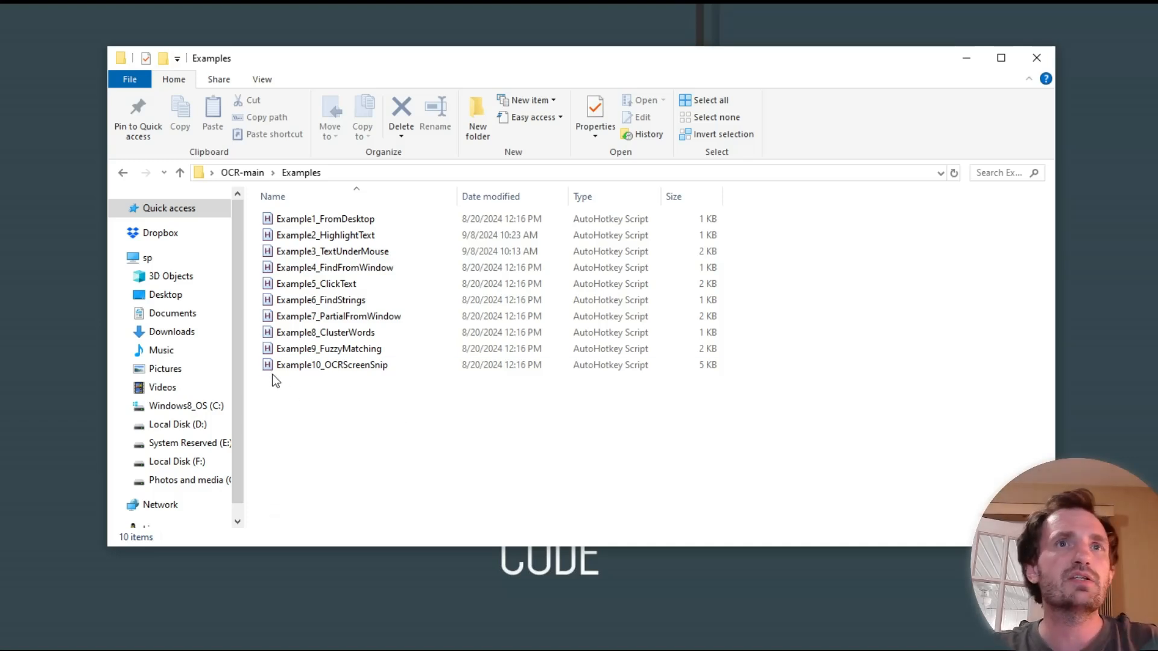
click(331, 365)
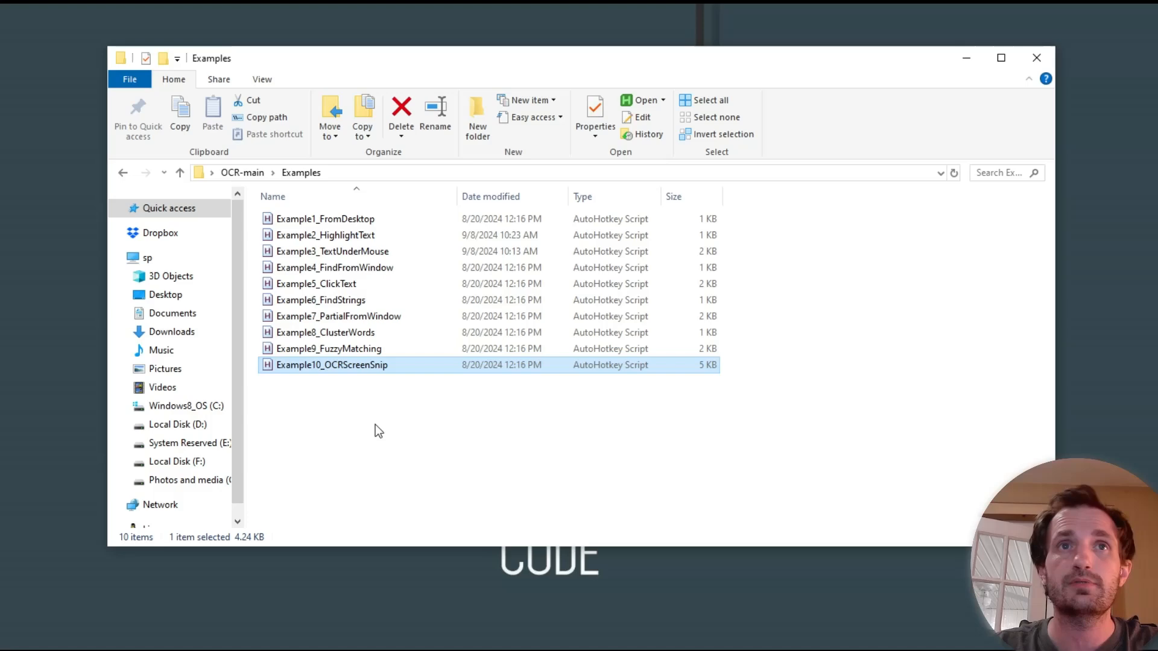
mouse_move(369, 373)
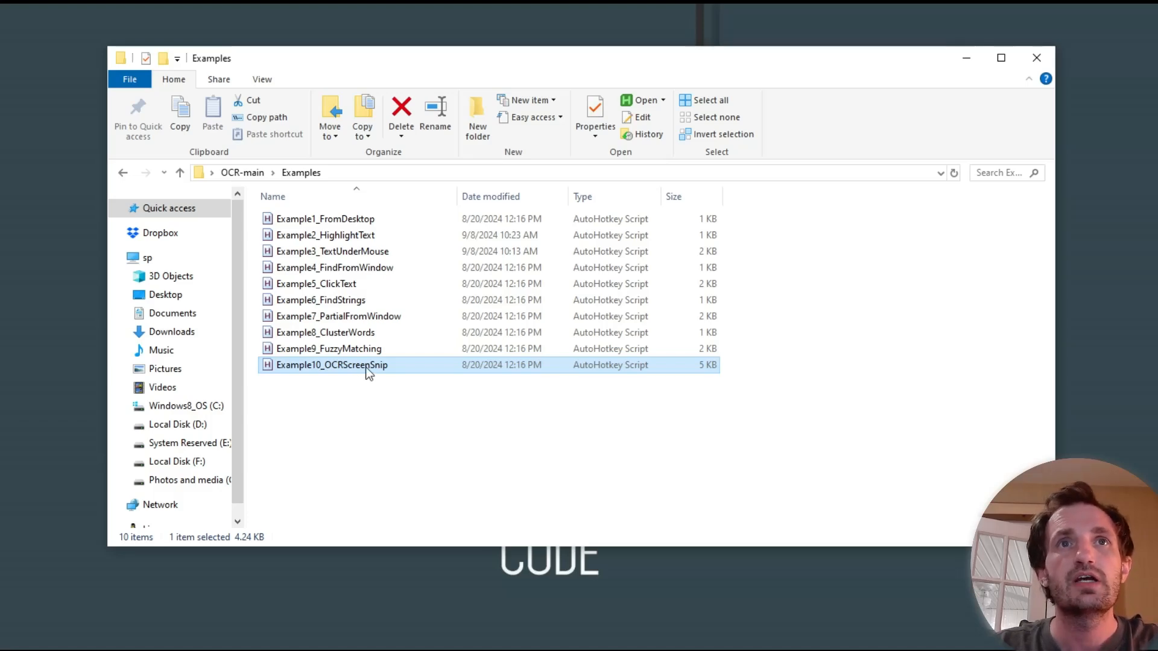
mouse_move(364, 464)
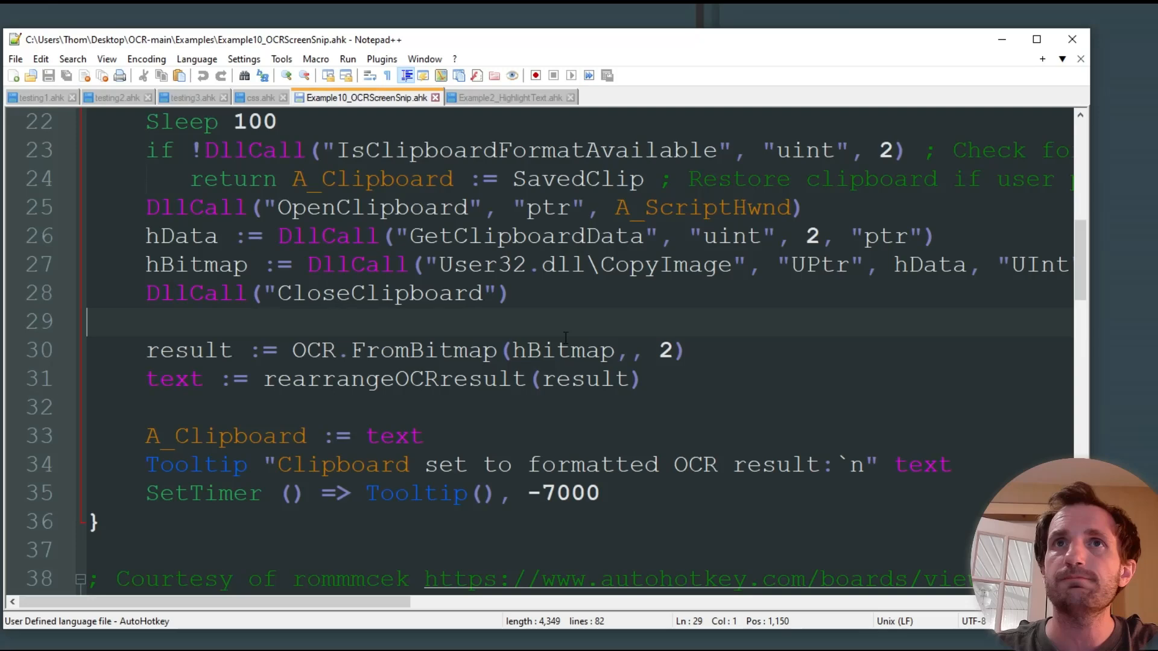
Change the hotkey on line 6 of Example10_OCRScreenSnip.ahk from #c to f1.
scroll(up, 3)
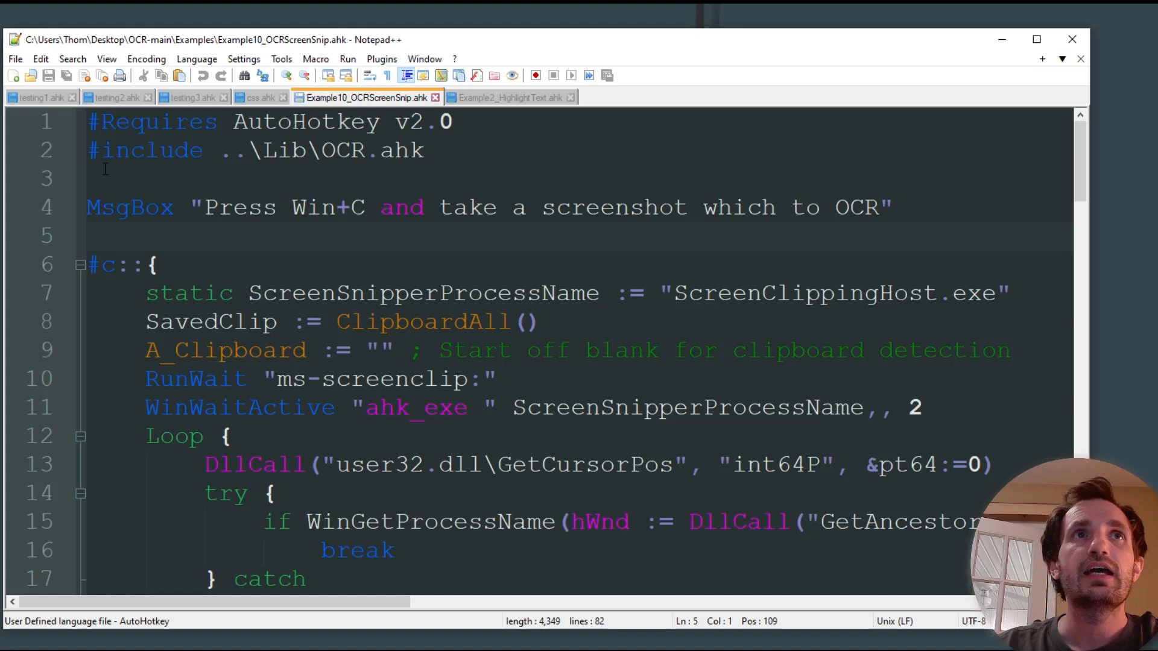
click(96, 178)
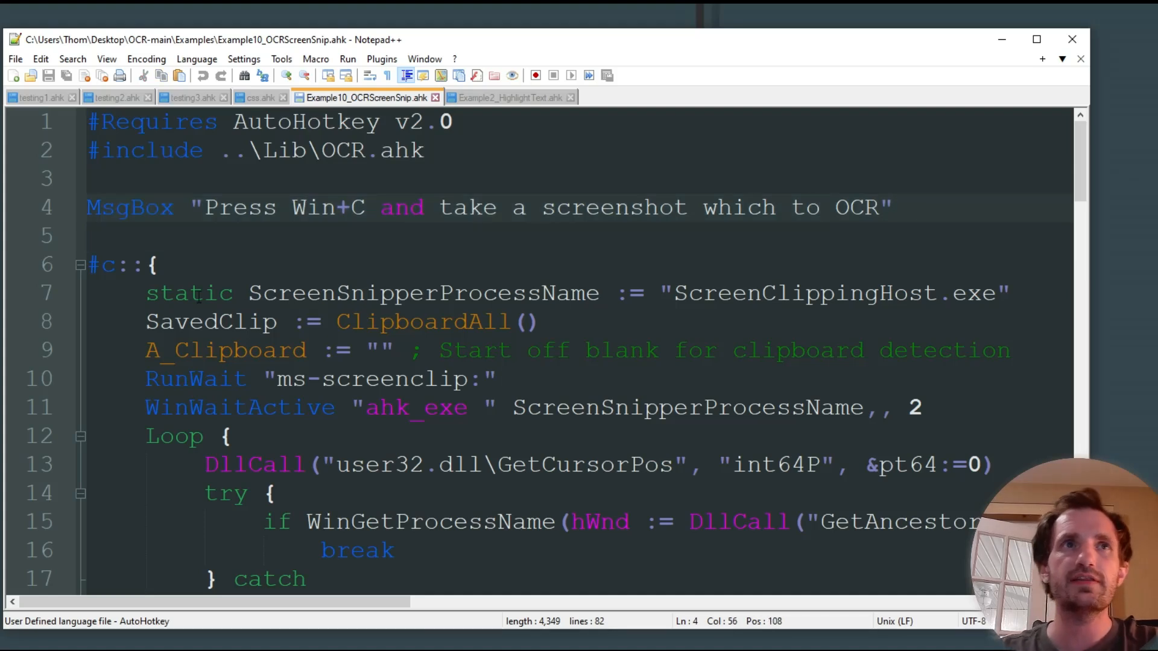
click(111, 264)
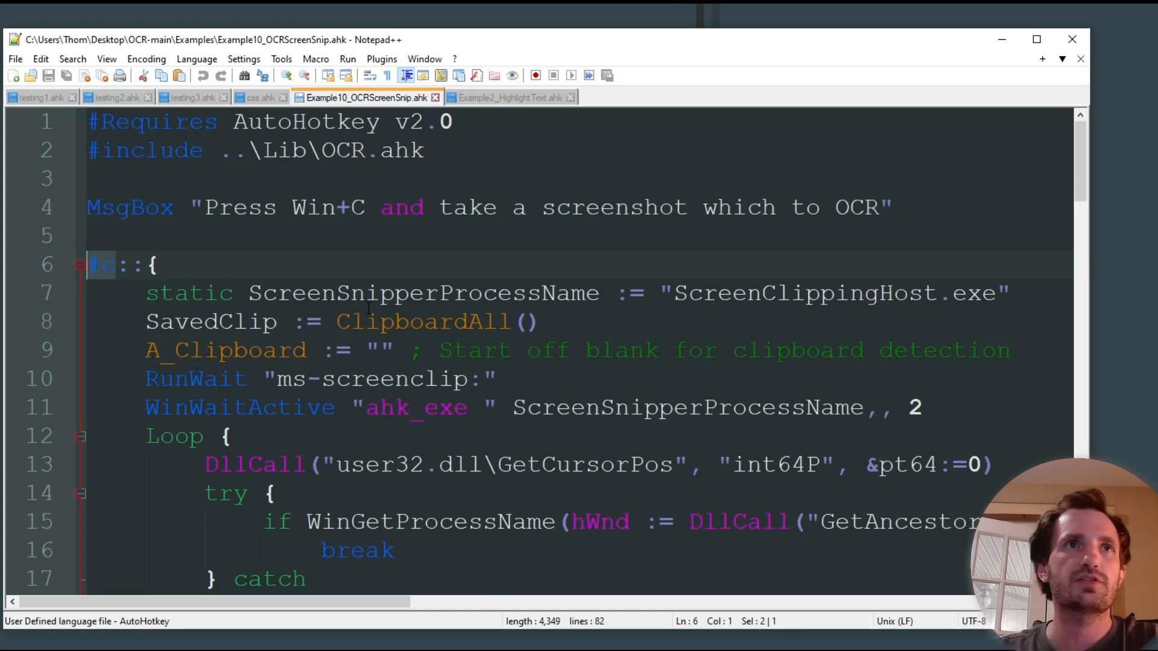
text(f1)
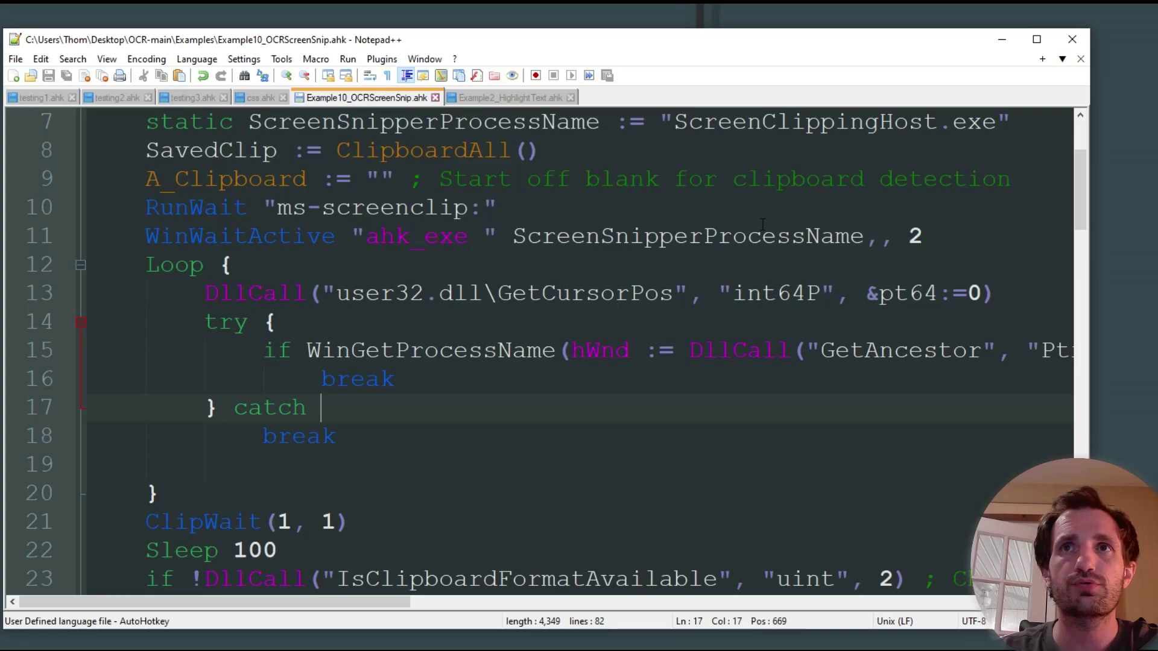
scroll(down, 3)
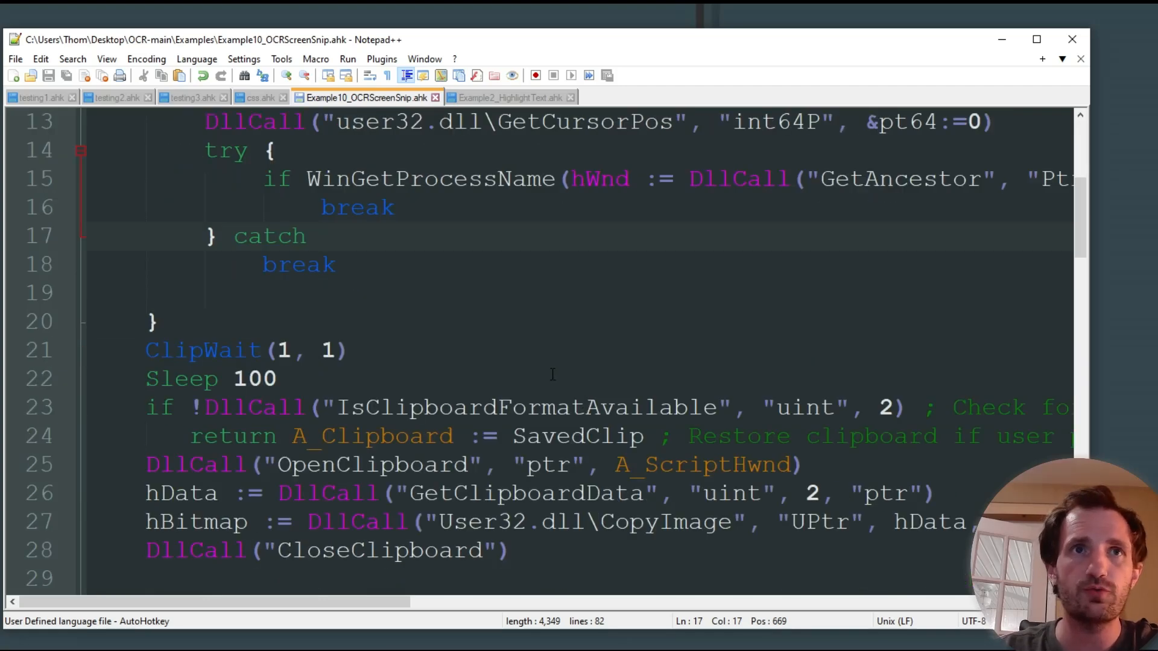
scroll(down, 3)
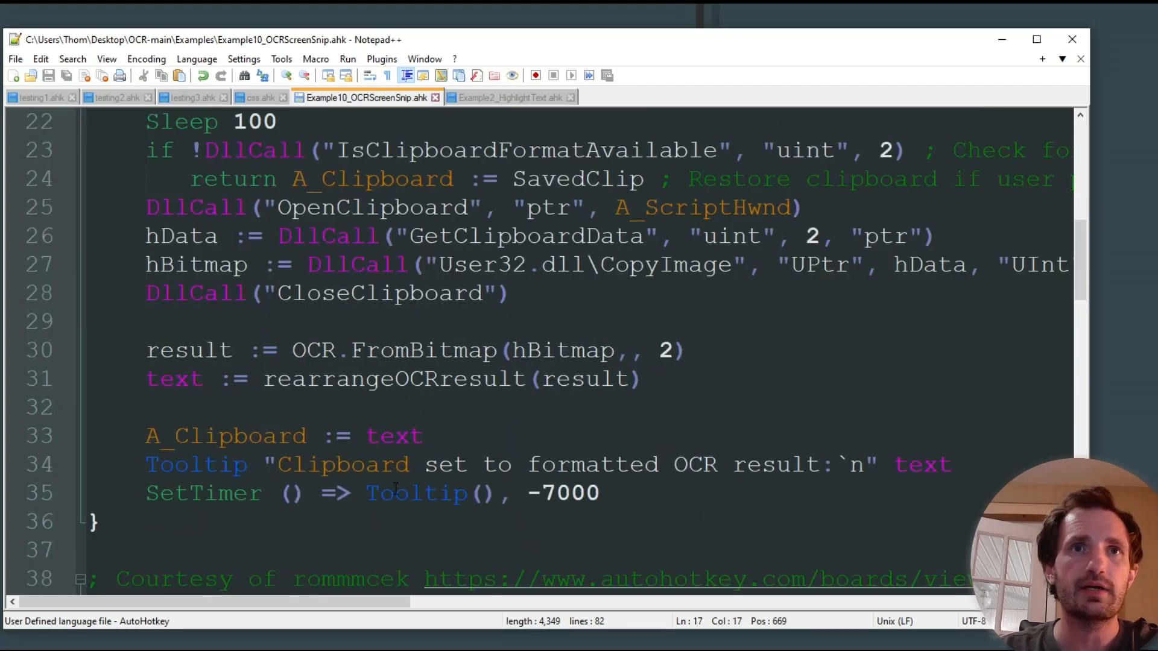
scroll(down, 3)
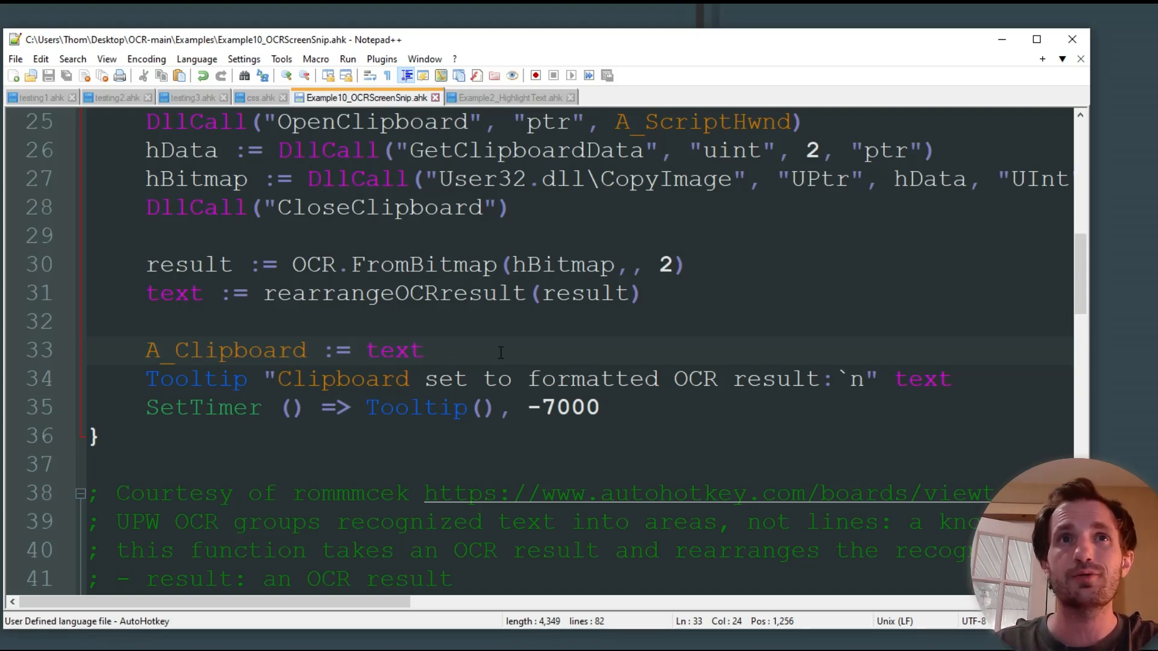
click(424, 350)
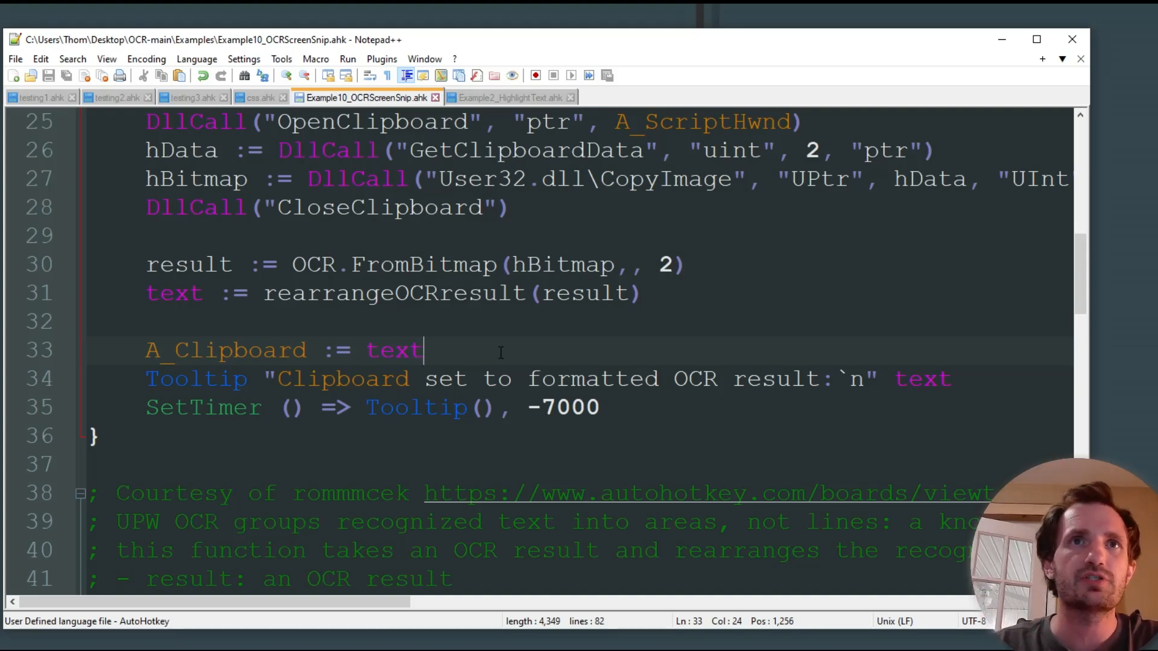
click(279, 350)
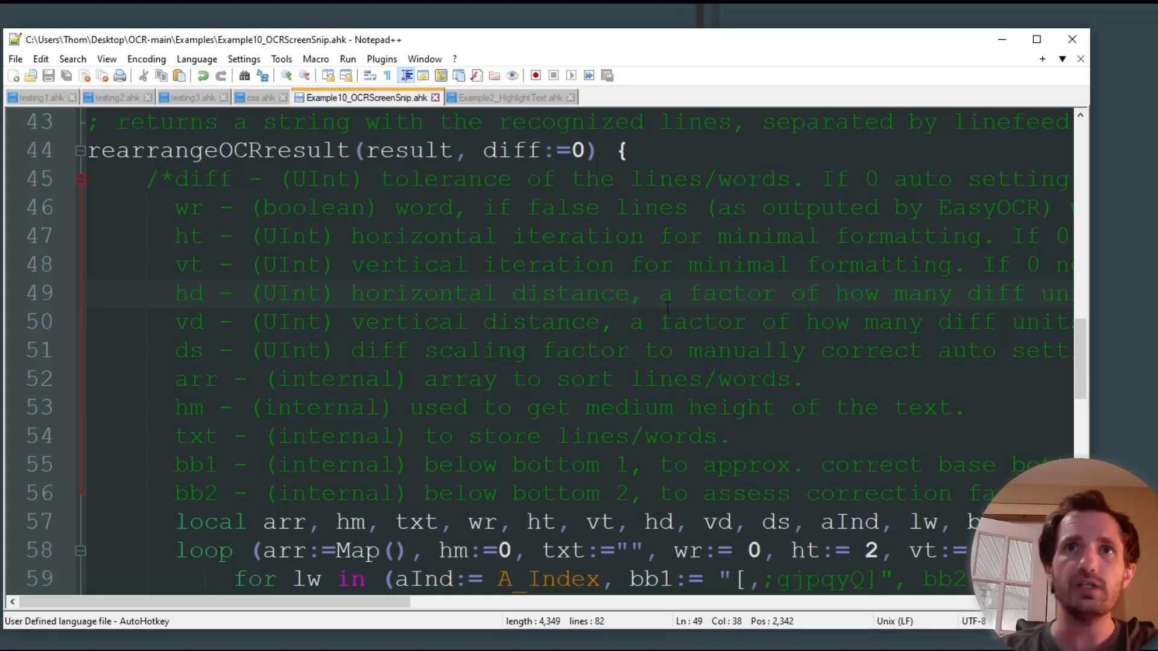
Scroll back to the top of the Example10_OCRScreenSnip script.
scroll(up, 3)
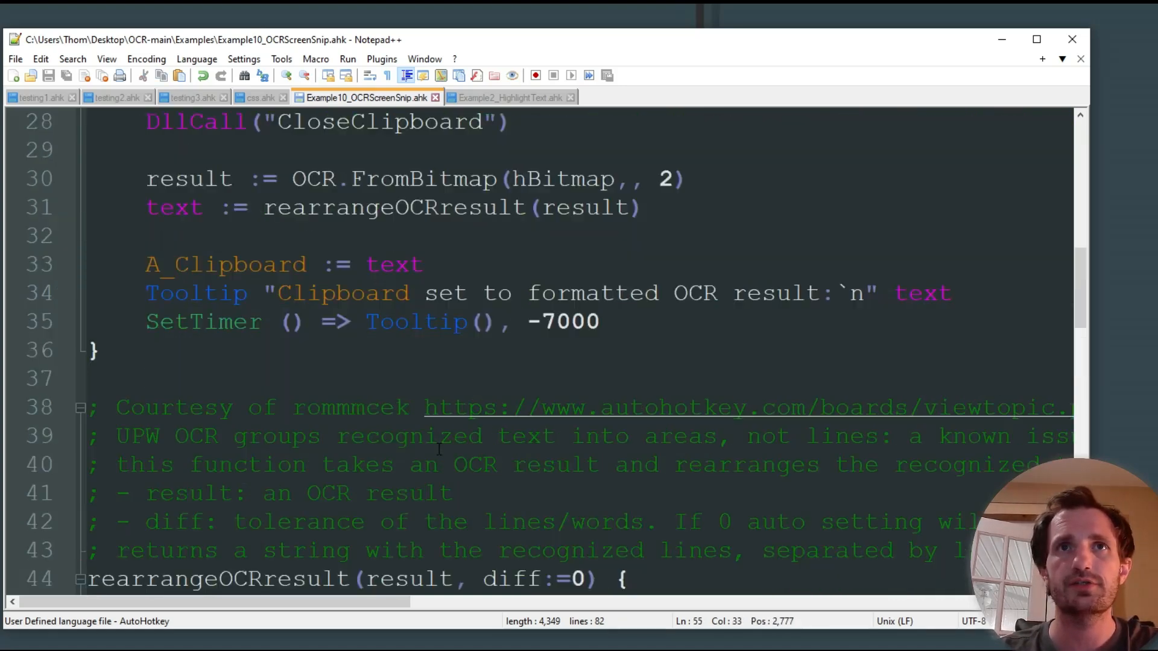
scroll(up, 3)
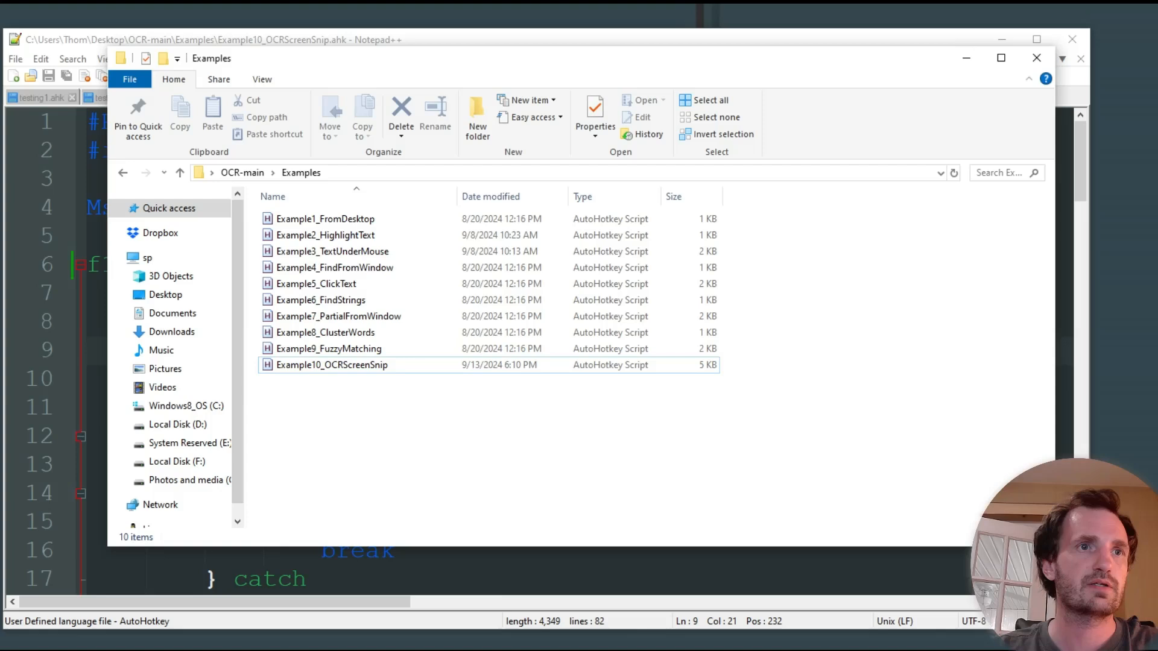
Run Example10_OCRScreenSnip from the Examples folder and dismiss its startup message.
click(331, 364)
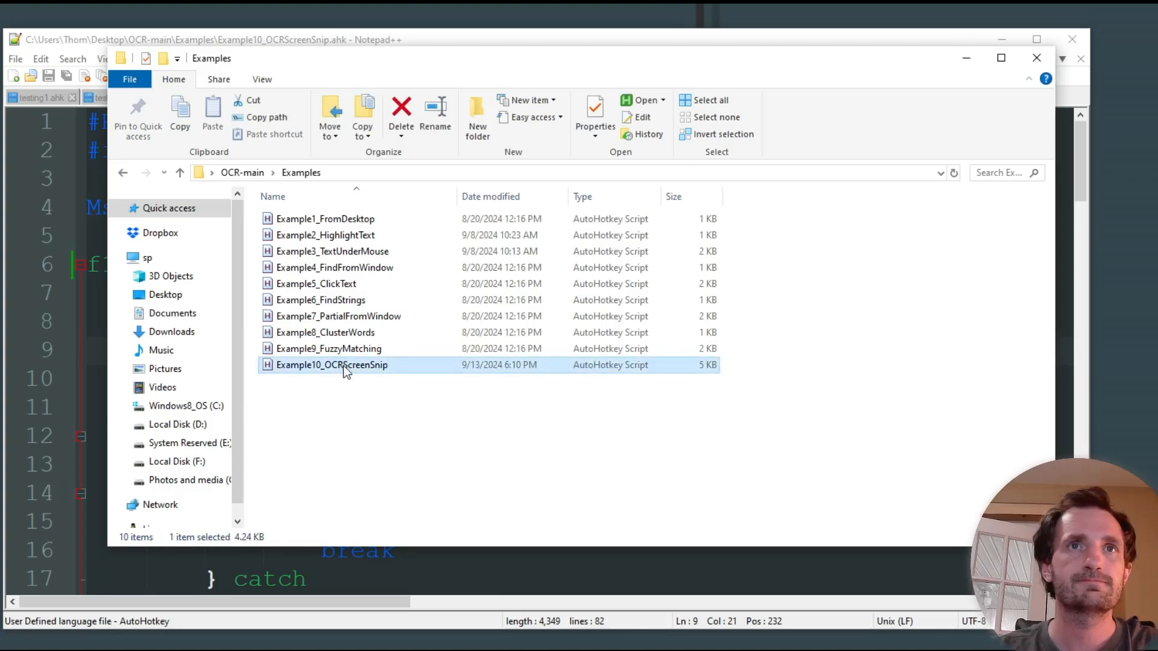
double_click(331, 365)
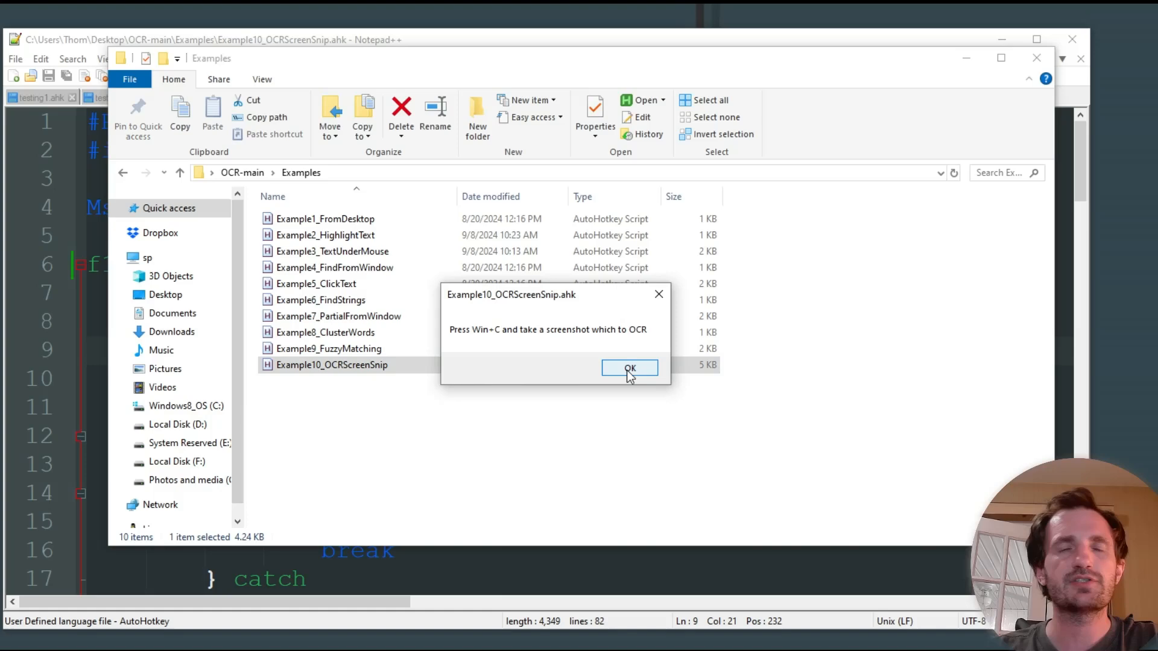
click(629, 368)
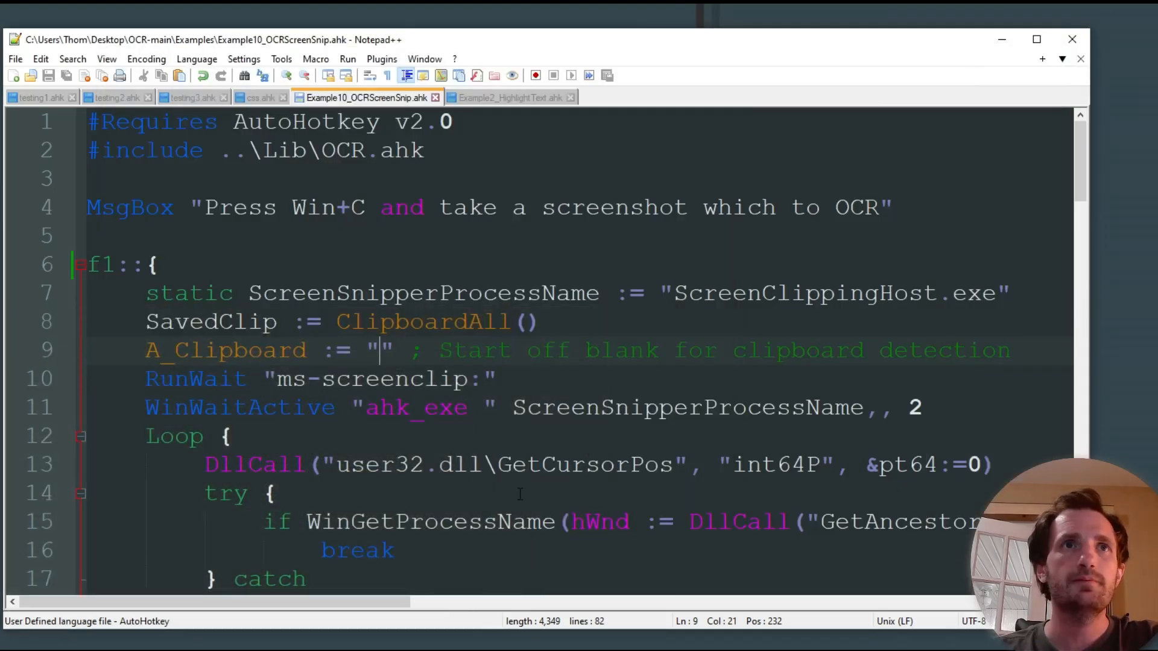
Snip loop code lines for OCR, checking the clipboard tooltip, then return to line 1.
scroll(down, 3)
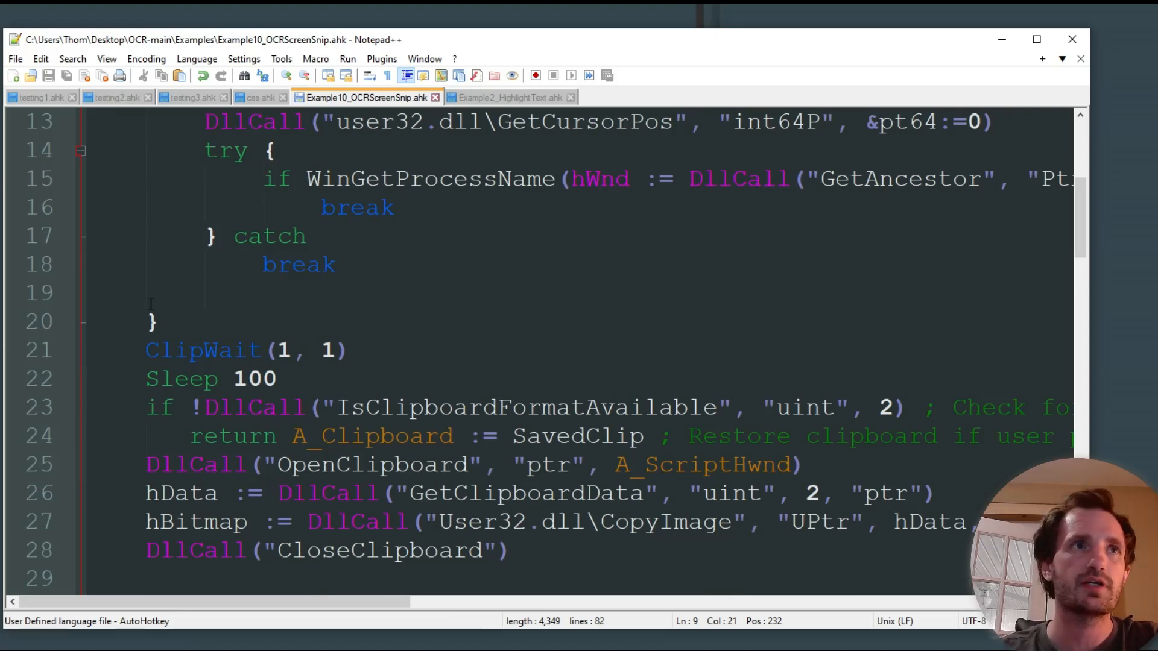
mouse_move(129, 287)
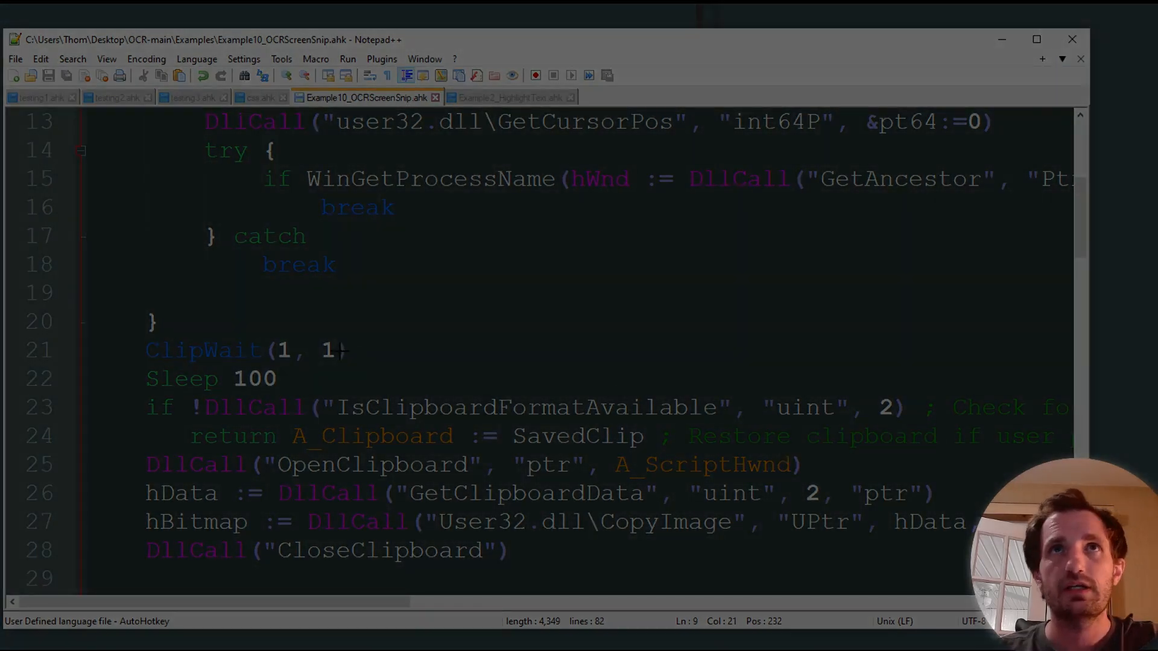
mouse_move(178, 313)
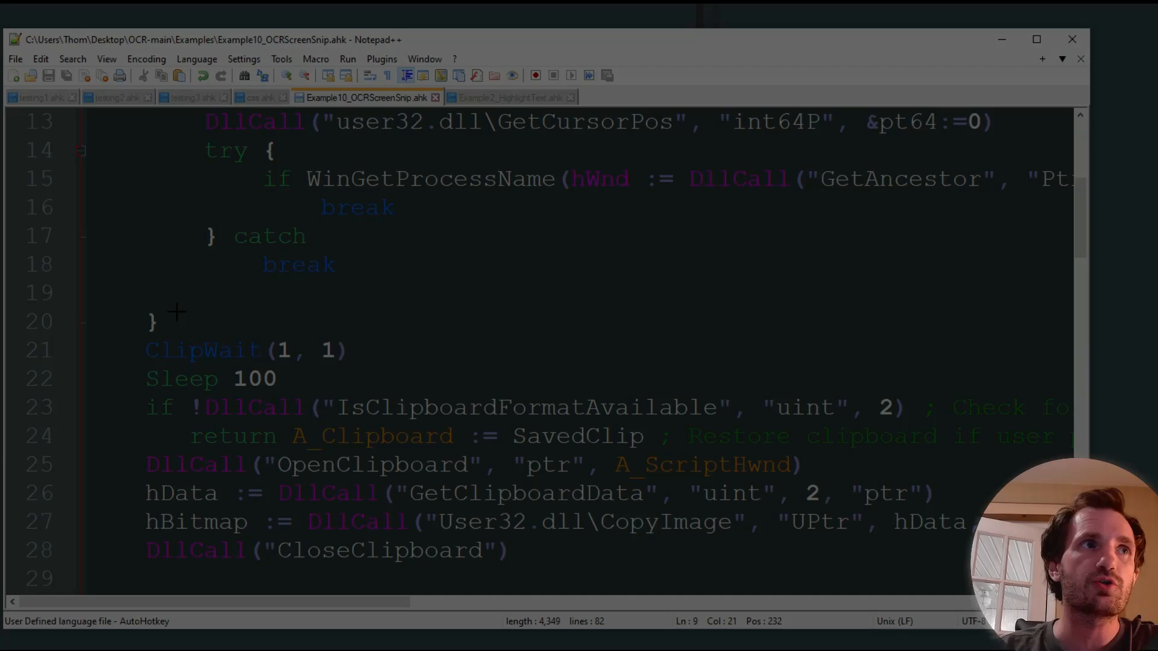
mouse_move(137, 343)
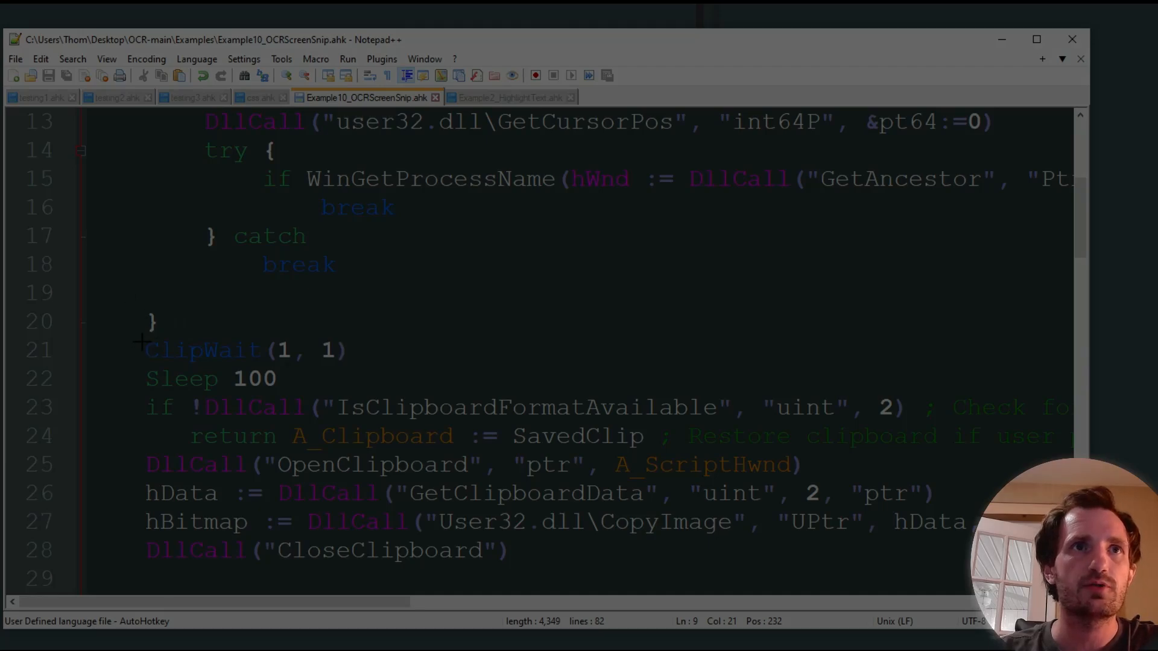
double_click(203, 349)
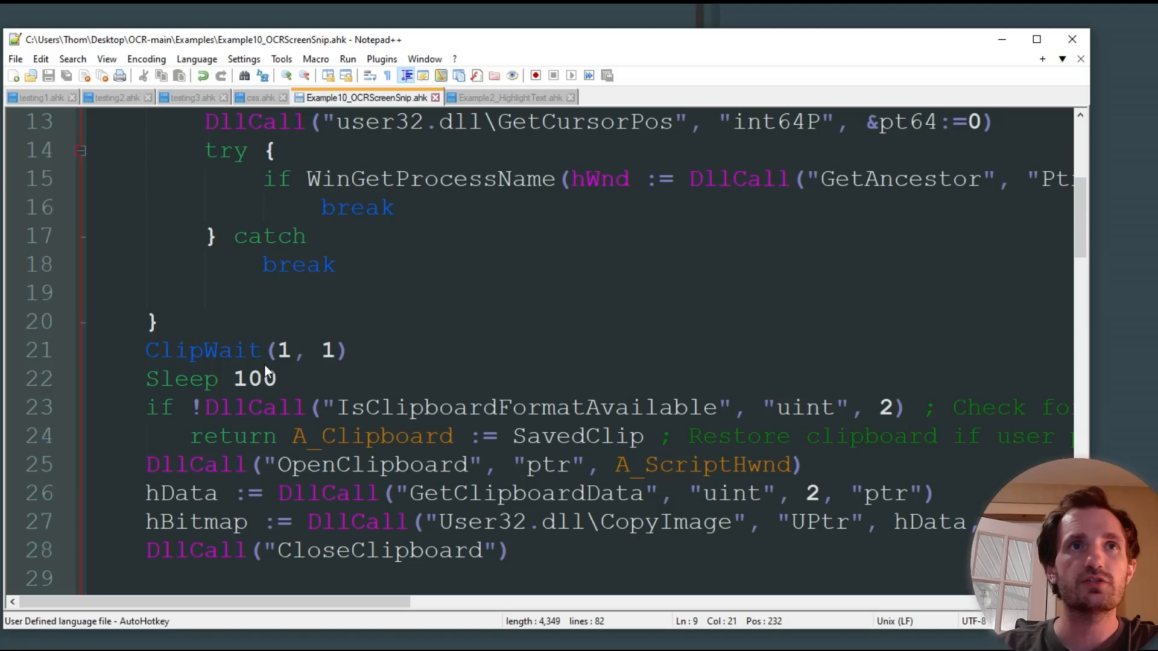
mouse_move(266, 373)
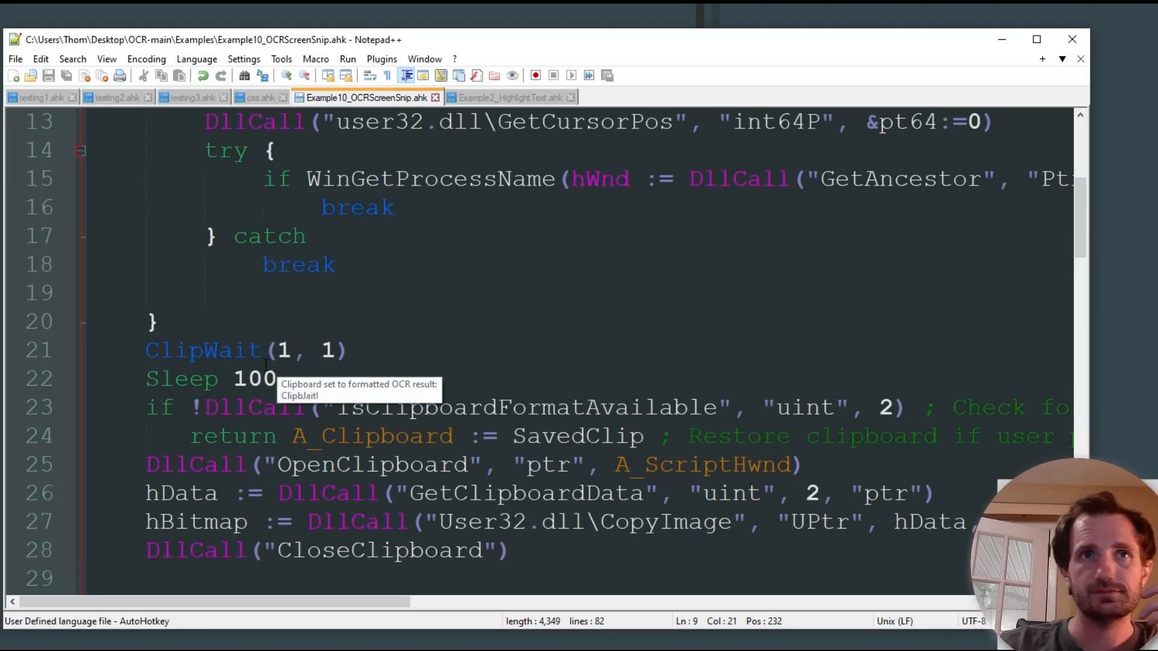
mouse_move(107, 301)
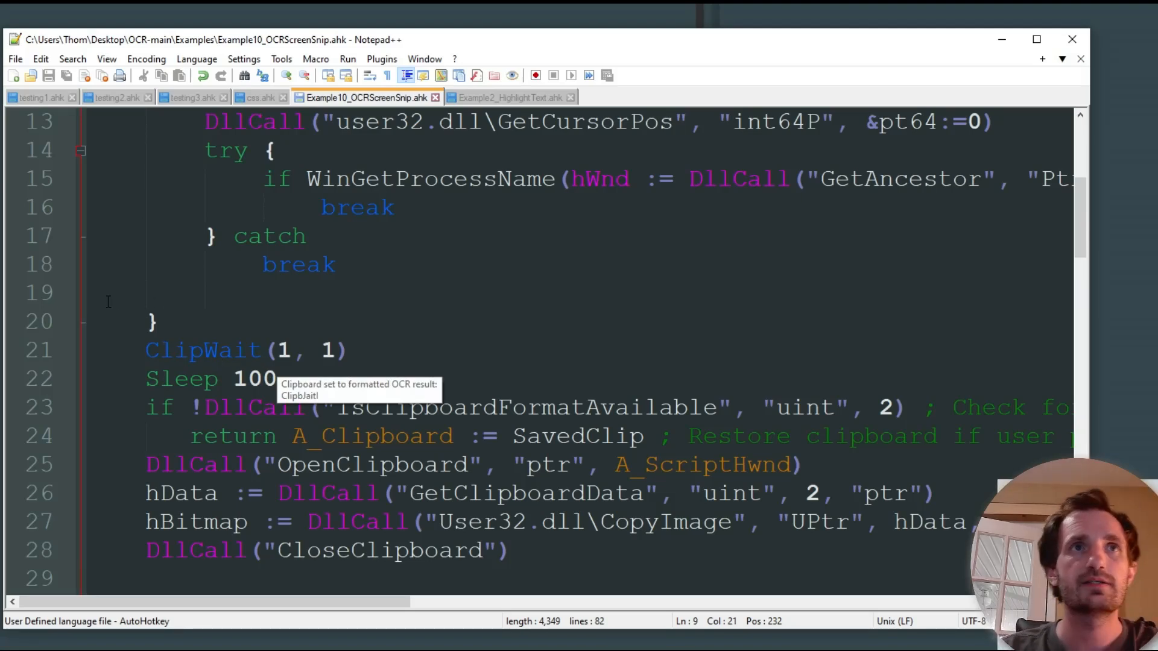
click(161, 292)
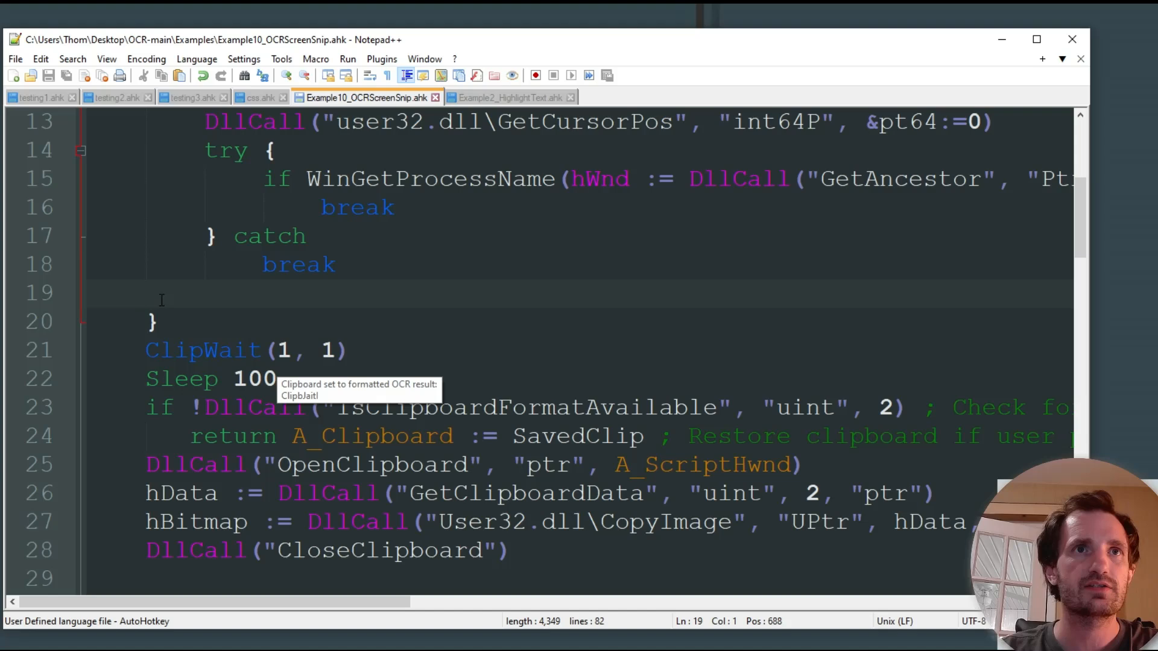
text(ClipbJaitI)
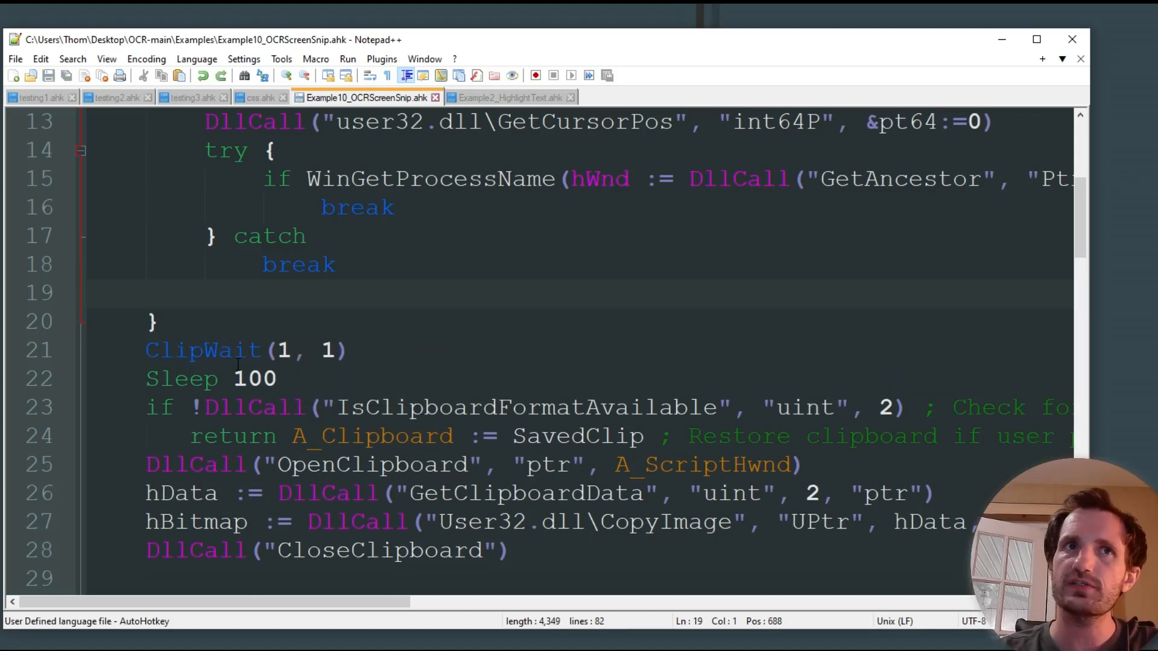
click(155, 322)
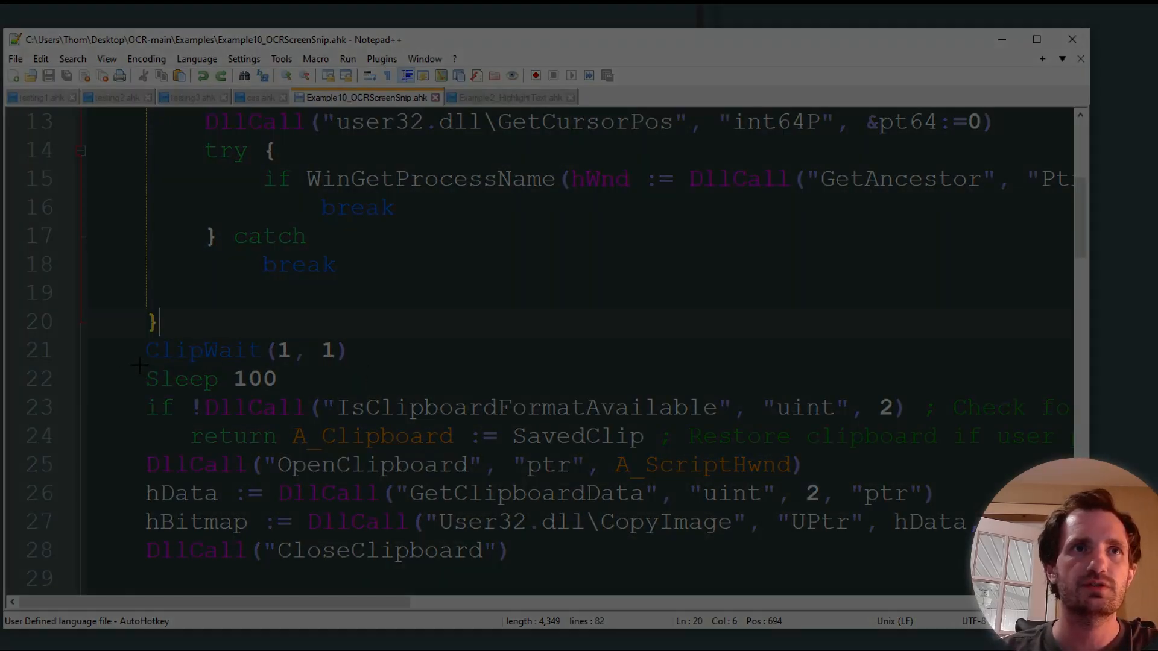
double_click(181, 378)
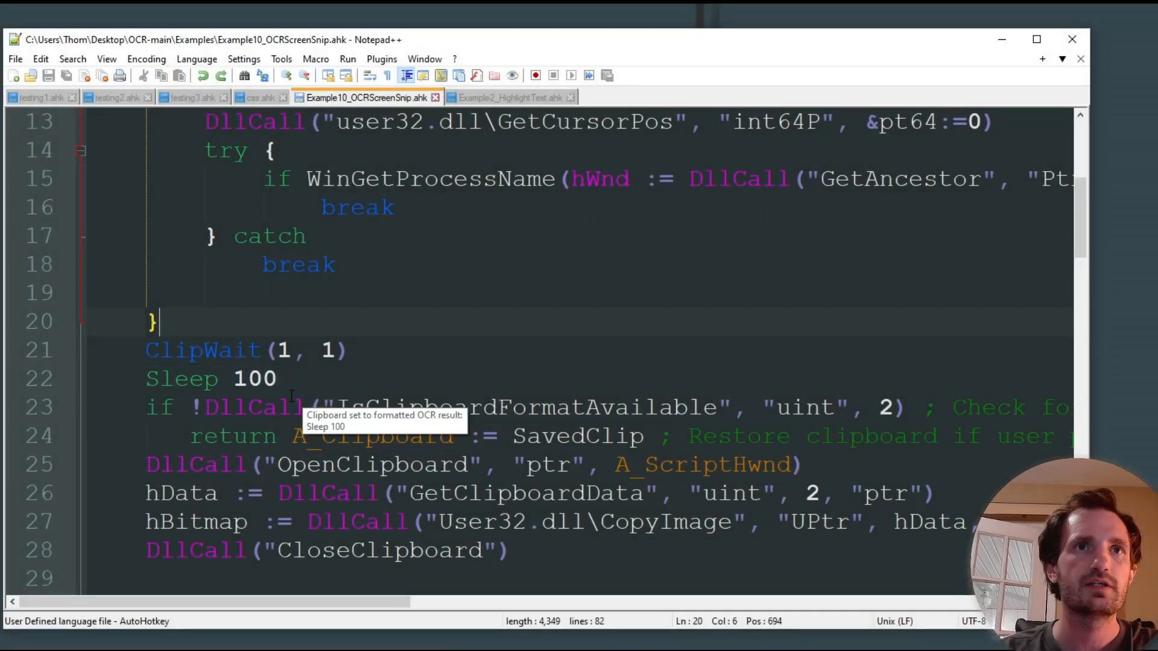
click(111, 292)
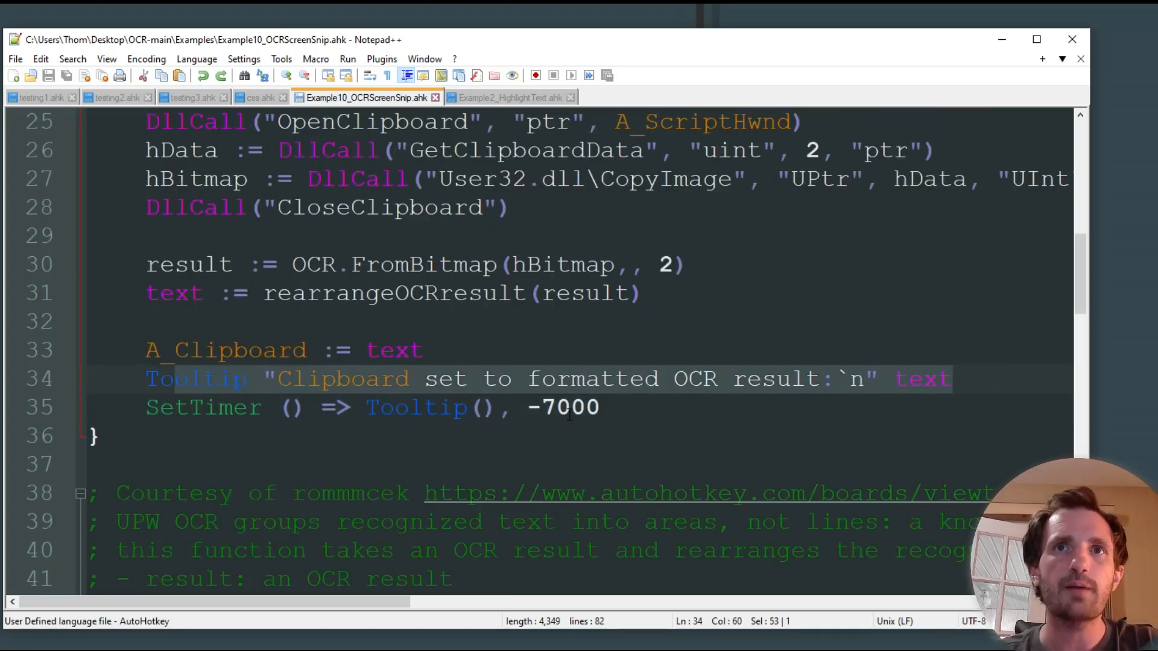
scroll(up, 3)
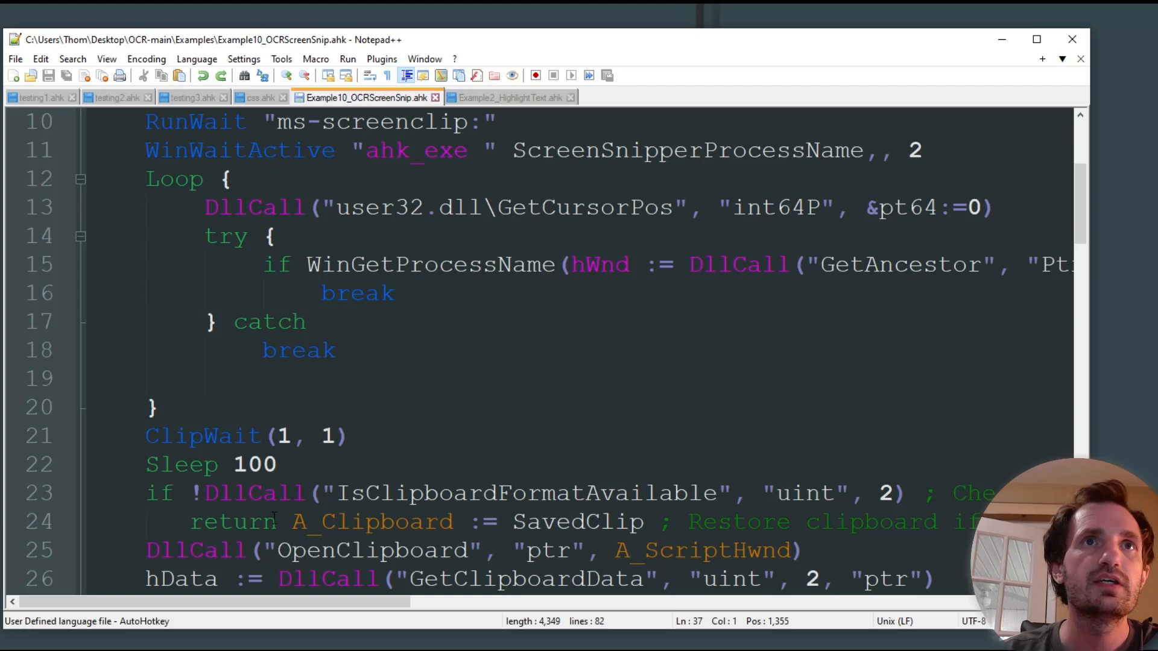
scroll(up, 3)
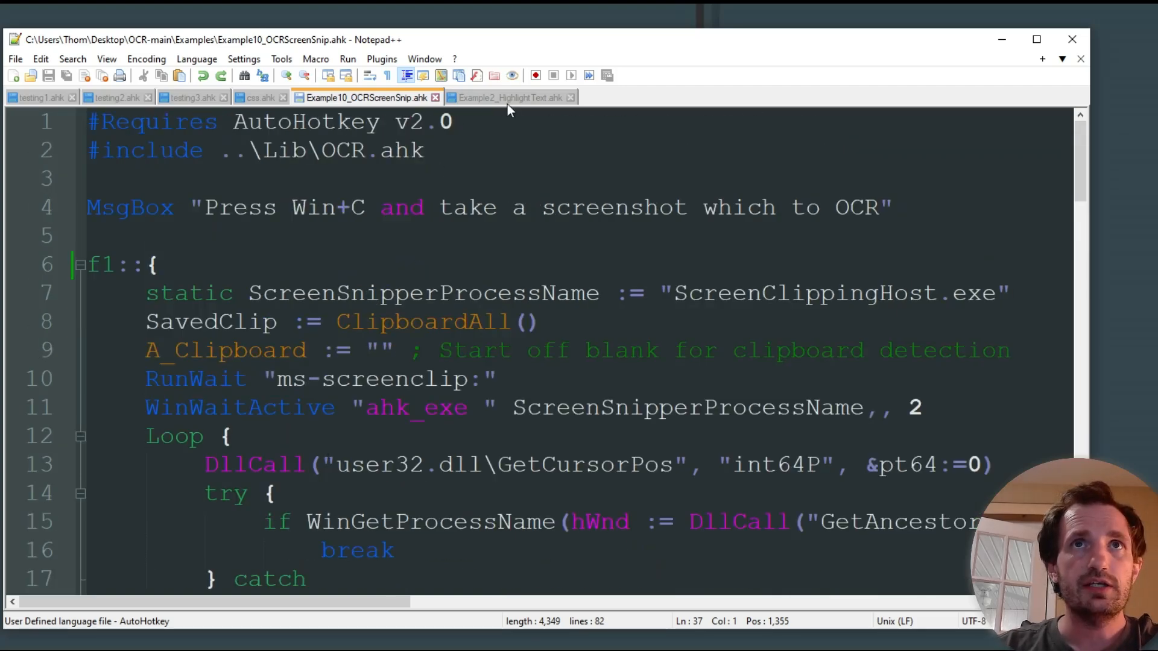
Switch to Example2_HighlightText.ahk and highlight the line launching notepad.exe.
click(509, 97)
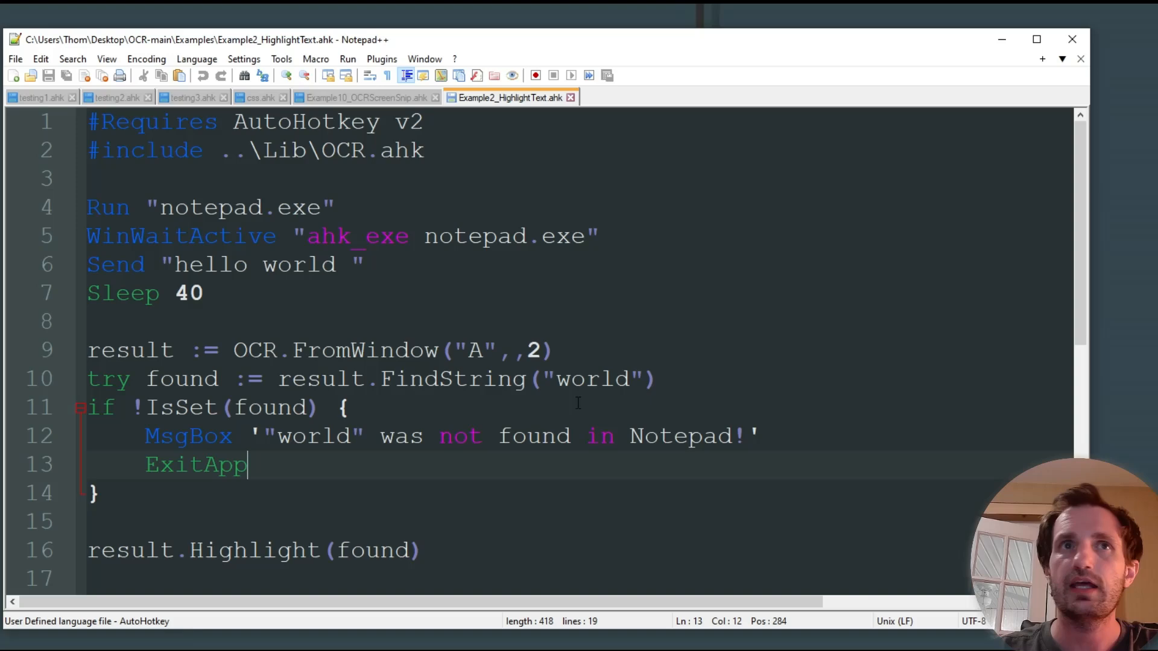
scroll(down, 3)
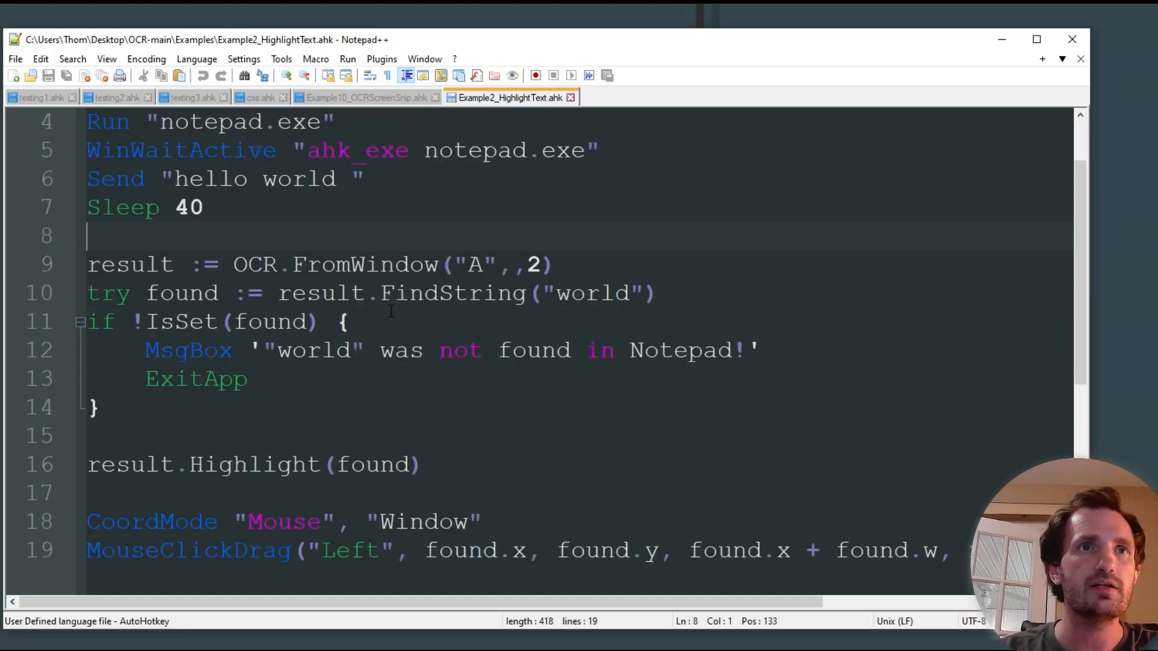
scroll(up, 3)
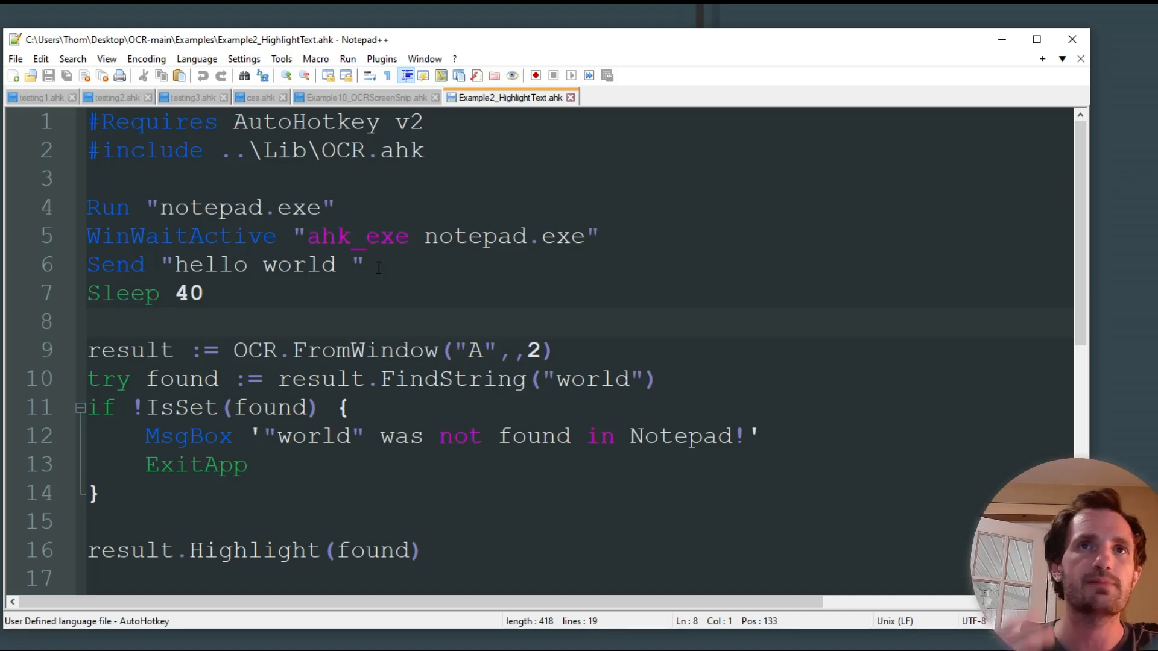
mouse_move(405, 288)
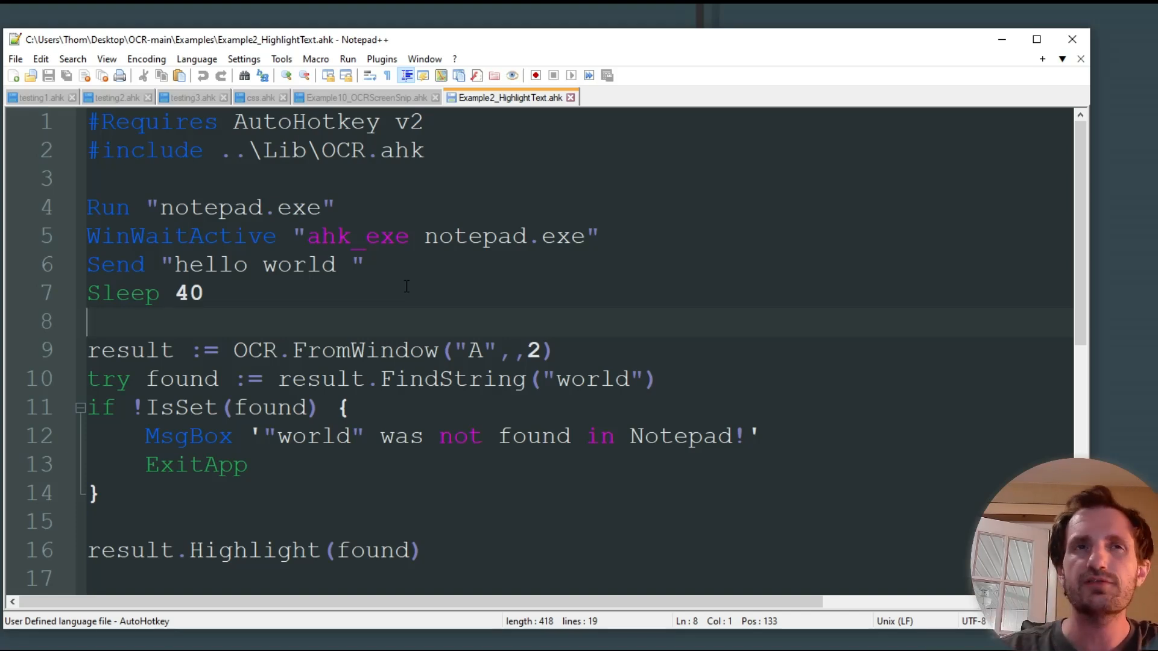
double_click(211, 207)
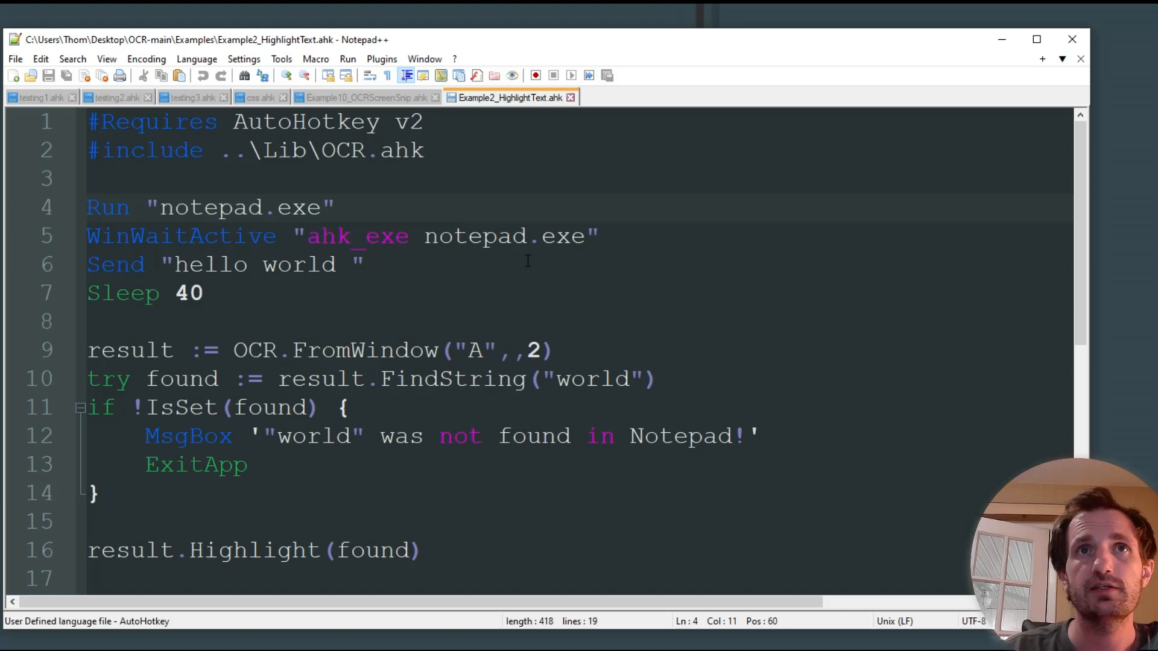
double_click(474, 235)
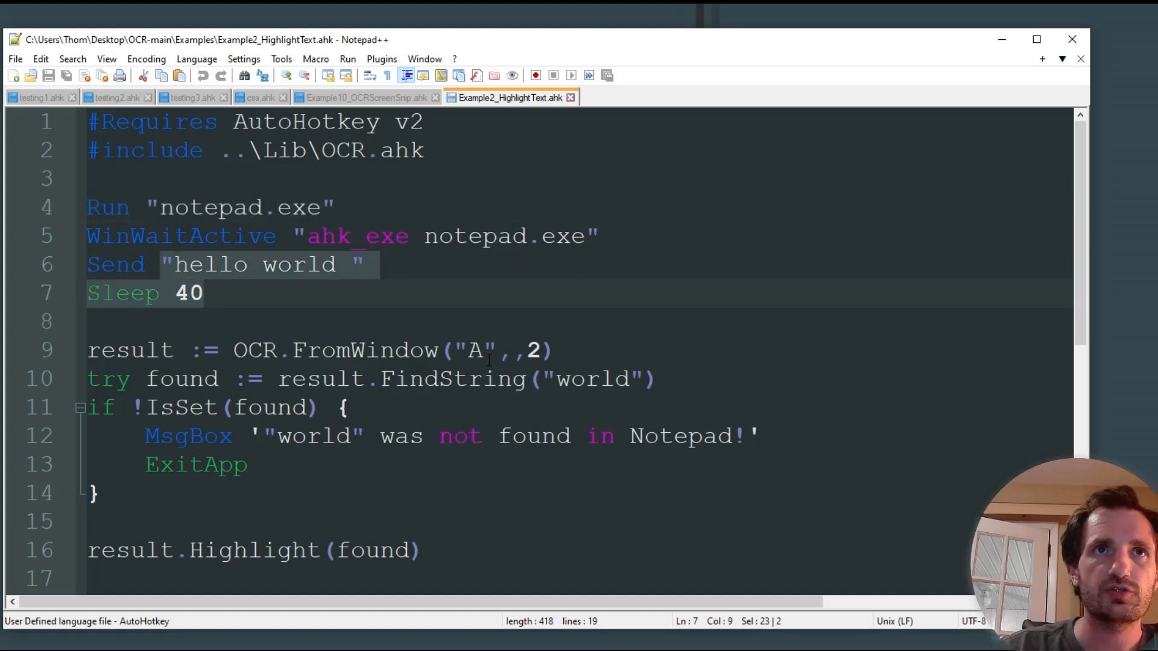
Highlight the search term 'world' and the MouseClickDrag command in the code.
scroll(down, 3)
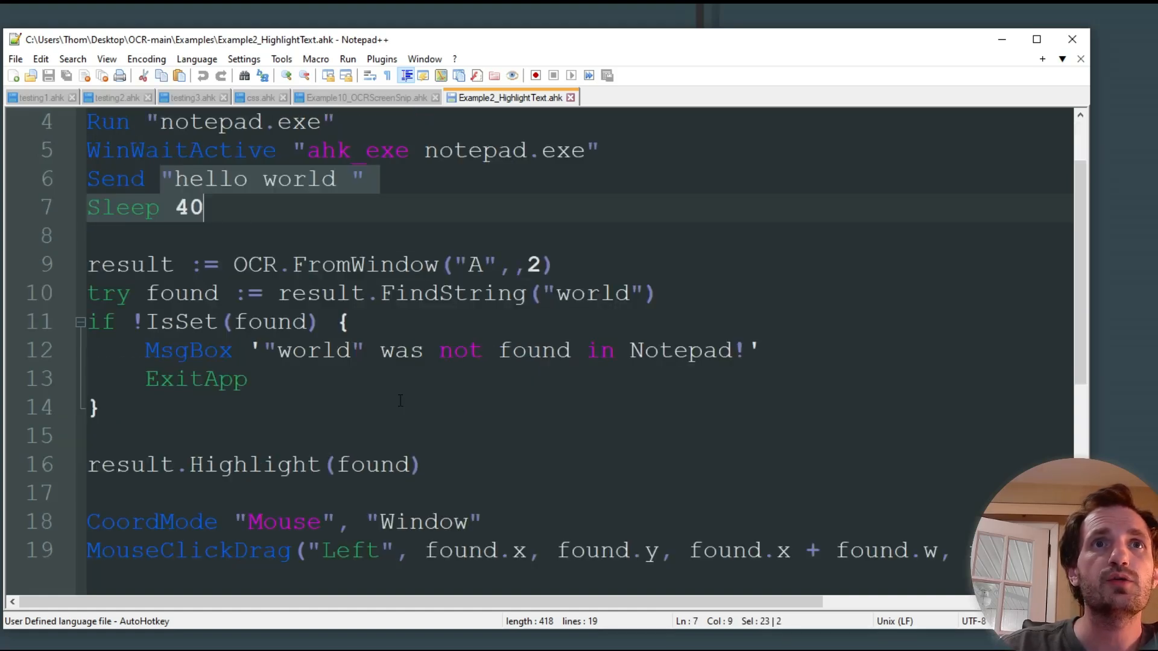
click(583, 293)
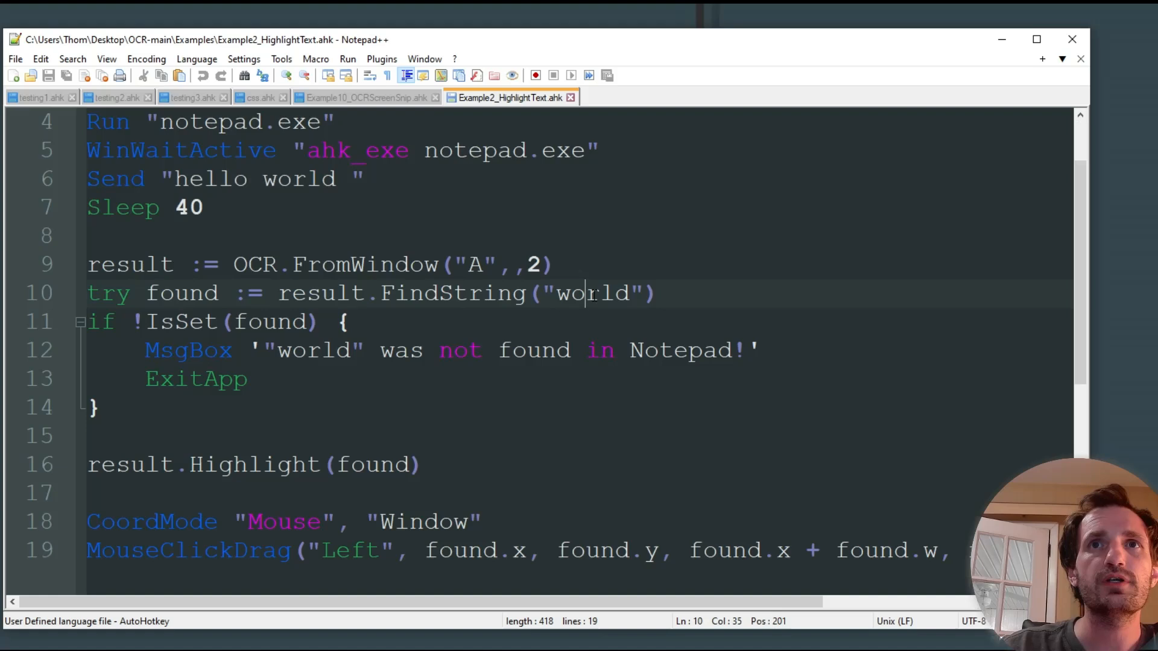
double_click(588, 293)
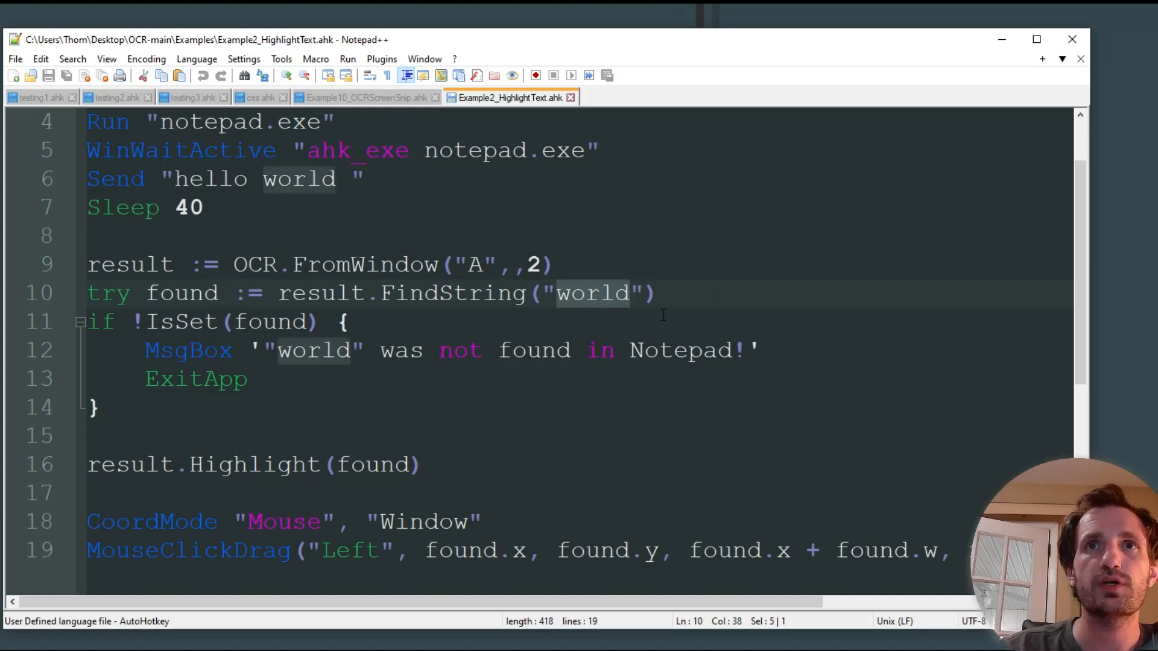
click(111, 234)
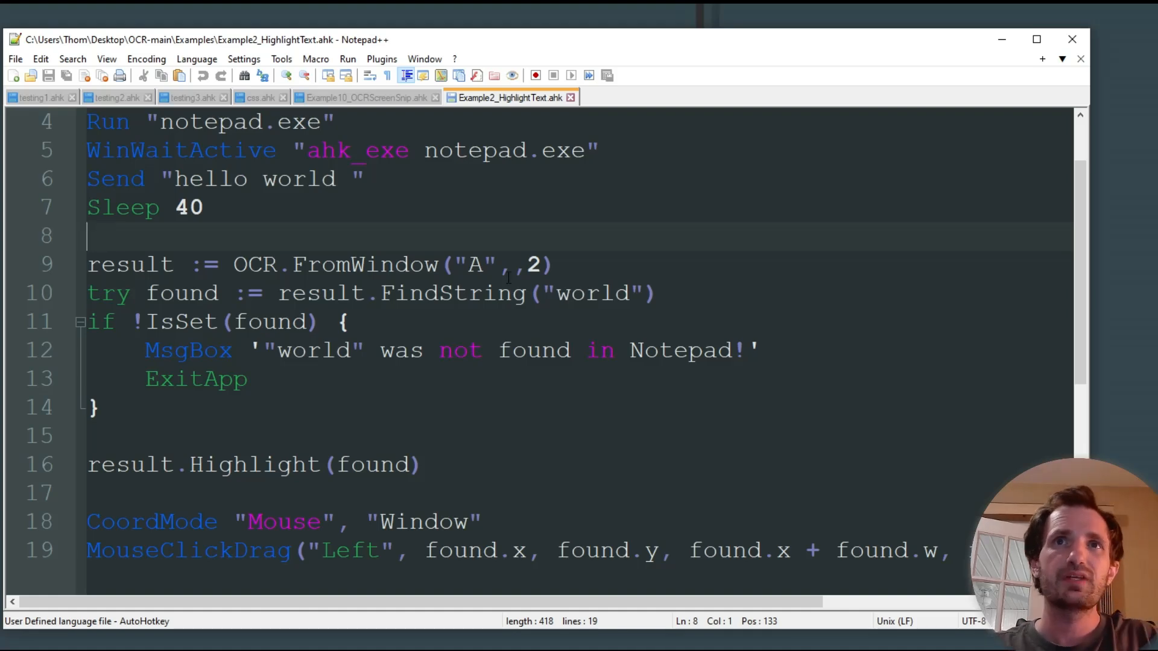
click(595, 293)
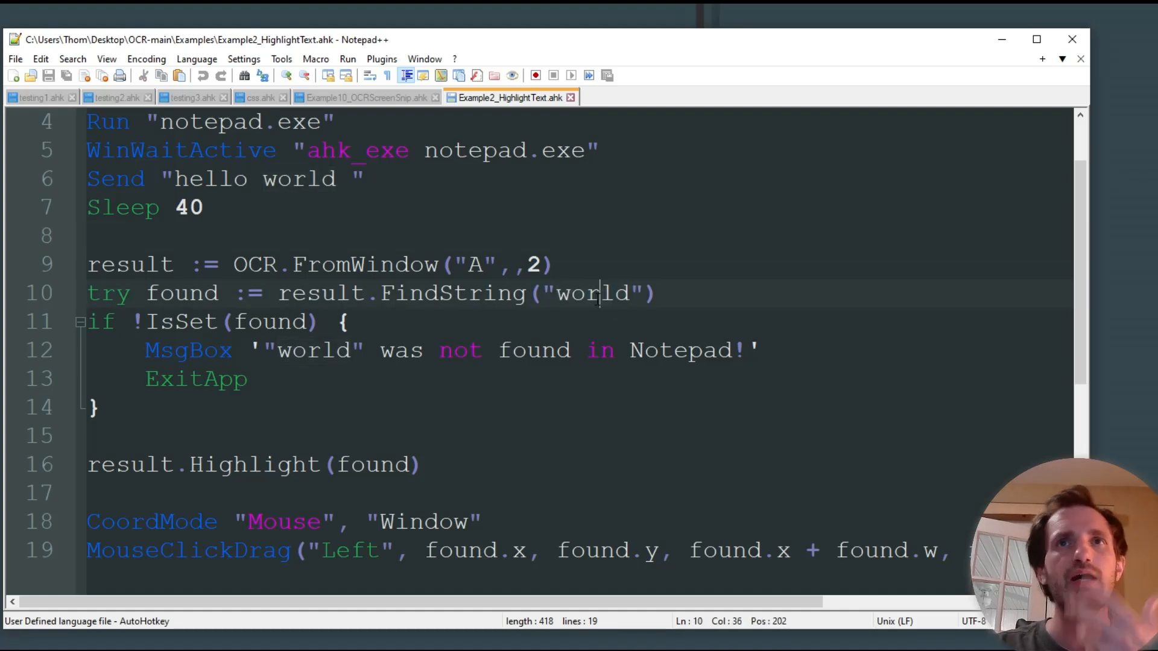
double_click(587, 293)
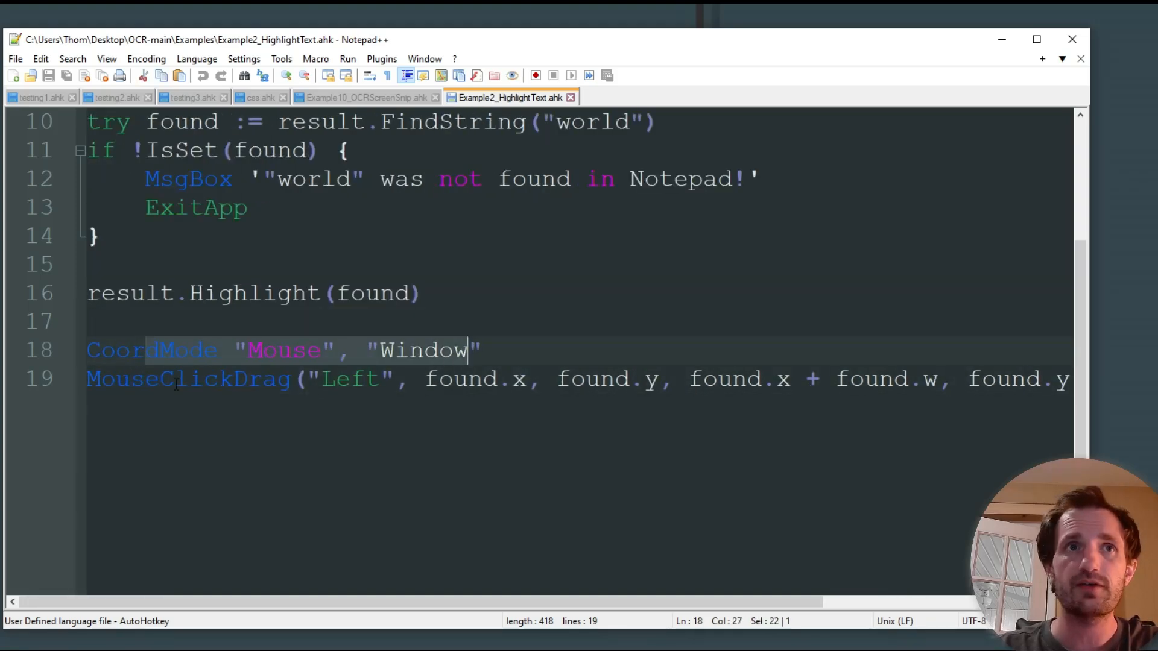
double_click(188, 378)
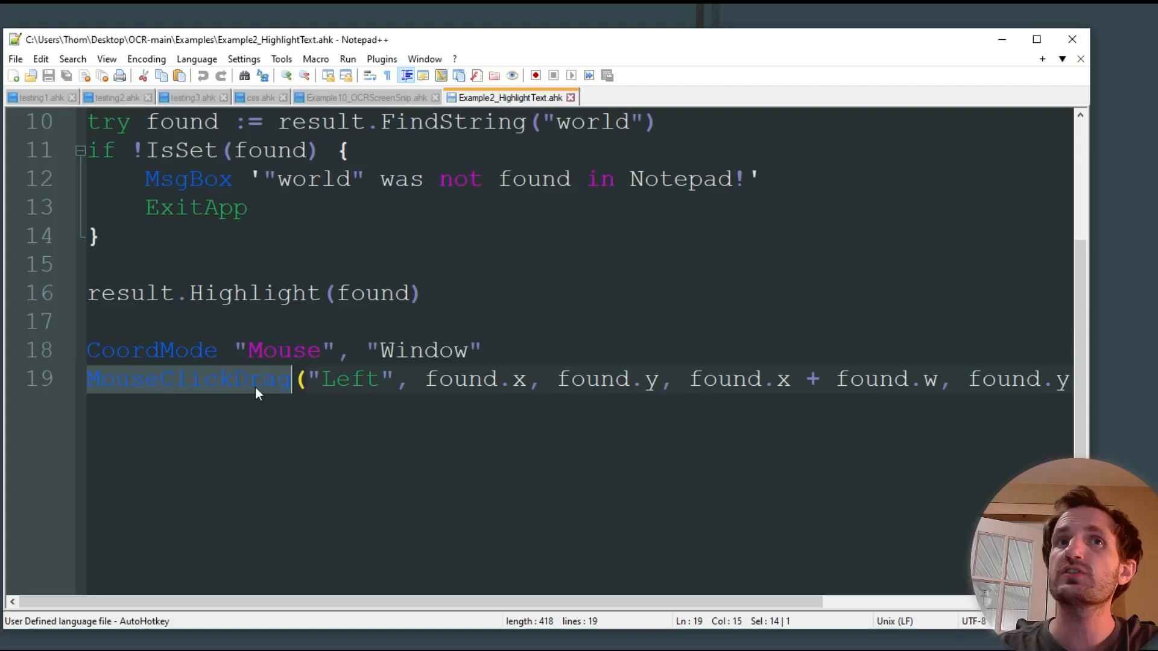
click(482, 349)
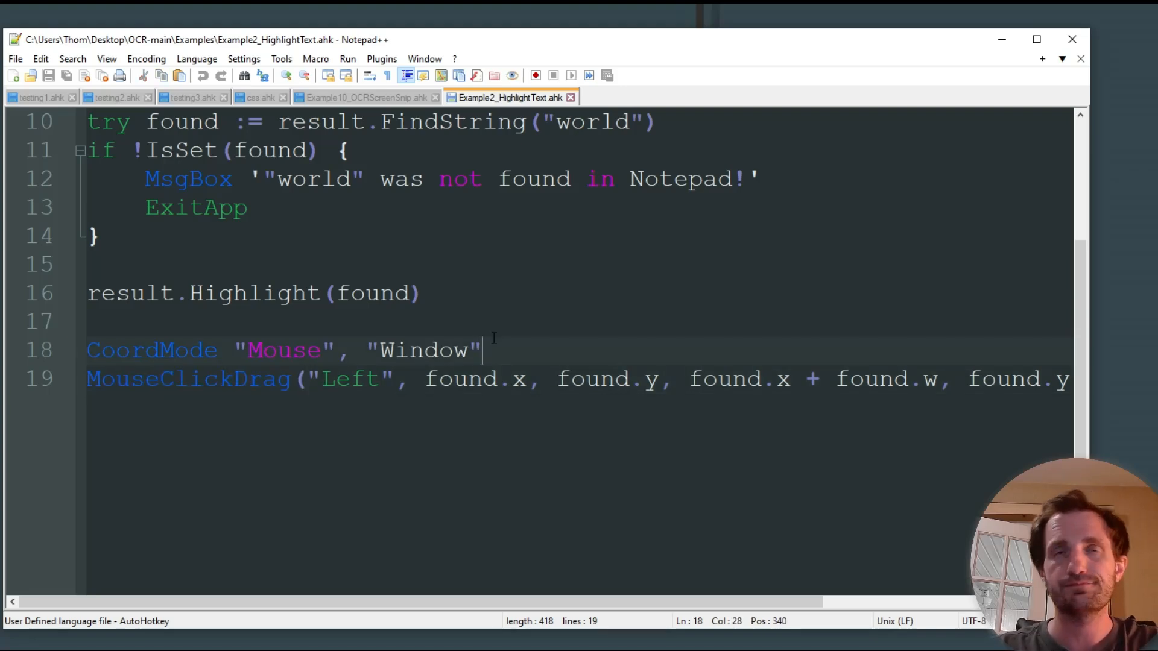
scroll(up, 3)
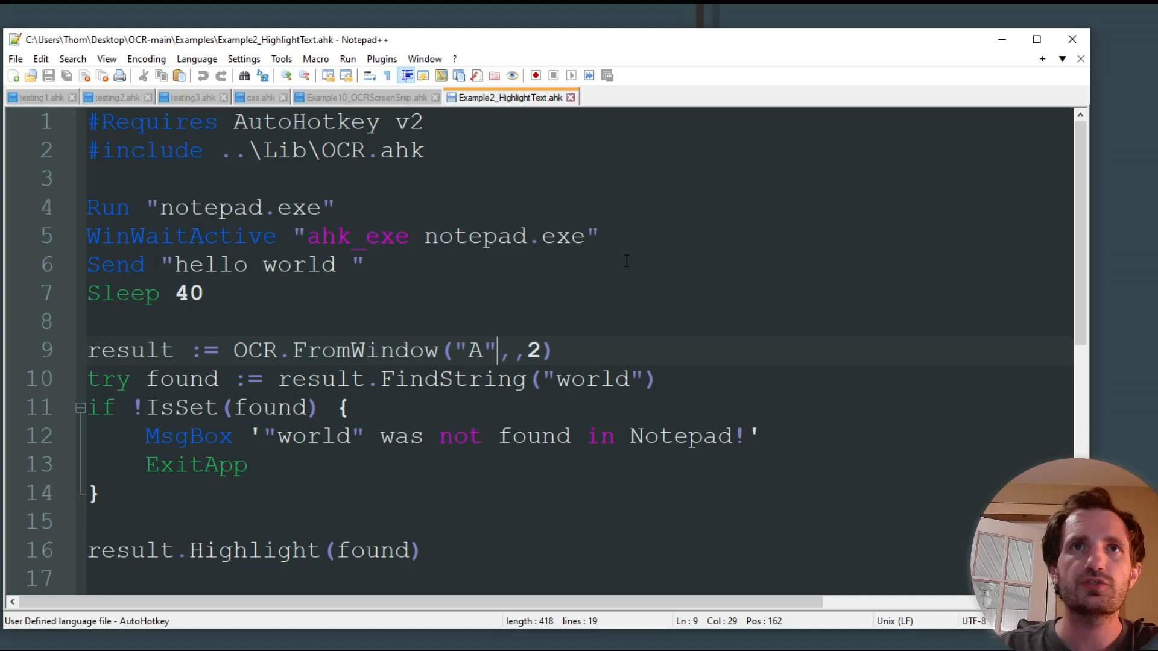
click(203, 293)
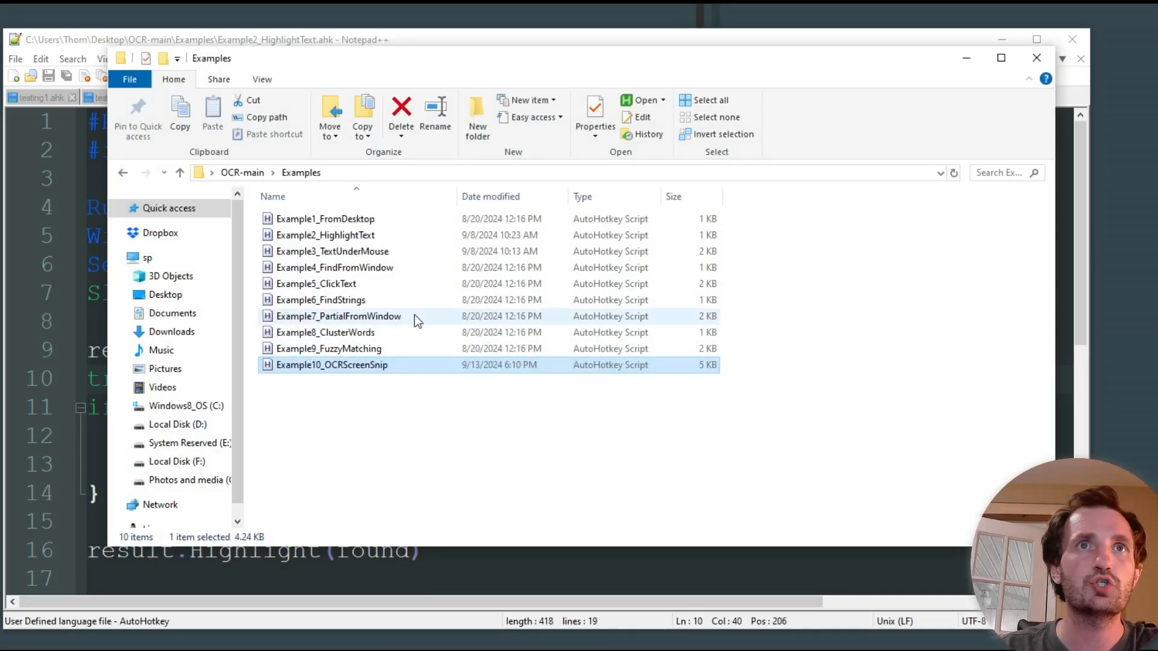
Run Example2_HighlightText with AutoHotkey v2.0.2 and dismiss the 'world' not-found message.
double_click(325, 235)
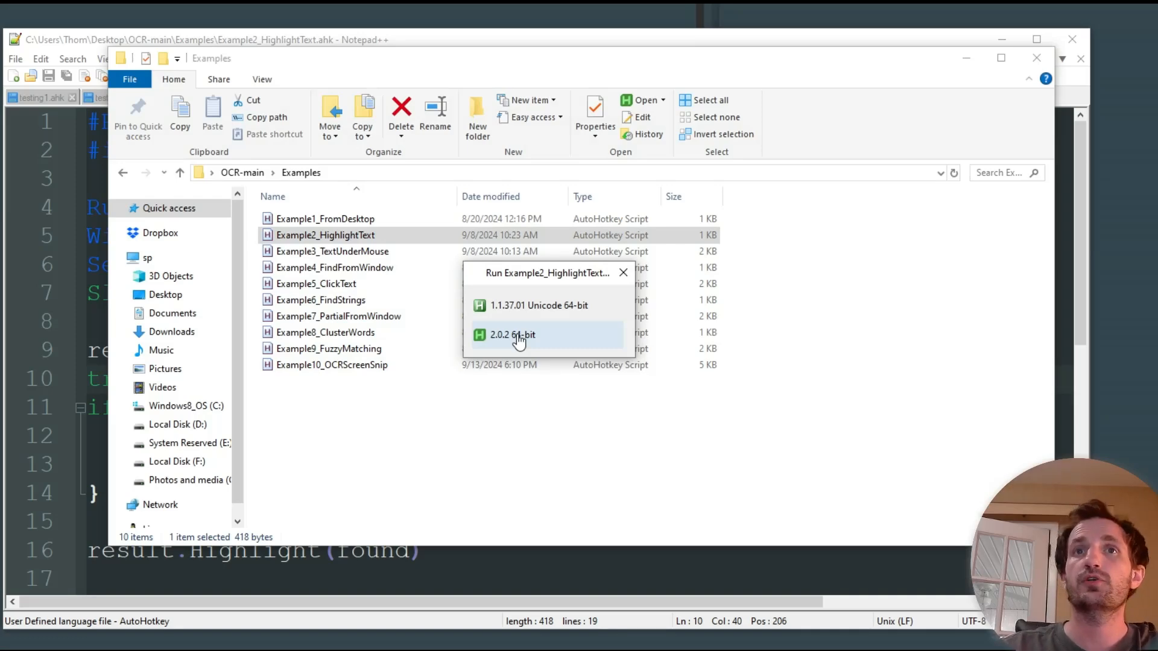
click(512, 335)
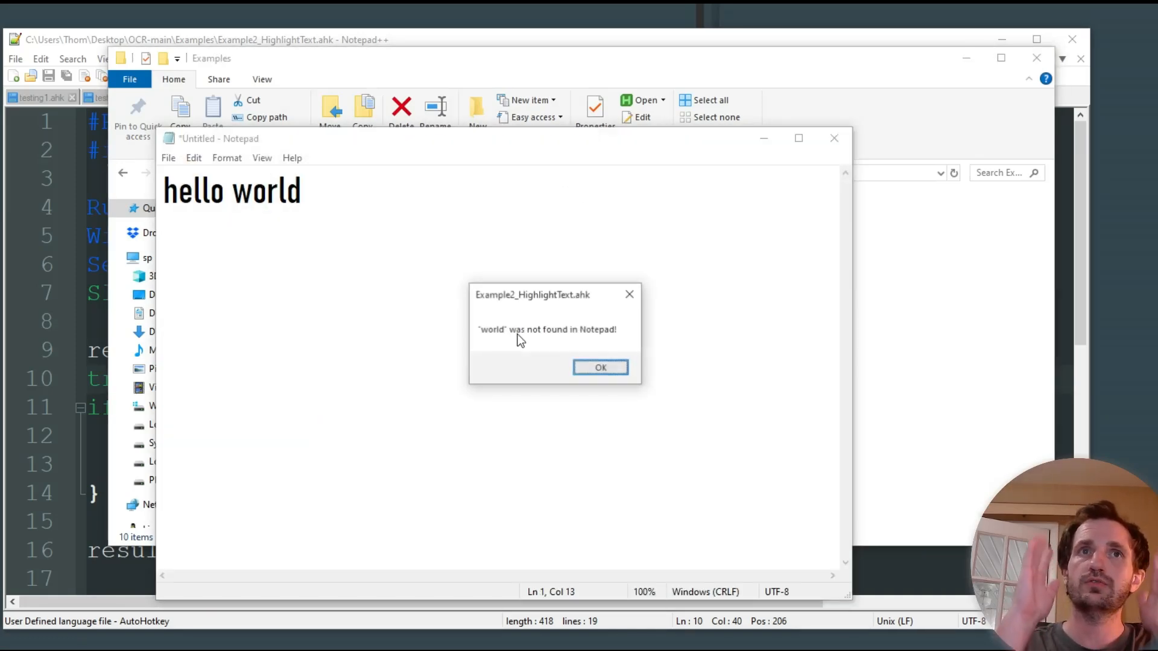
mouse_move(601, 368)
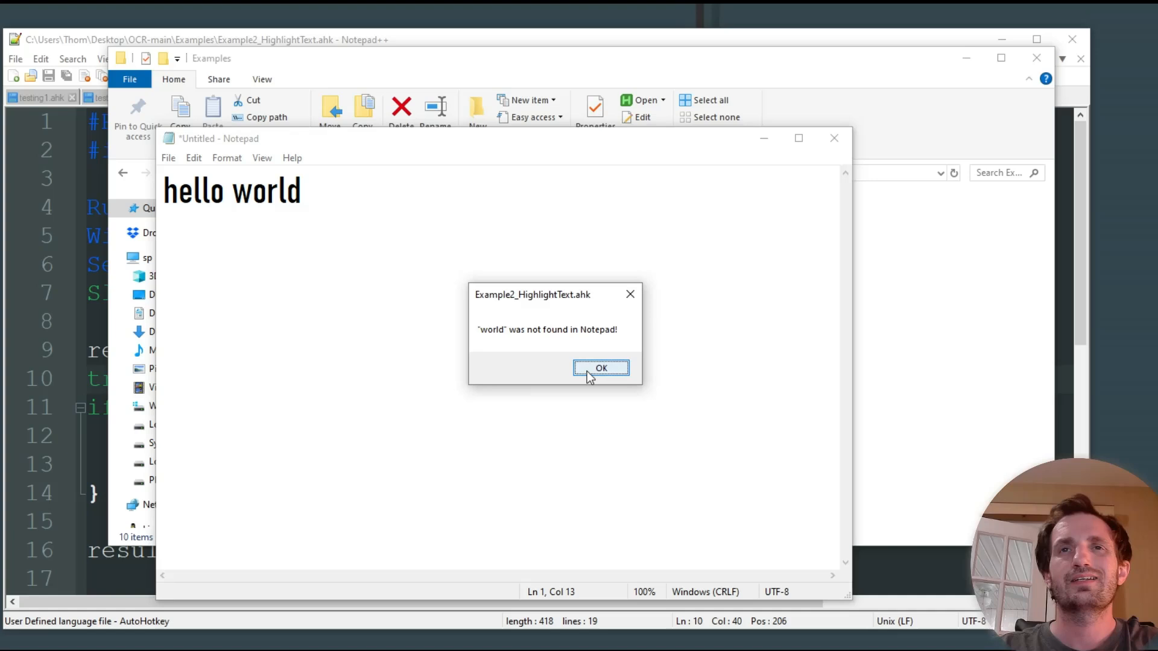
click(600, 368)
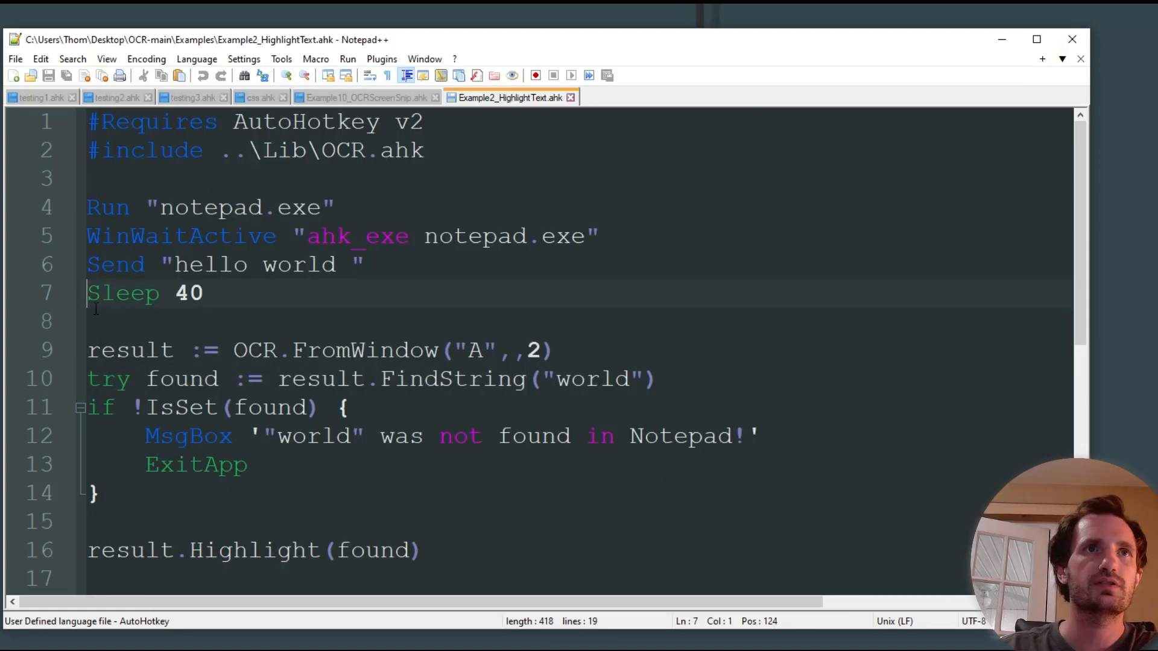
Select a word on the code line in Example2_HighlightText.
double_click(189, 293)
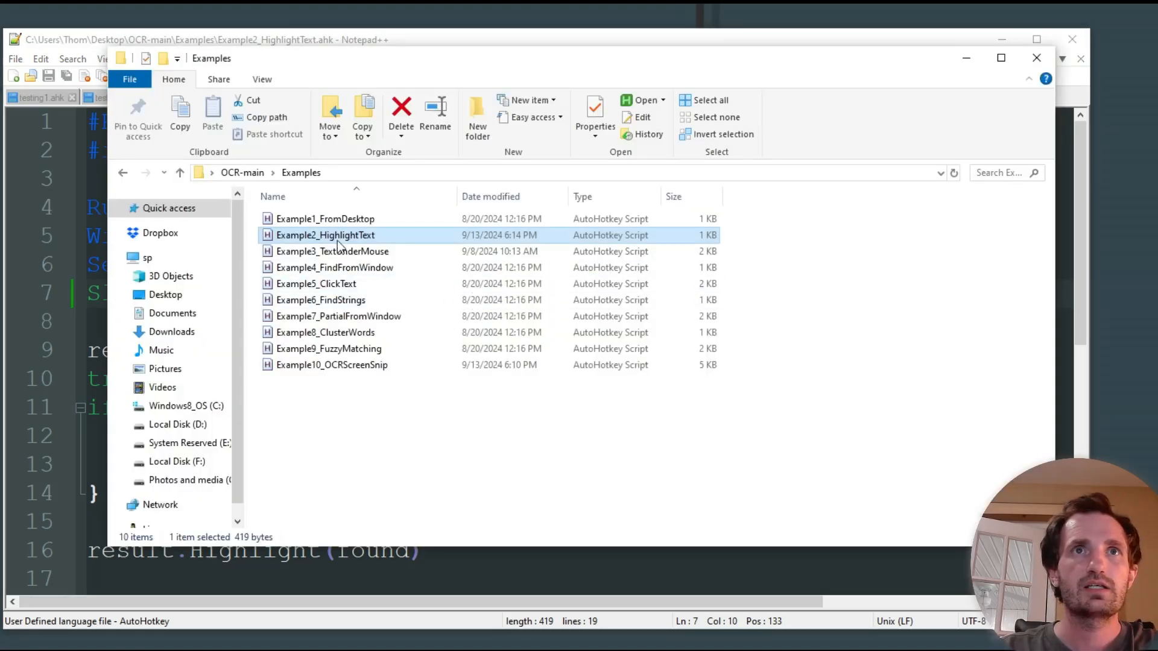
Rerun Example2_HighlightText with AutoHotkey v2, close its Notepad, then launch TextUnderMouse.
double_click(325, 234)
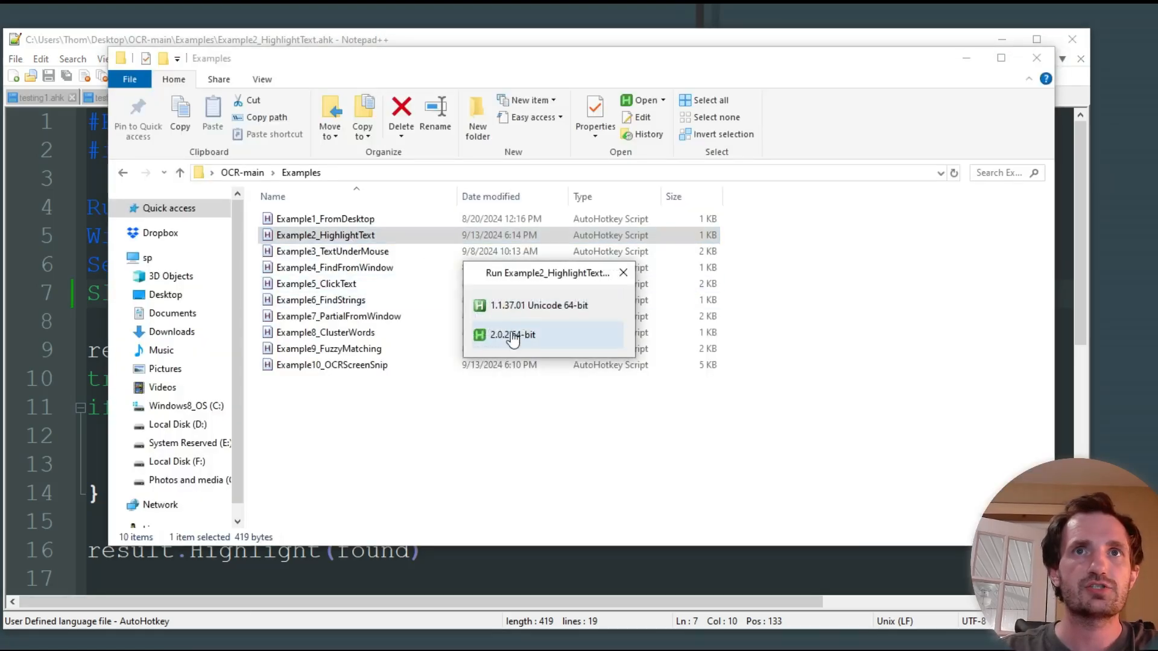
click(513, 335)
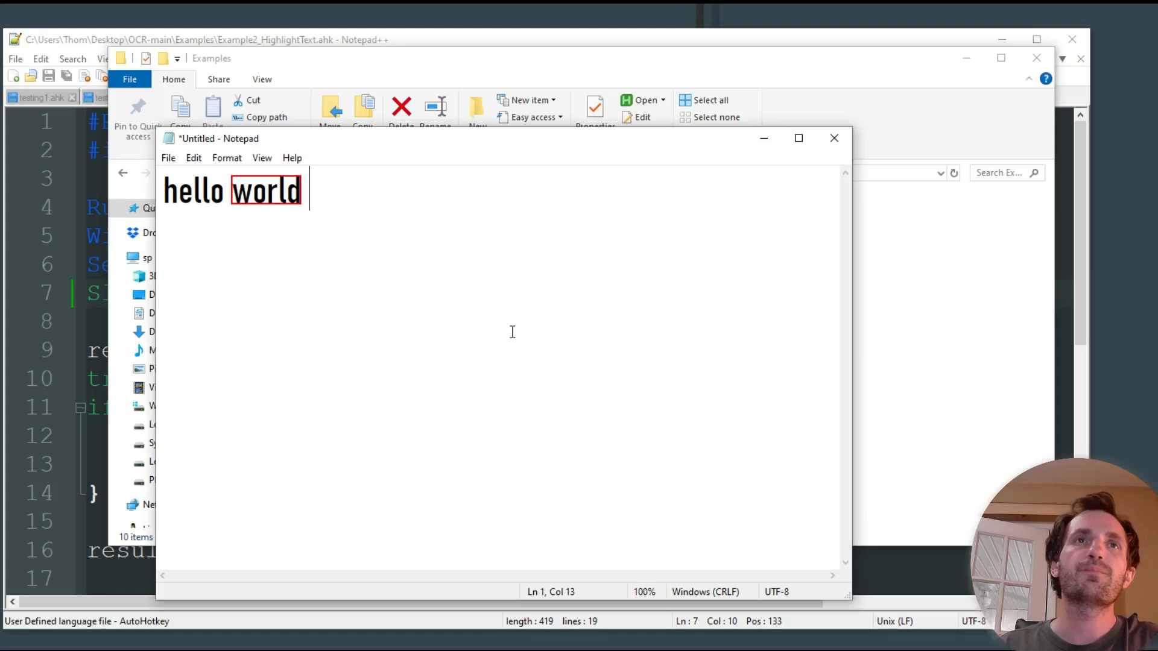
double_click(266, 190)
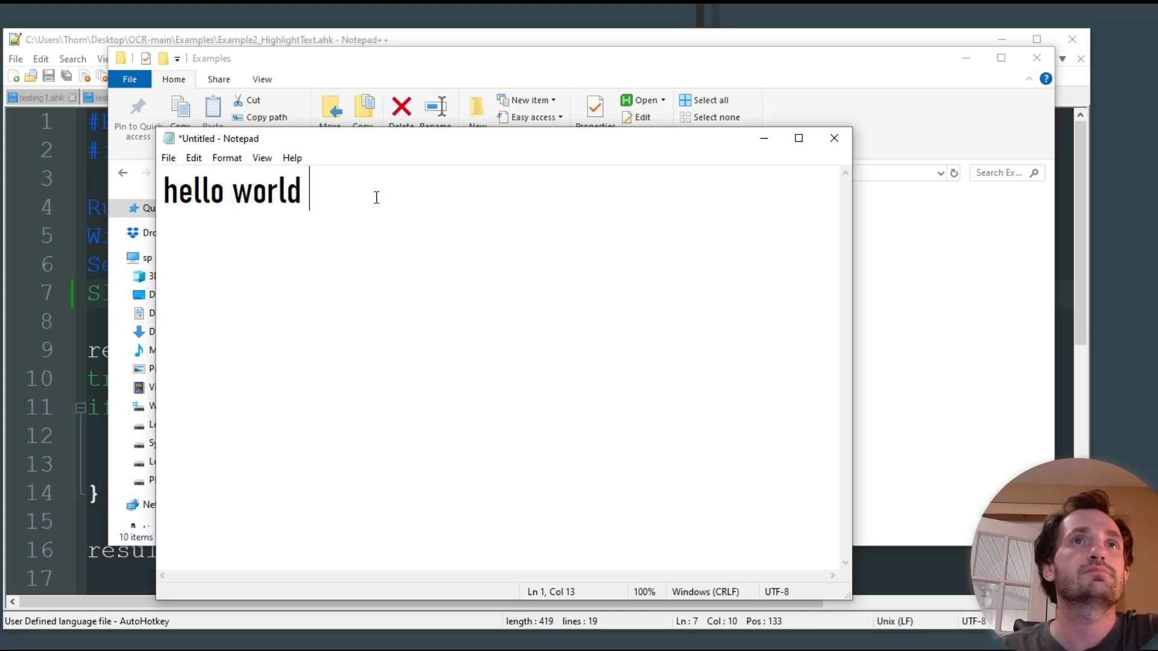
mouse_move(834, 138)
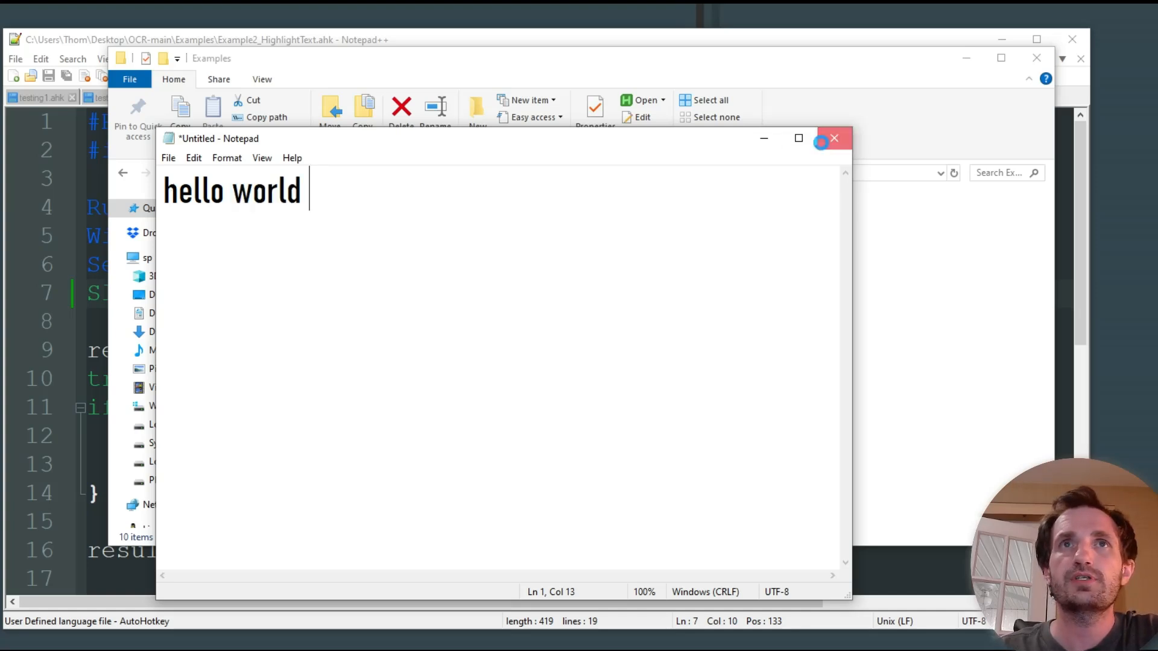
click(833, 138)
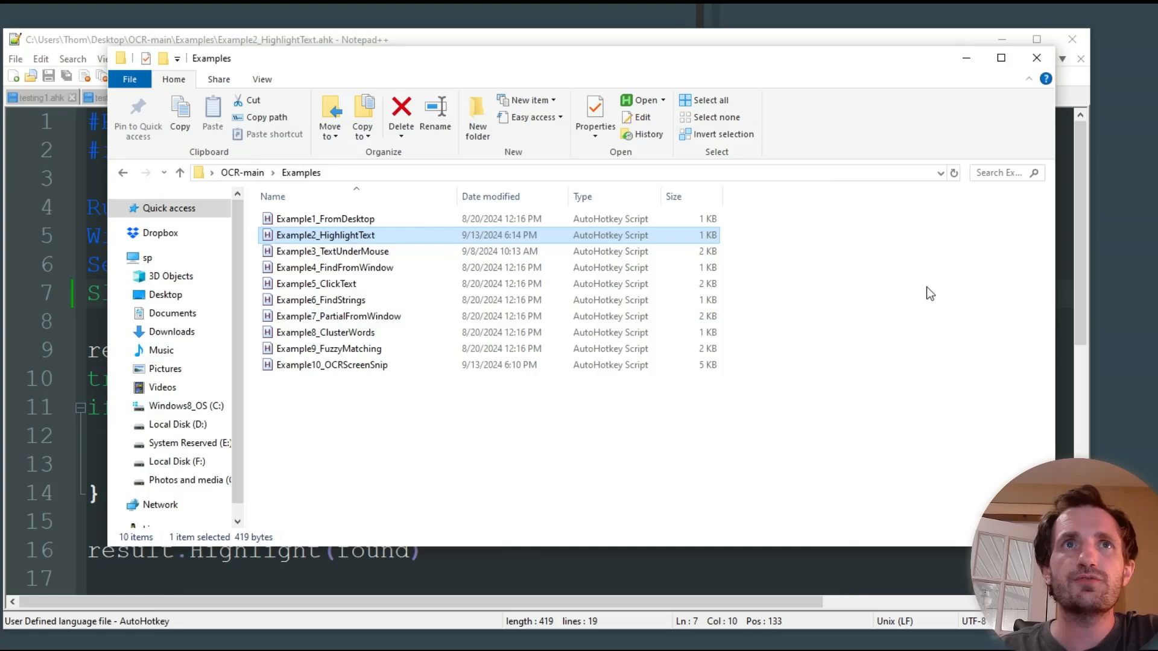
mouse_move(352, 258)
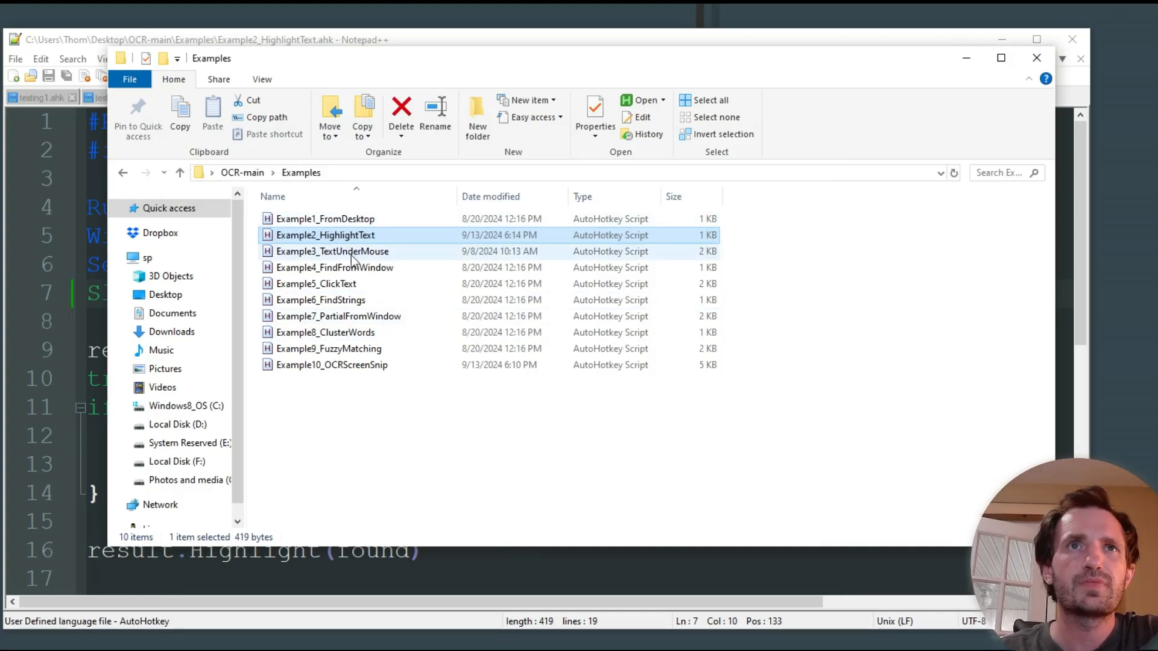
double_click(332, 250)
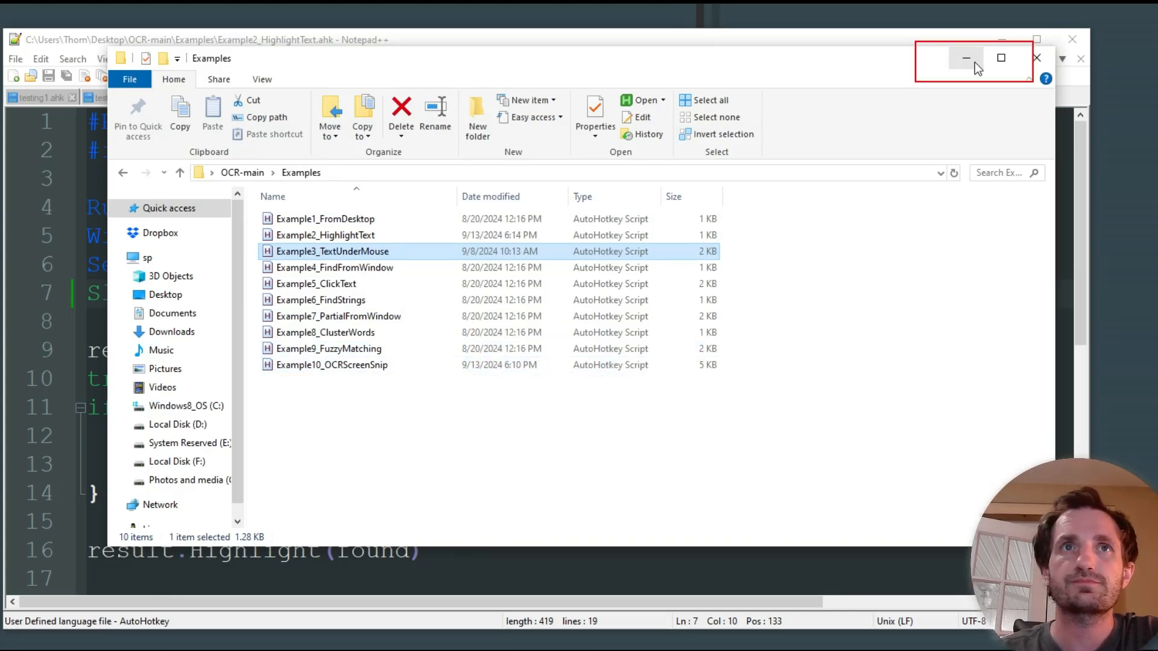
Open Example3_TextUnderMouse.ahk in Notepad++ via its Edit with Notepad++ context menu entry.
right_click(332, 251)
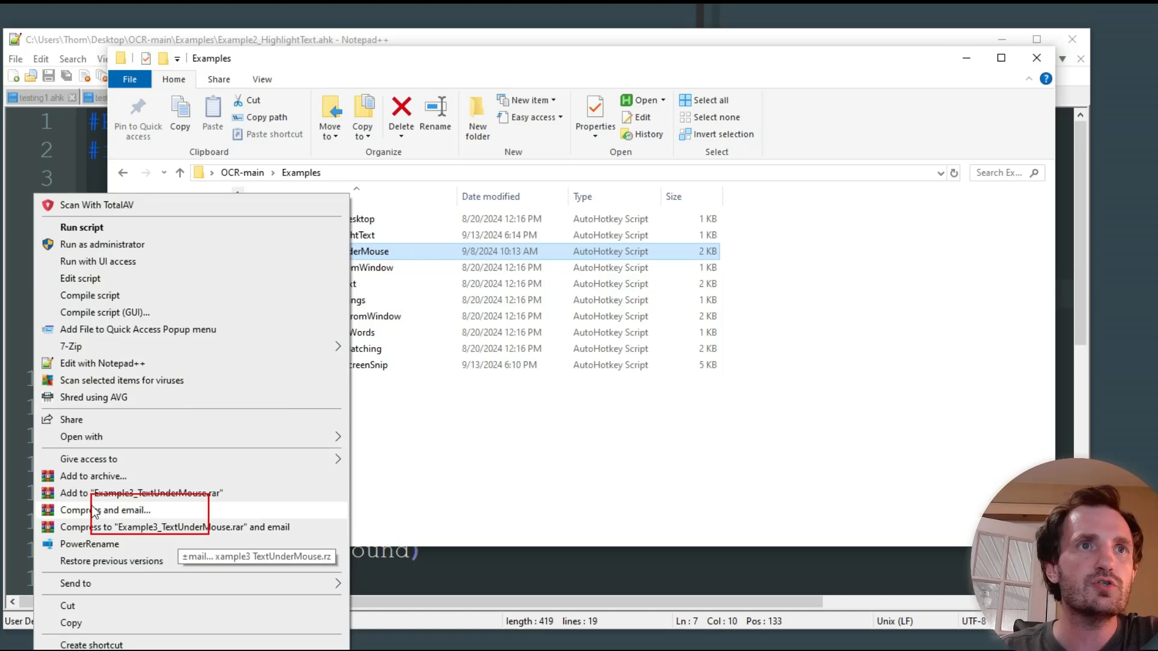
click(102, 362)
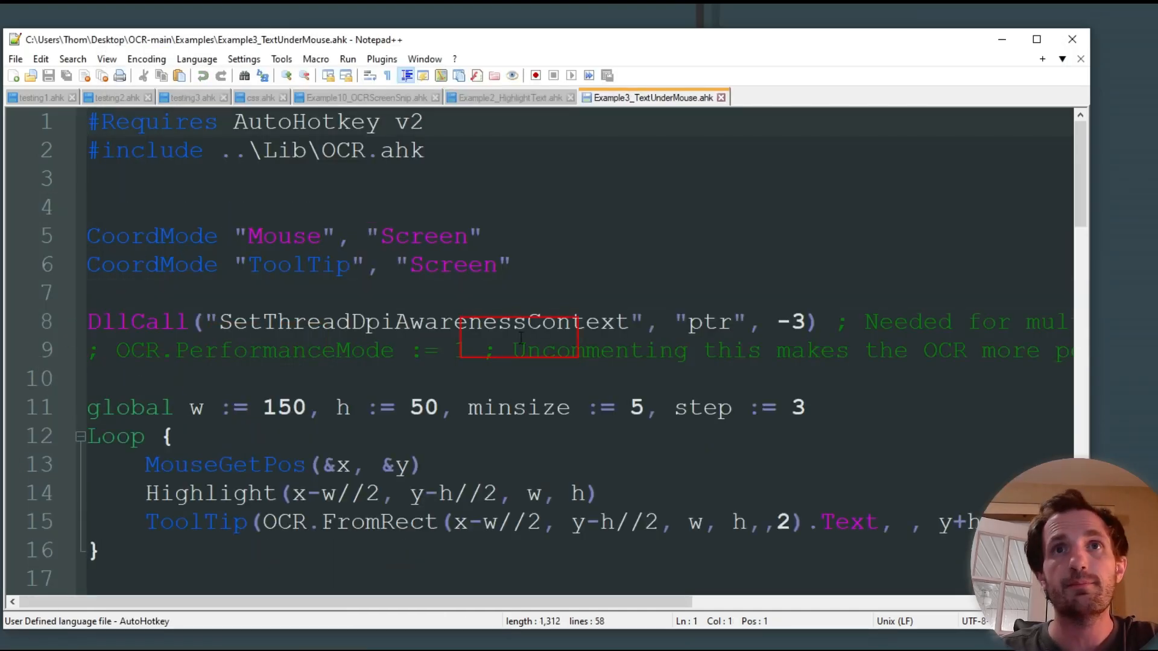
mouse_move(528, 321)
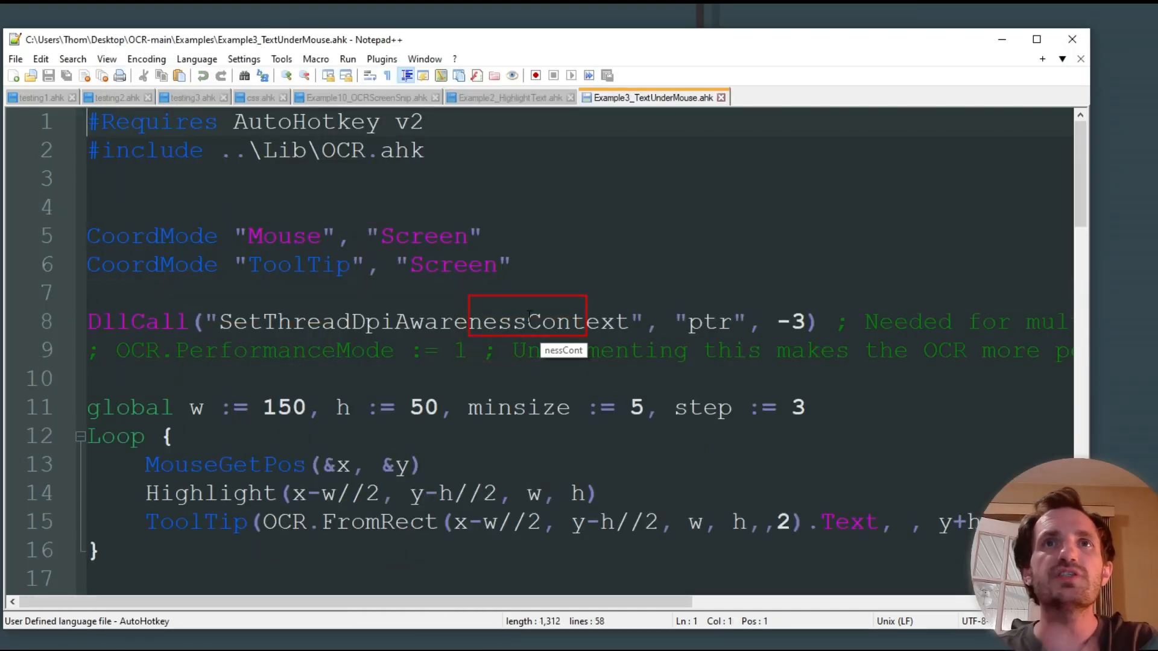
mouse_move(448, 264)
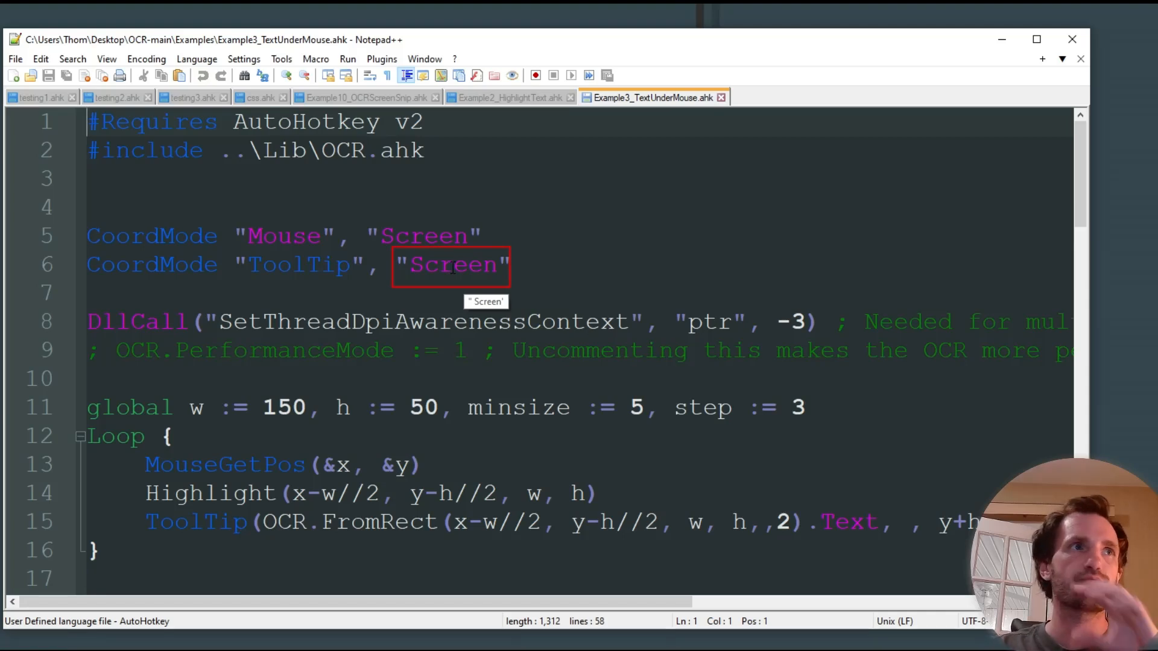
mouse_move(418, 235)
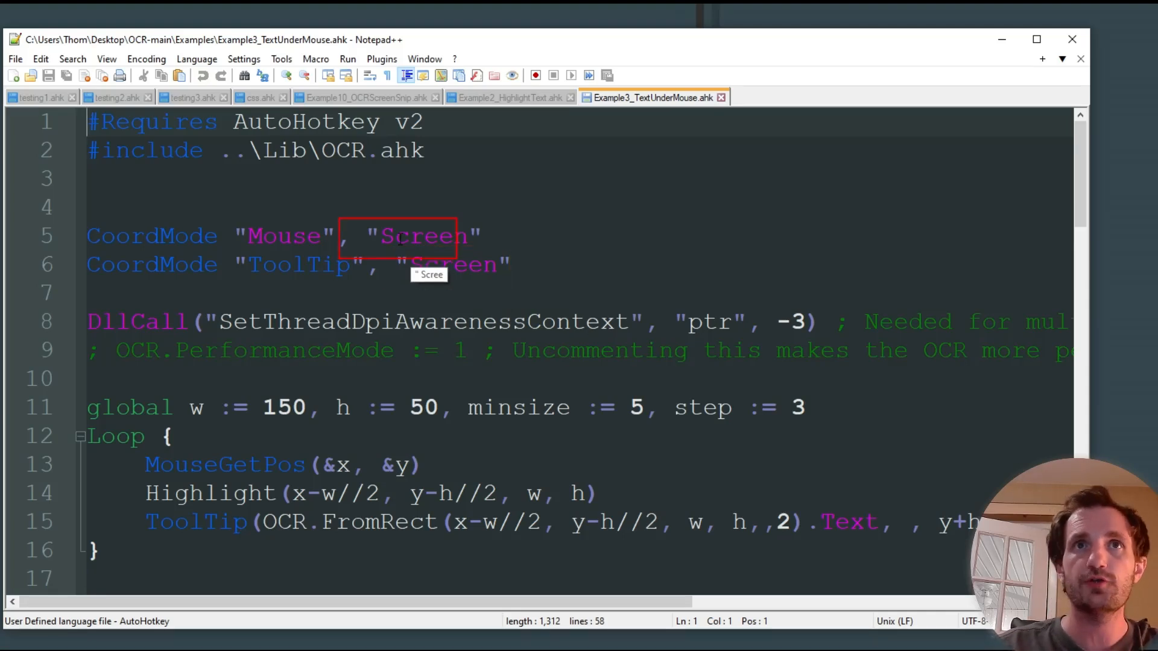
mouse_move(310, 264)
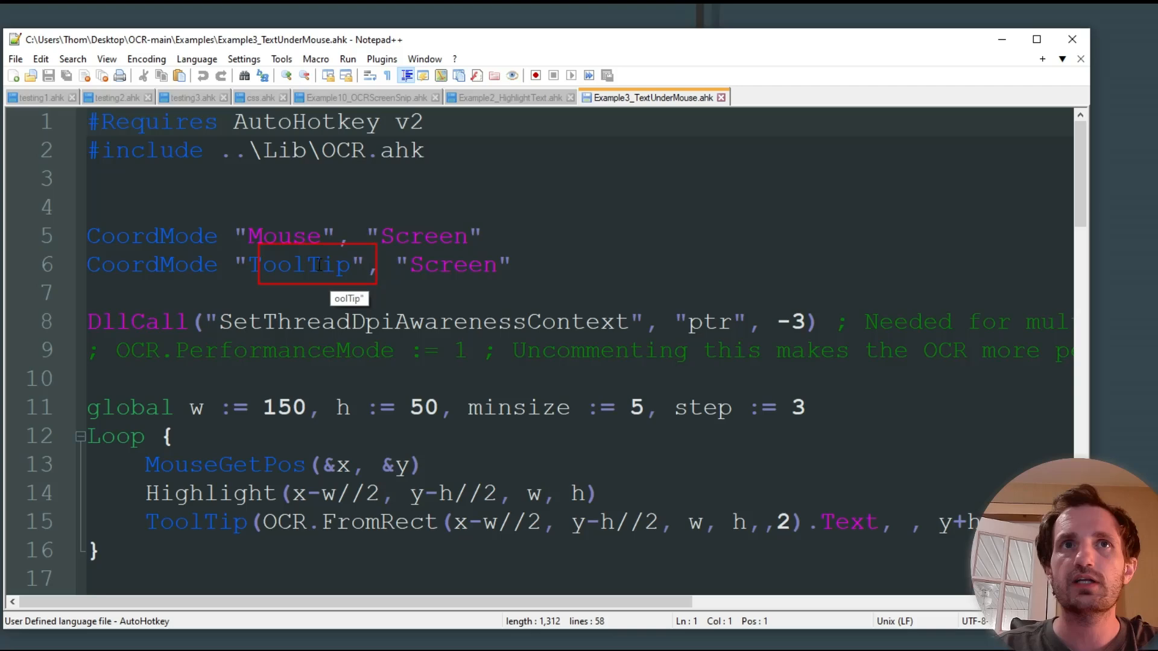
Scroll through Example3_TextUnderMouse.ahk to review the resize hotkeys, Highlight function and F2 exit.
scroll(down, 3)
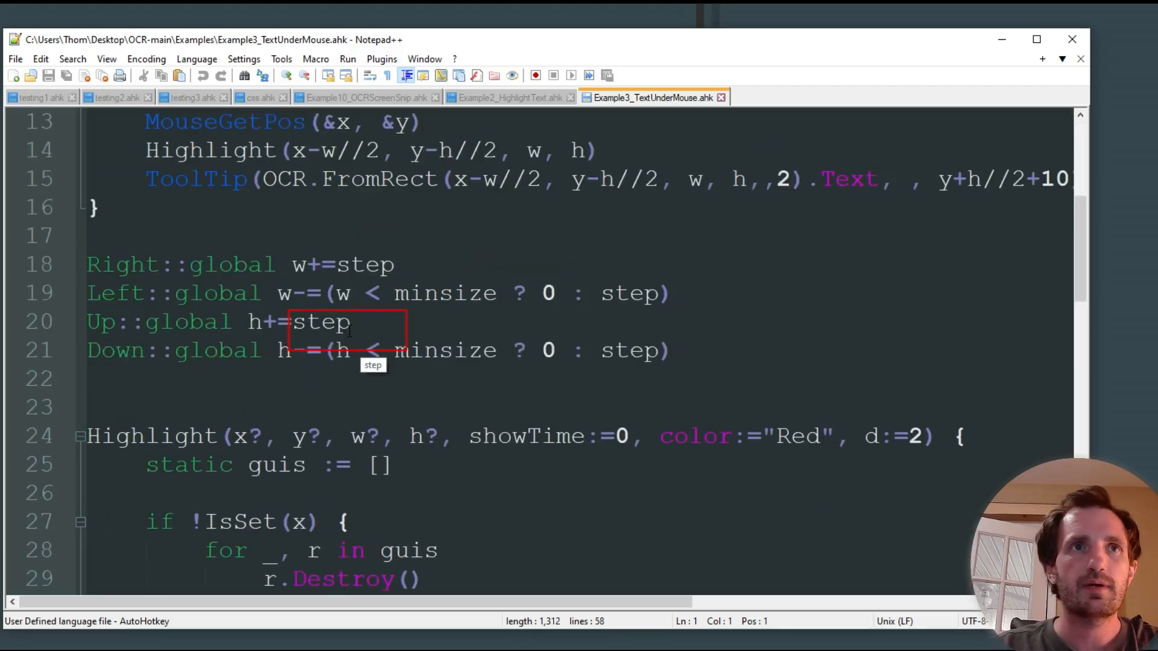
scroll(down, 3)
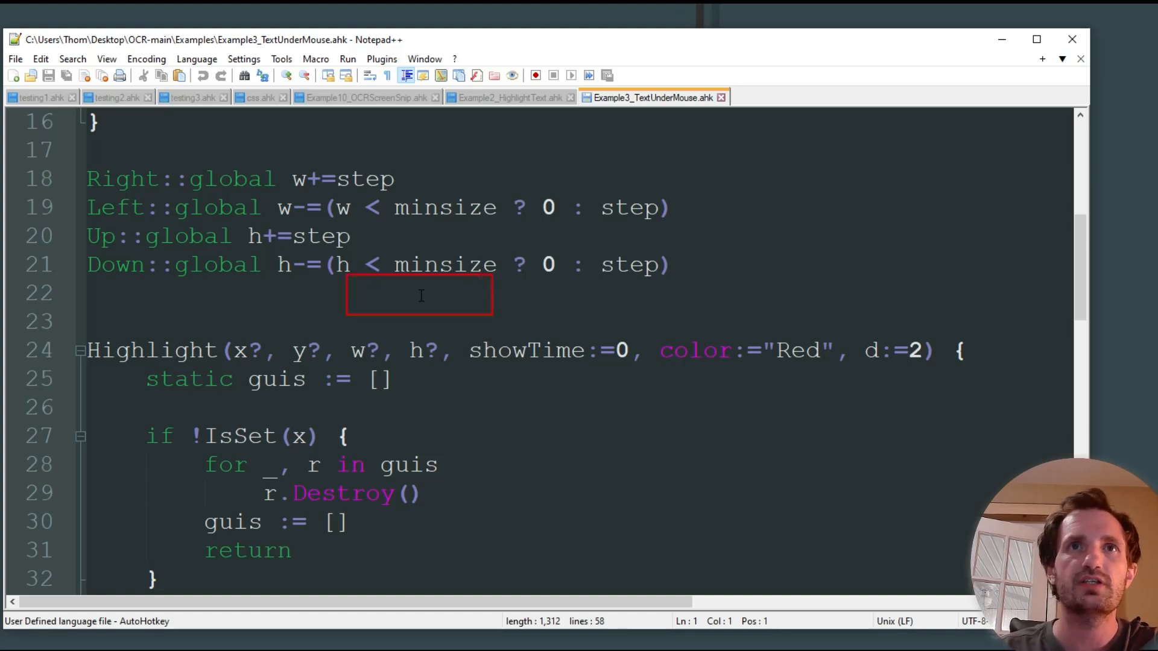
mouse_move(406, 264)
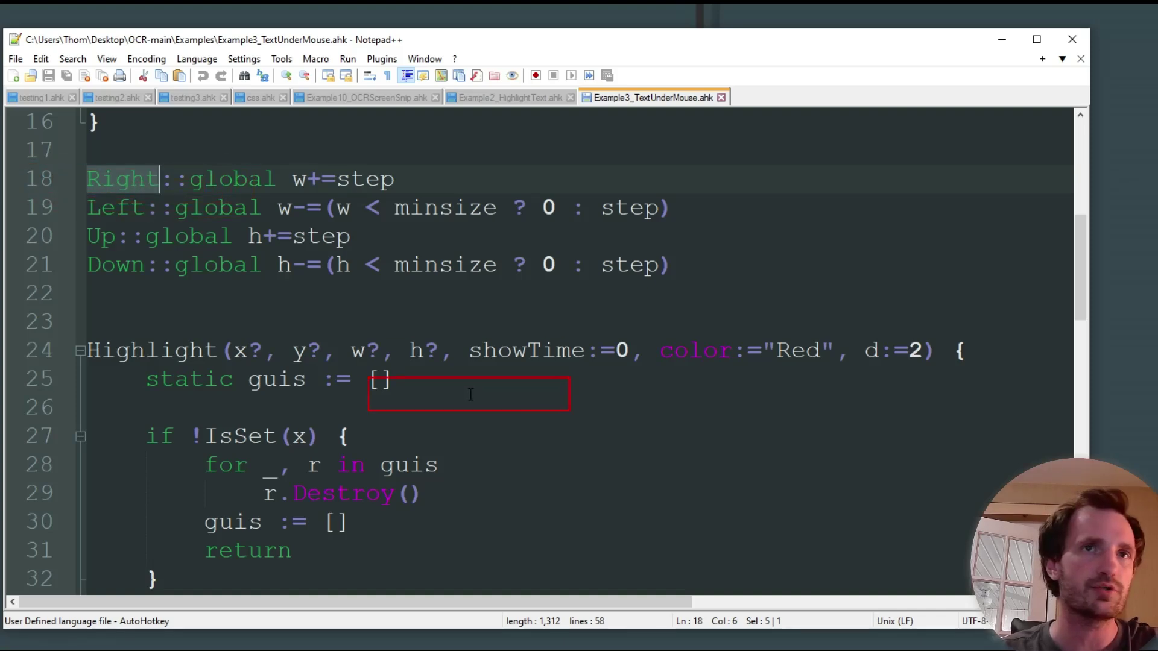
scroll(down, 3)
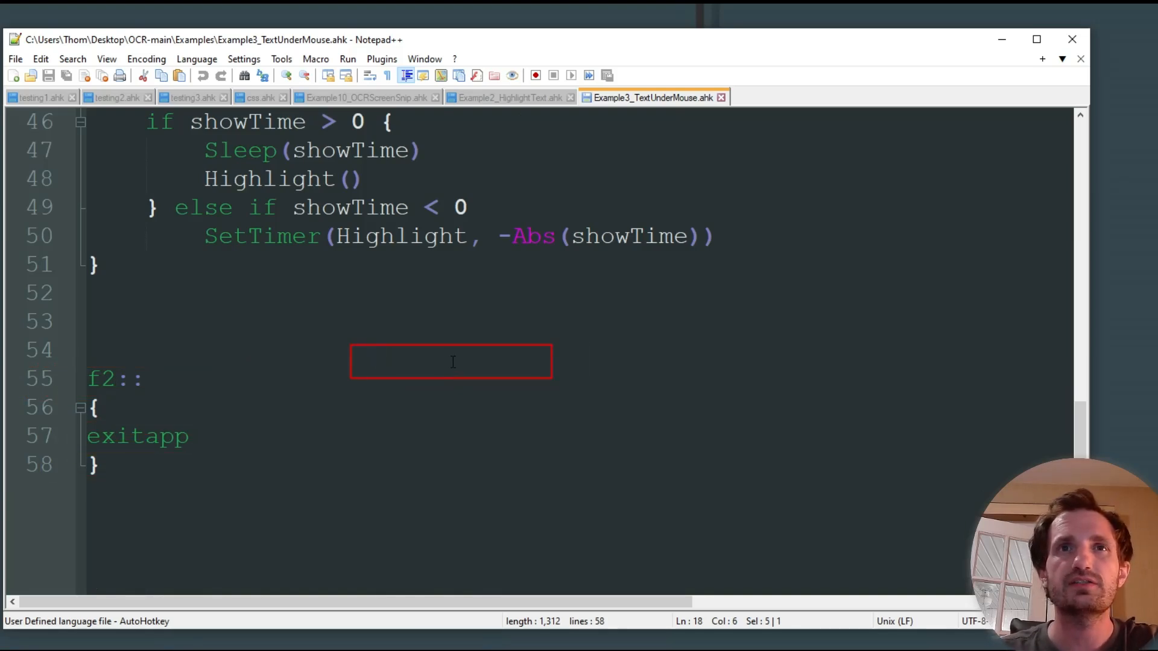
scroll(up, 3)
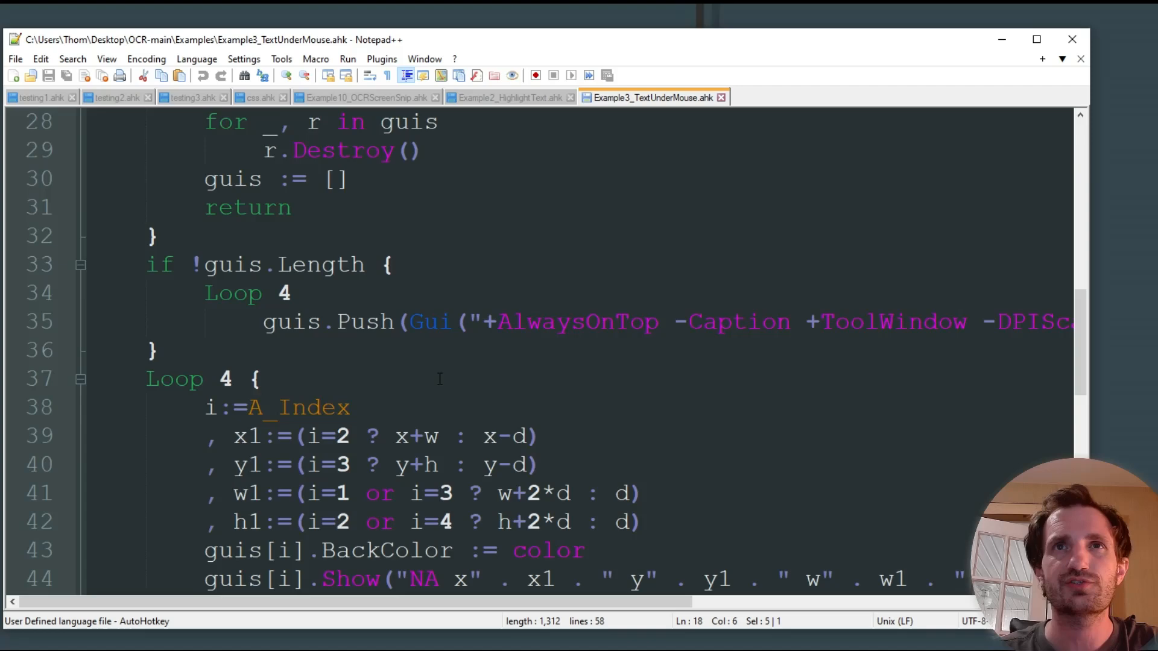
scroll(up, 3)
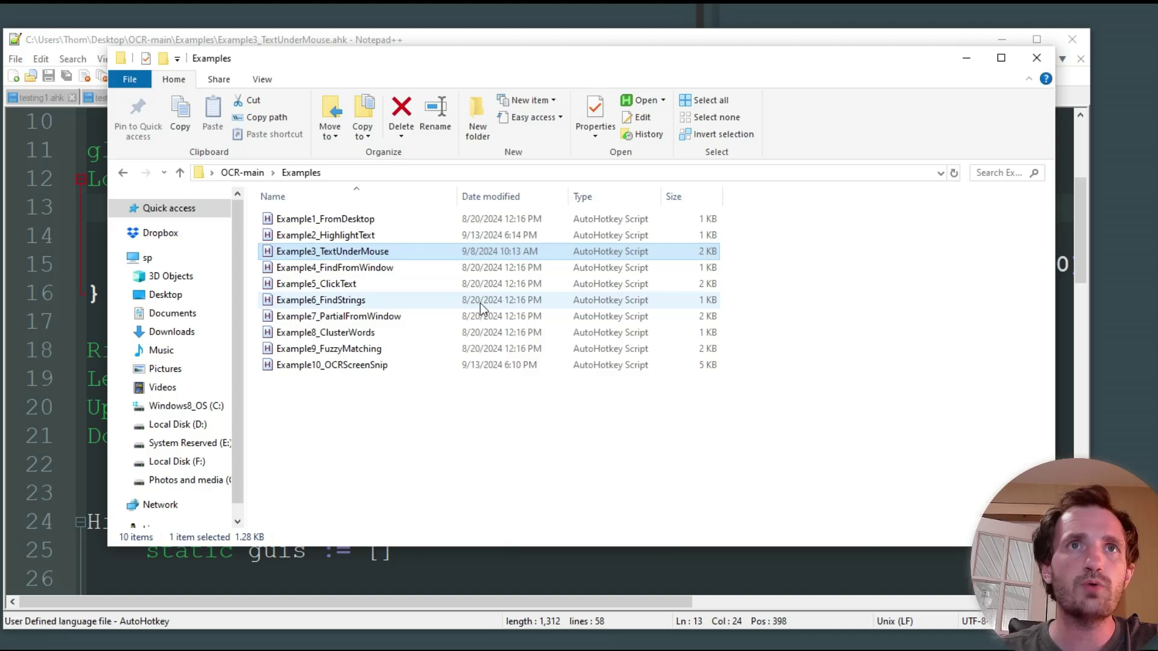
mouse_move(402, 267)
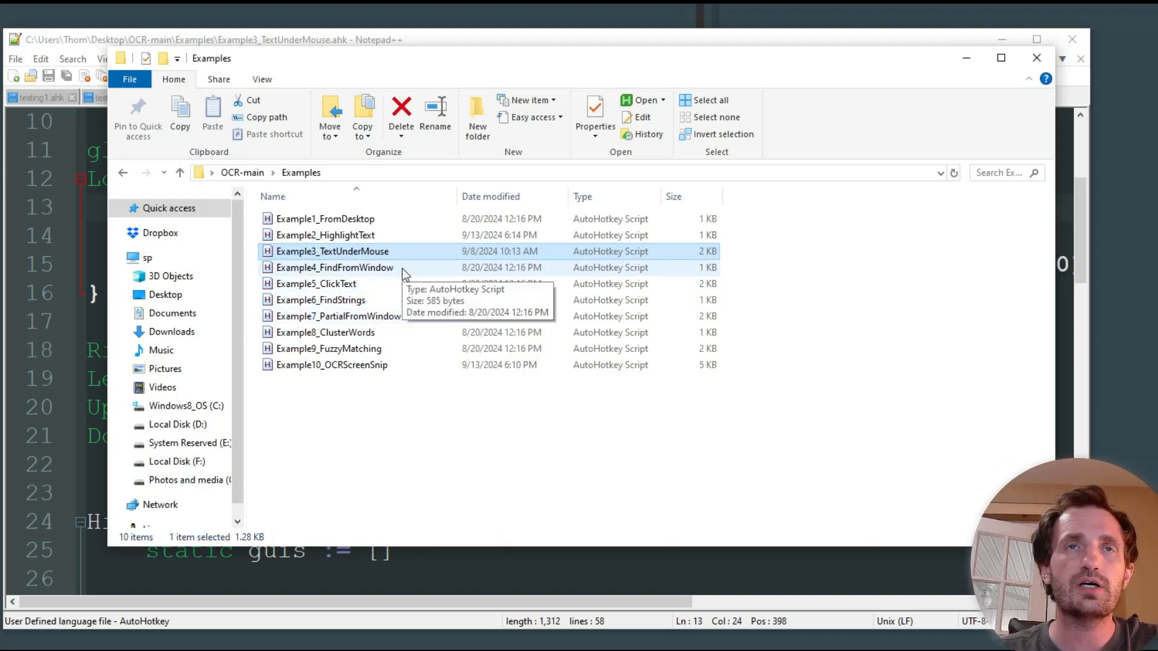
mouse_move(354, 285)
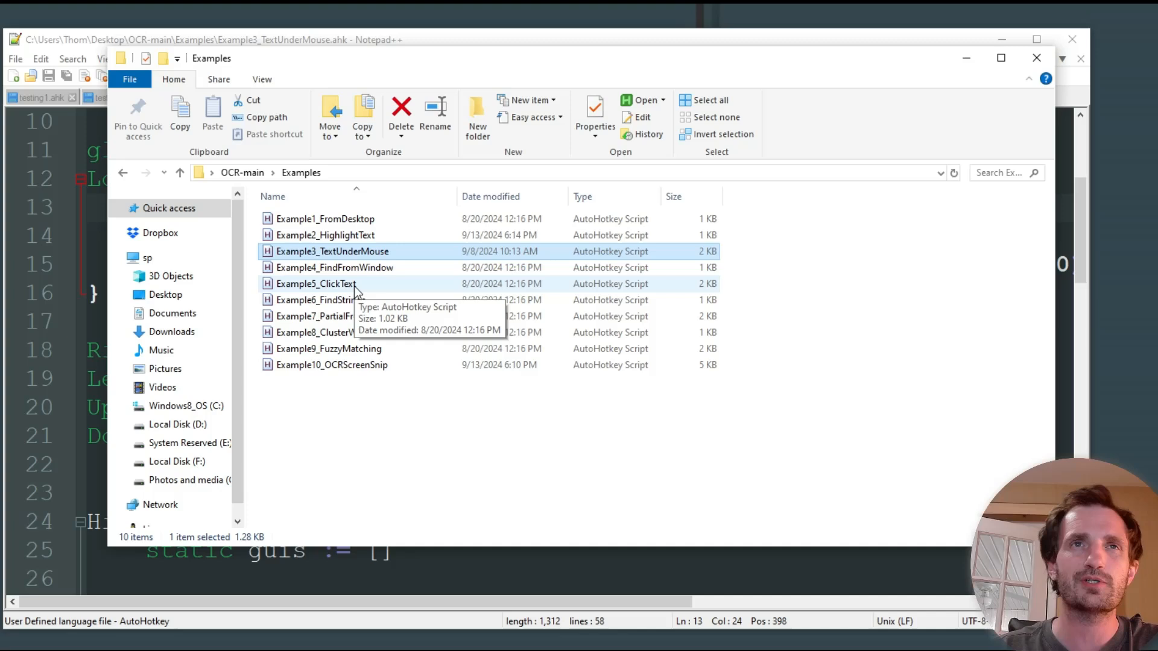
Select Example9_FuzzyMatching in the Examples folder and bring up its context menu.
click(315, 284)
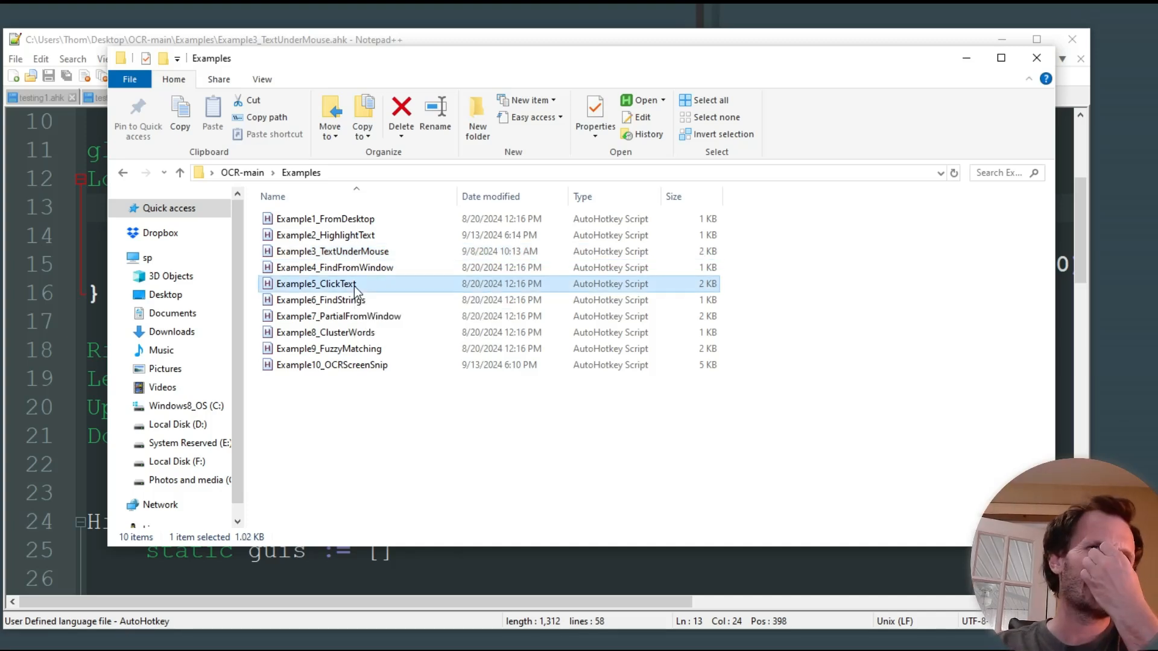
mouse_move(406, 286)
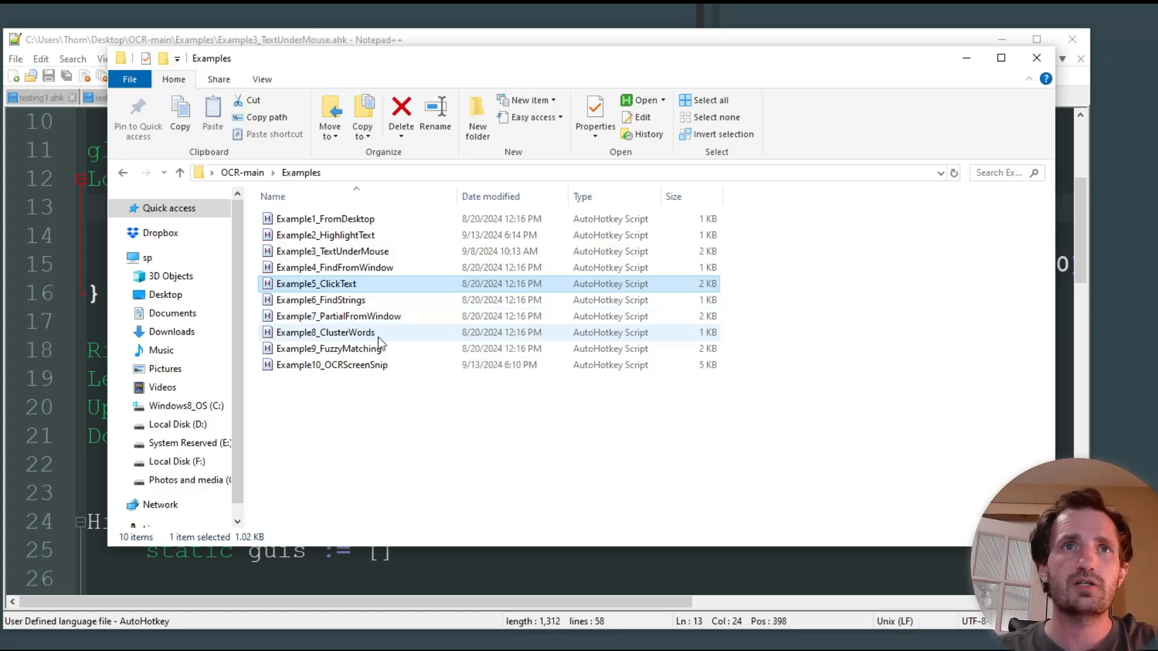
click(330, 348)
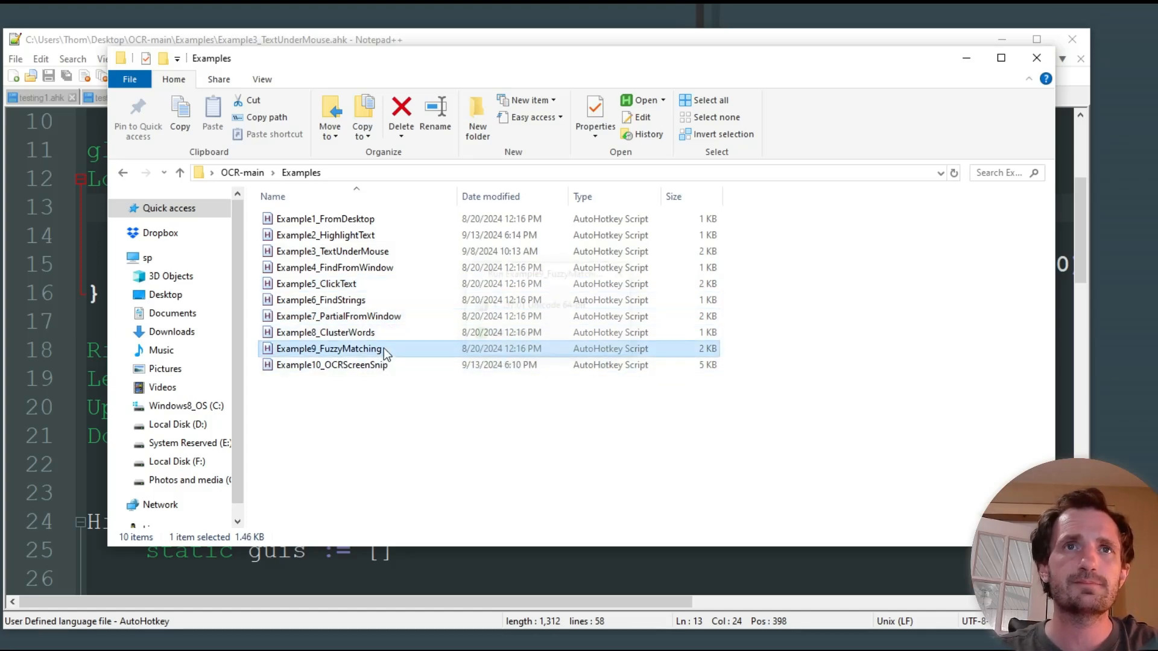
right_click(328, 348)
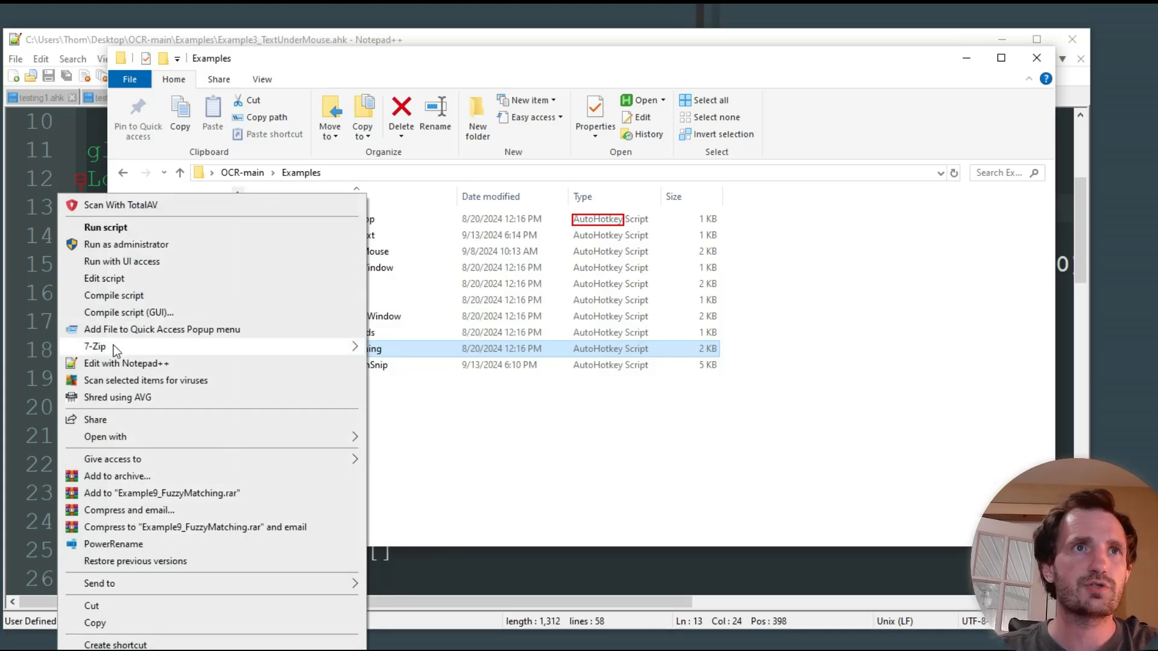
click(126, 363)
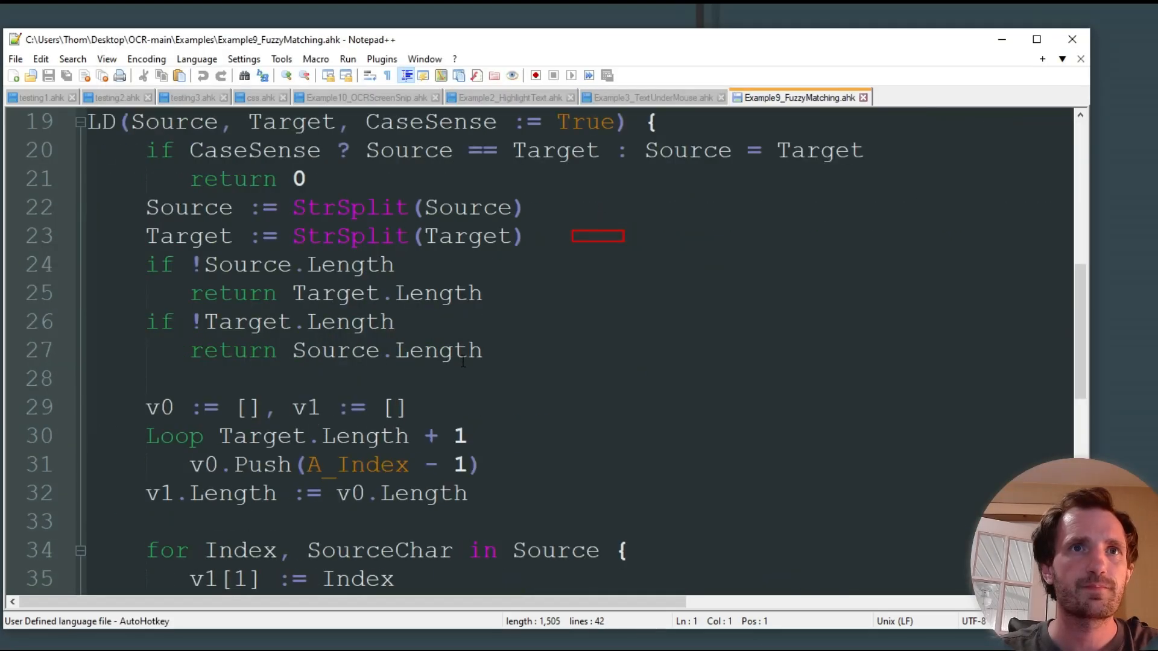
scroll(up, 3)
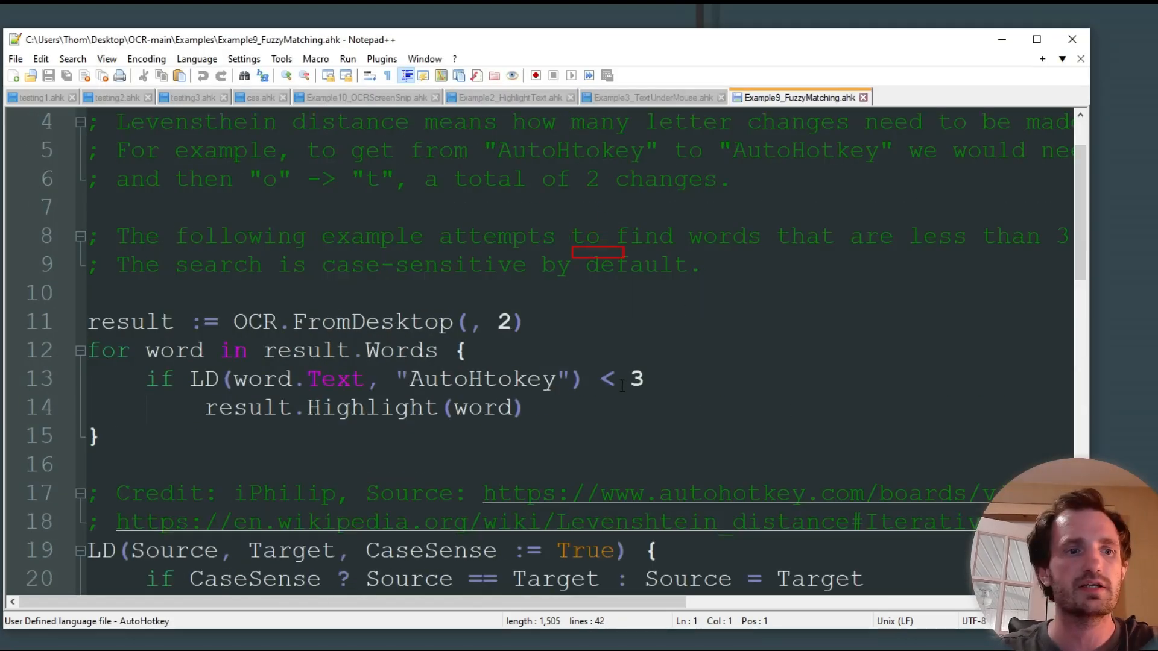
click(598, 264)
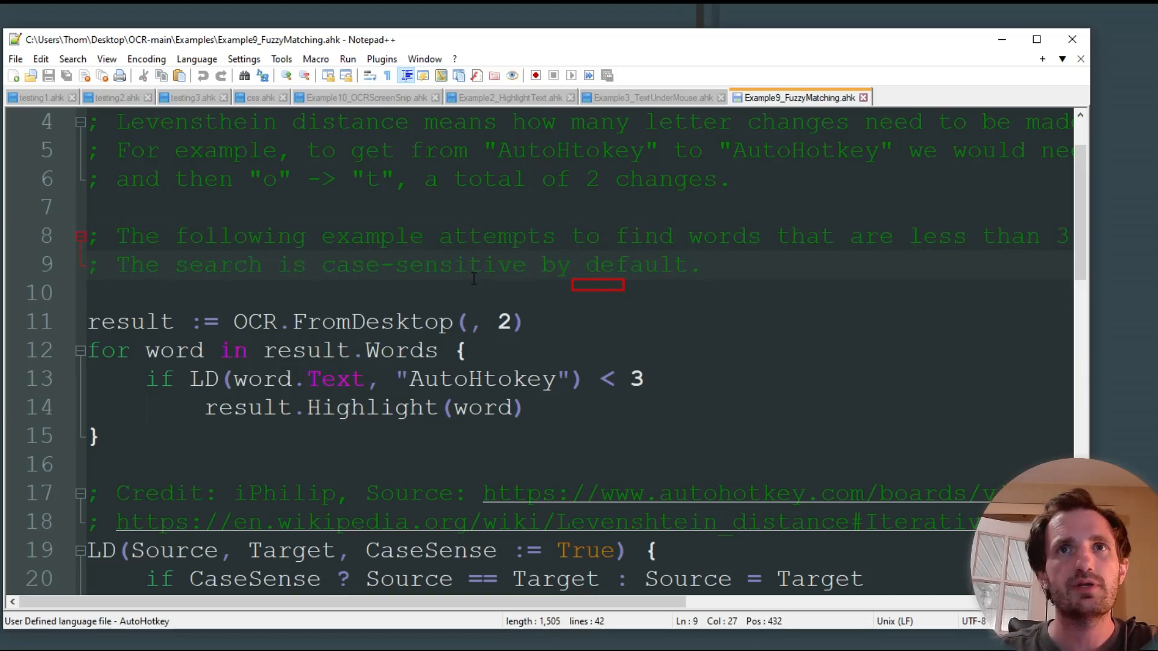
scroll(down, 3)
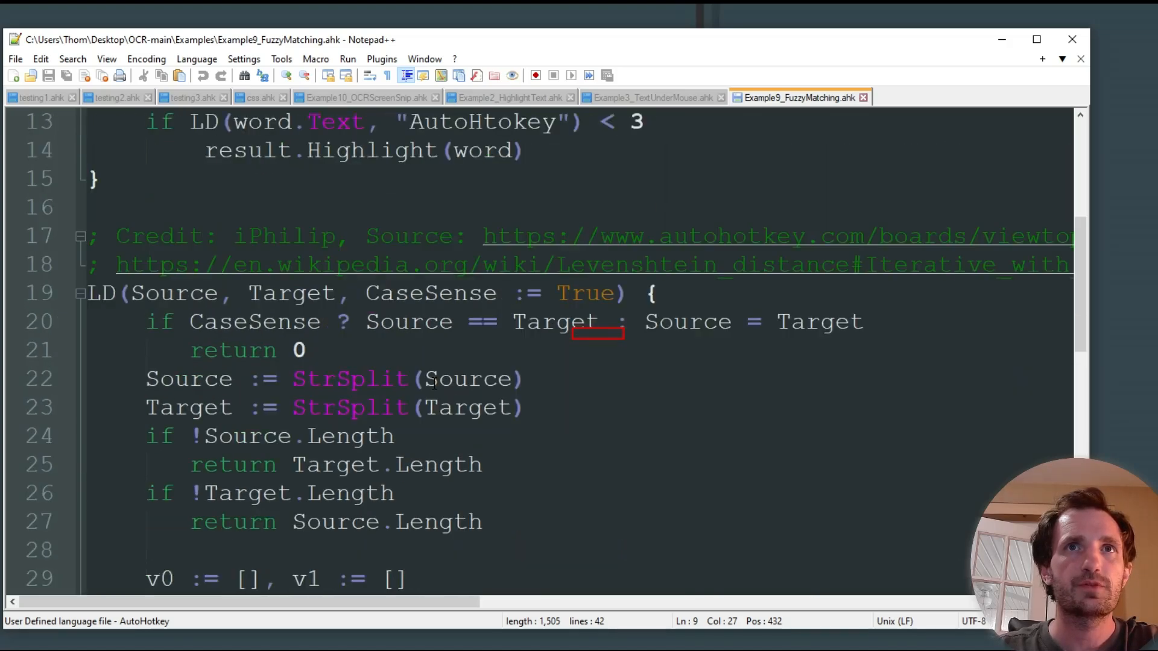
double_click(284, 235)
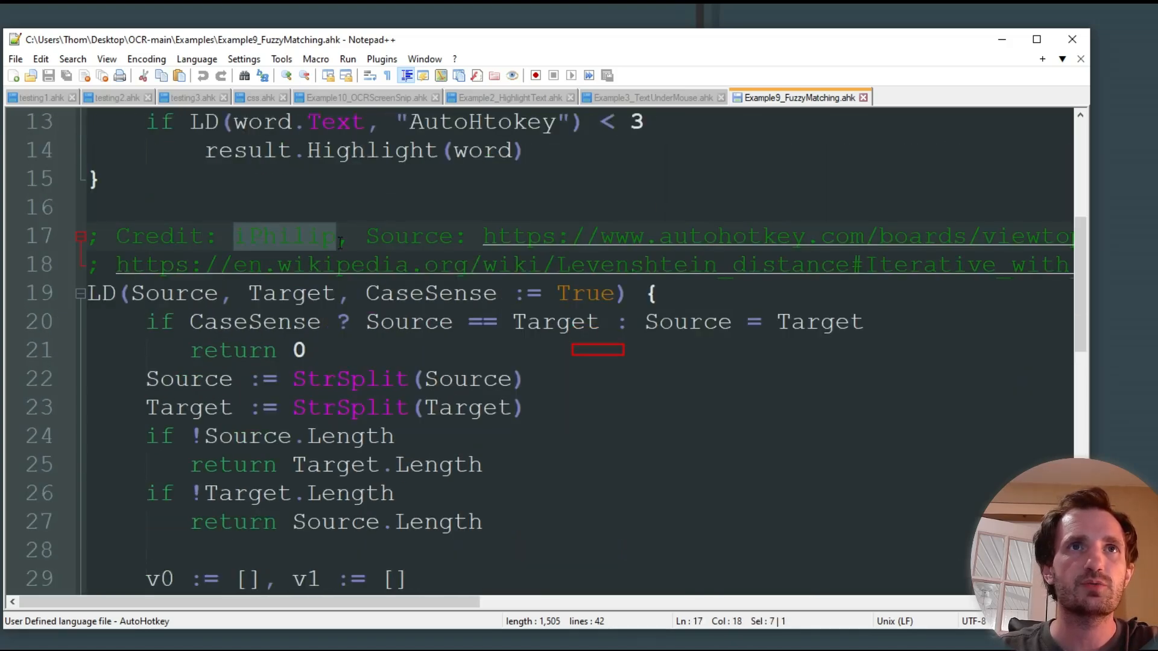
click(395, 322)
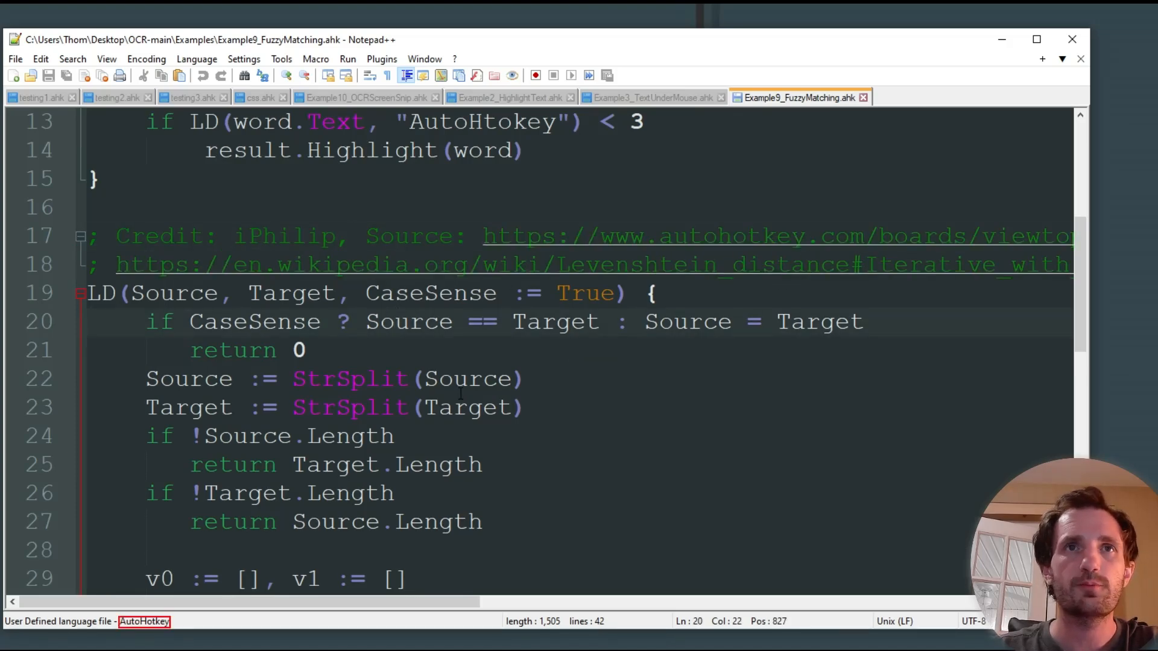
scroll(down, 3)
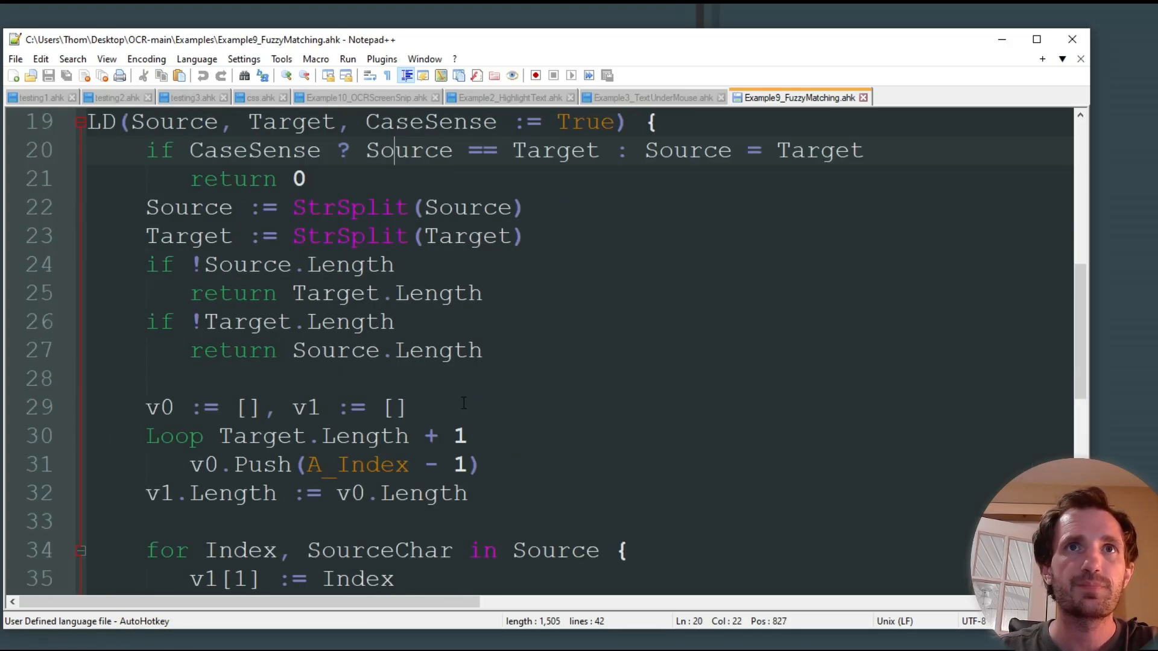
scroll(up, 3)
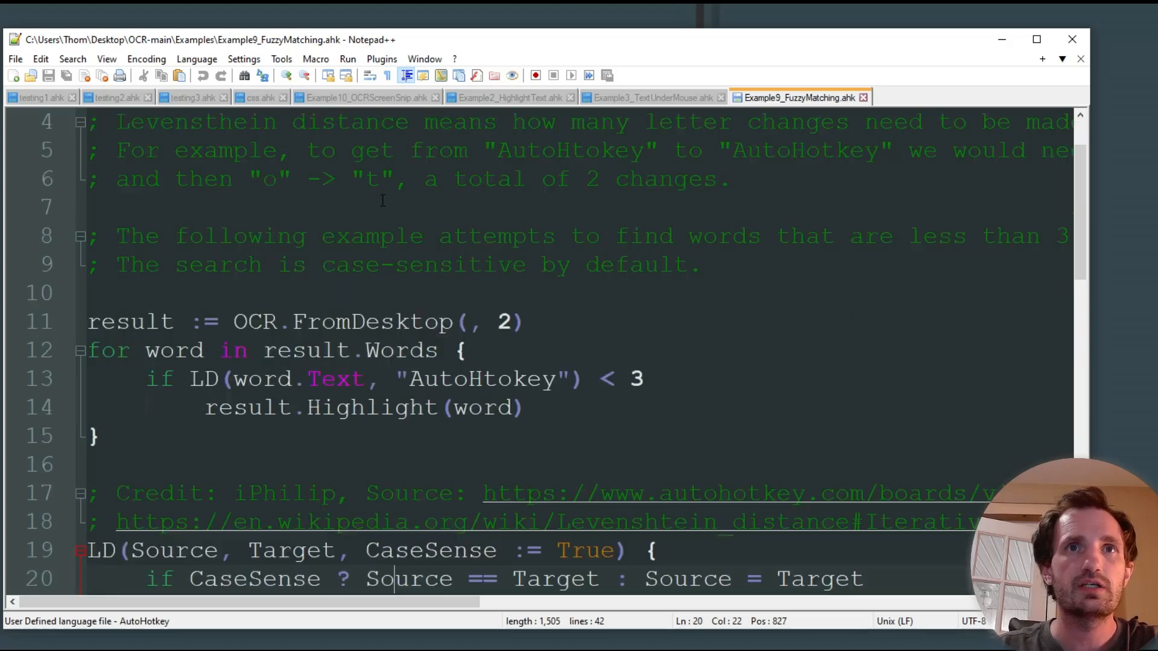
scroll(down, 3)
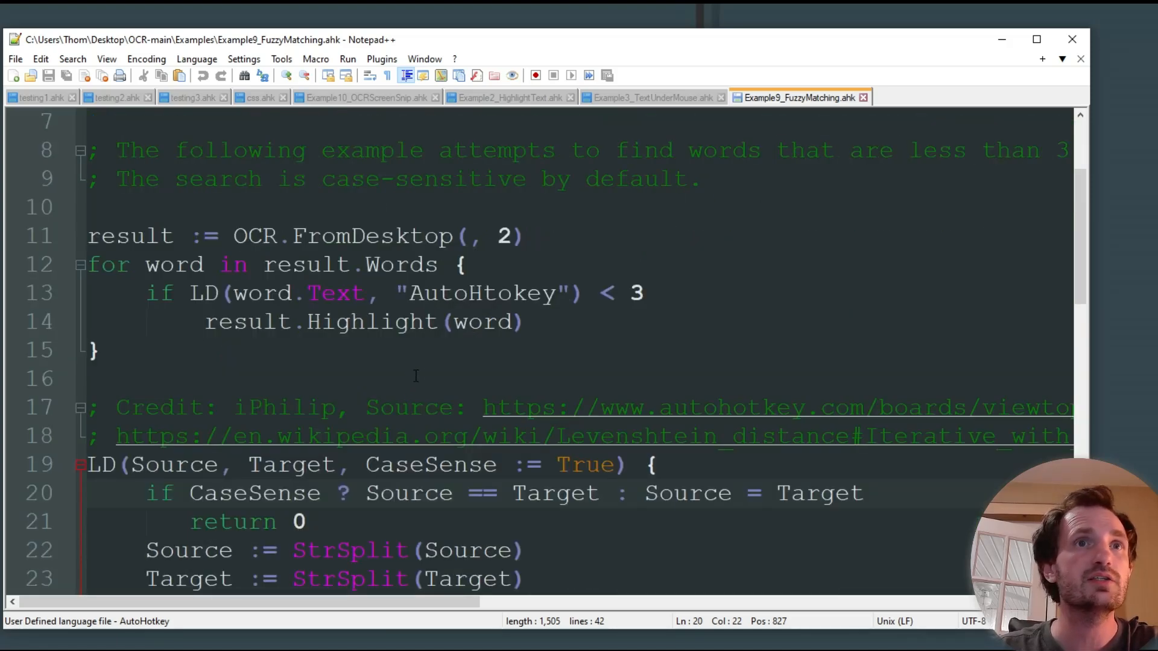
scroll(down, 3)
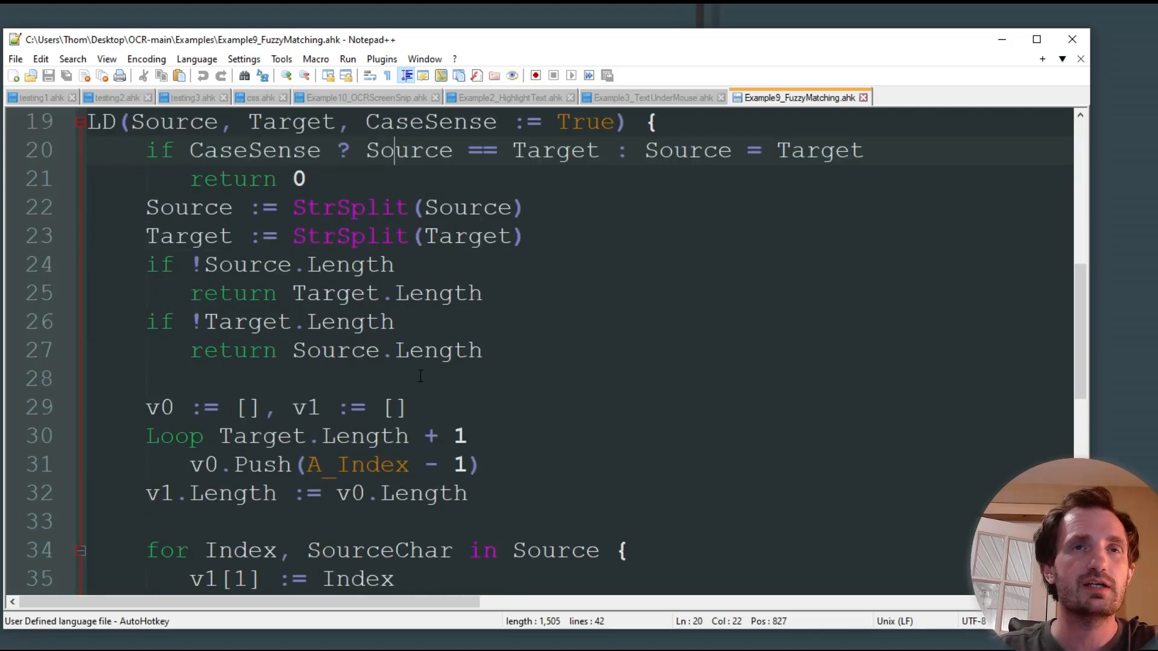
scroll(up, 3)
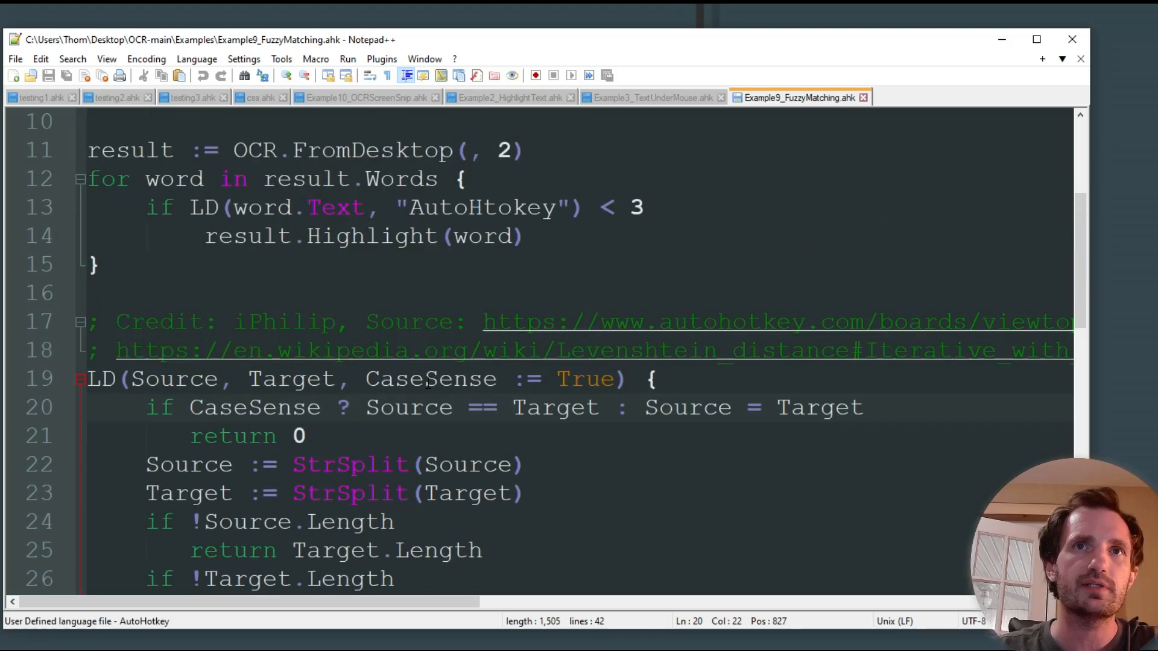
scroll(up, 3)
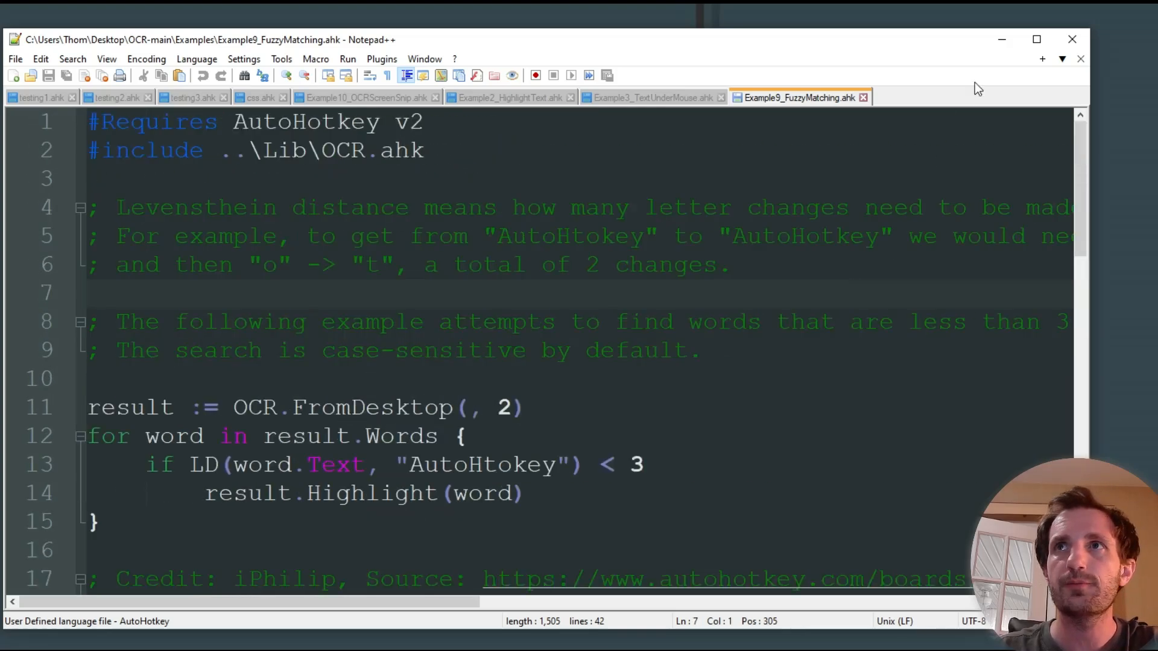
mouse_move(1001, 40)
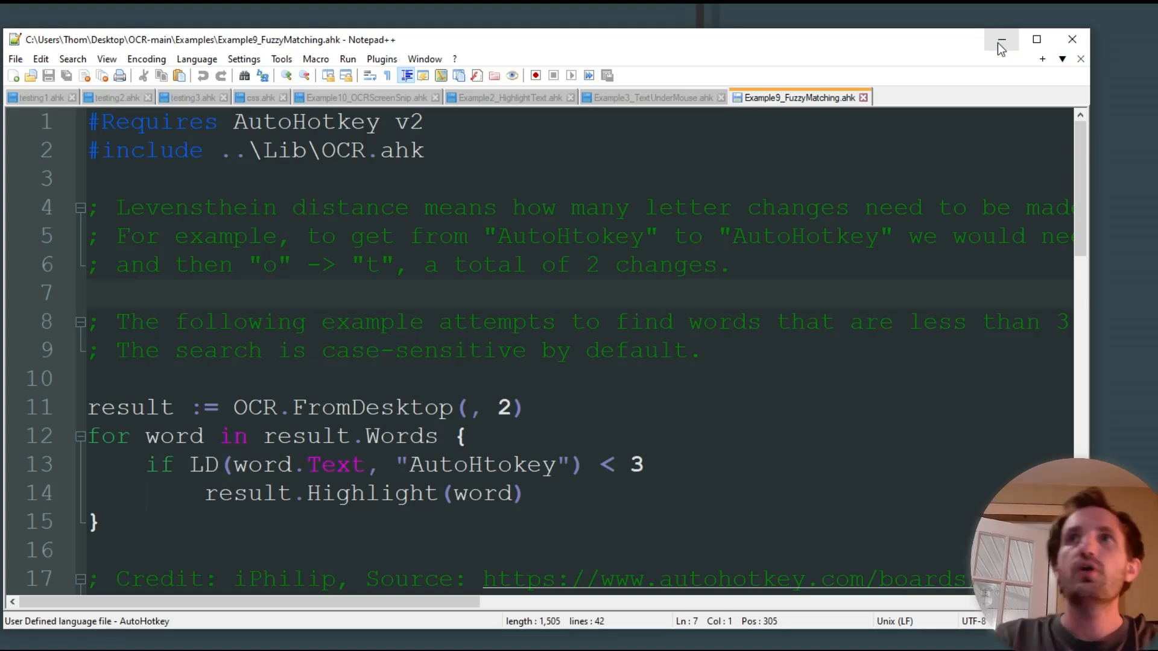
mouse_move(588, 306)
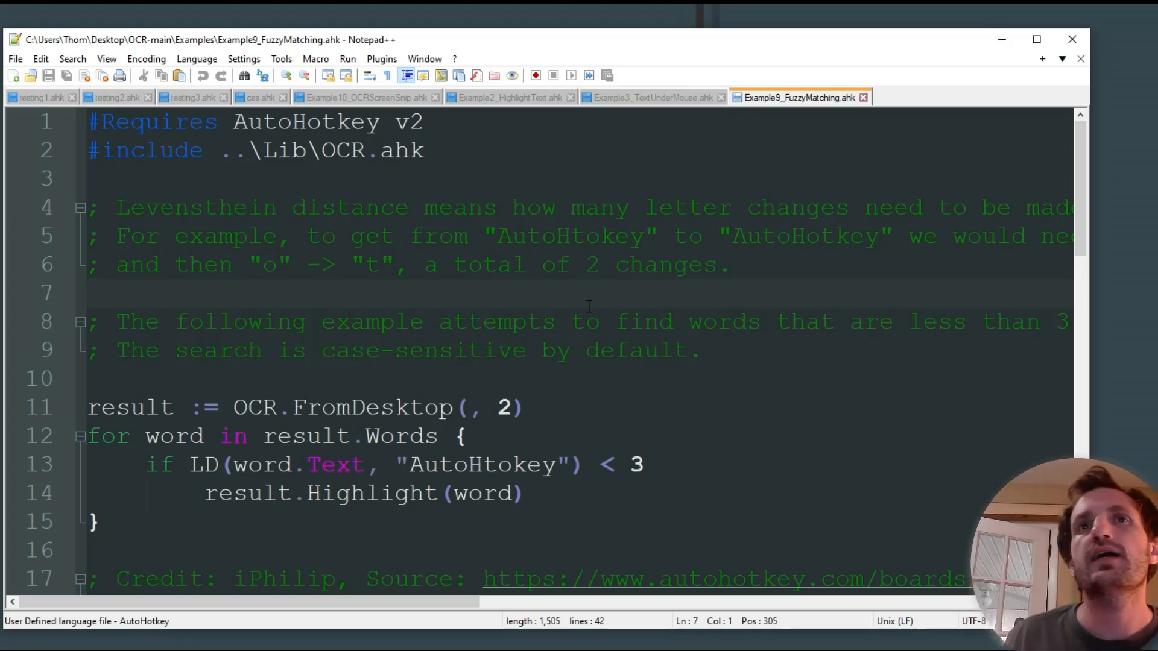
click(87, 292)
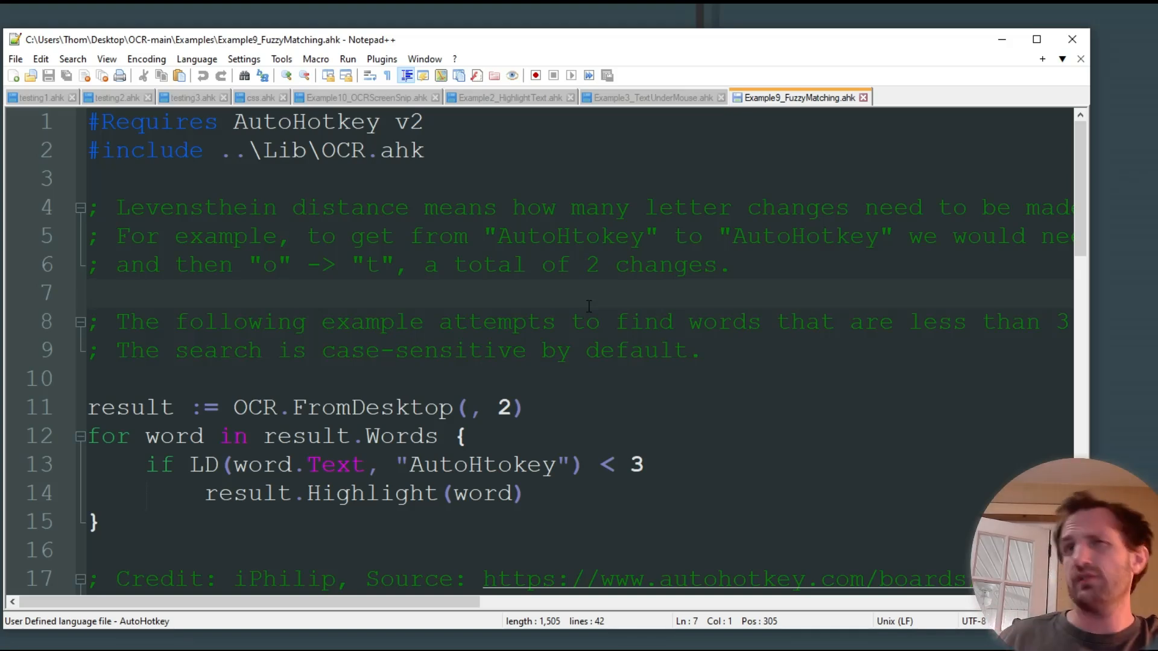
click(89, 292)
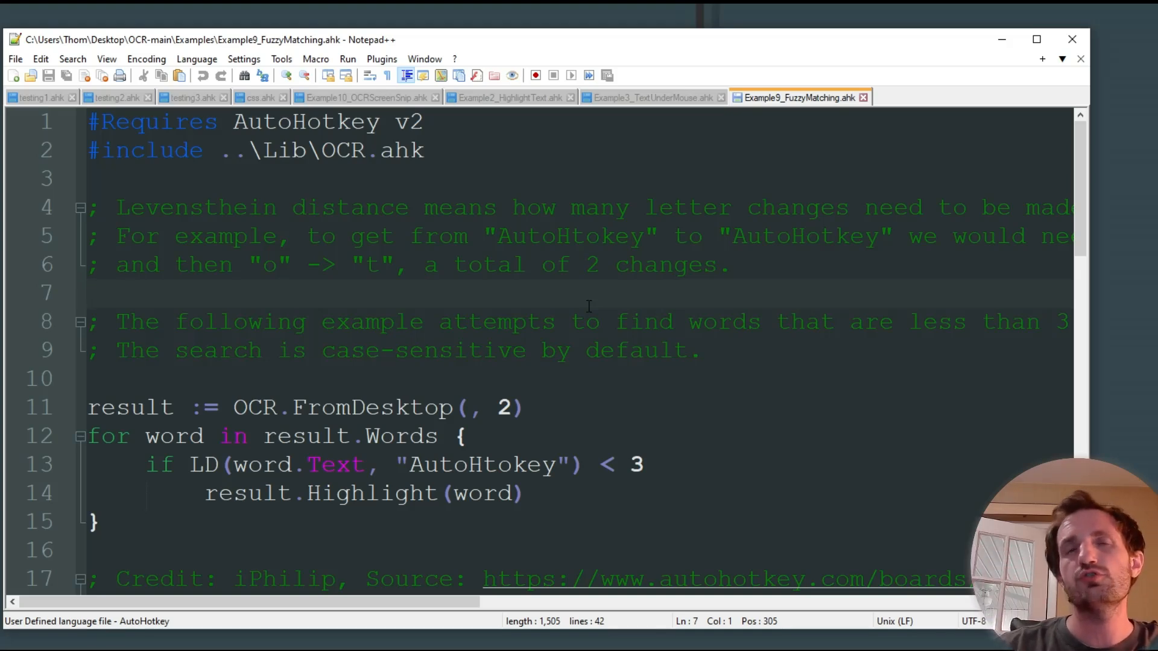
click(89, 292)
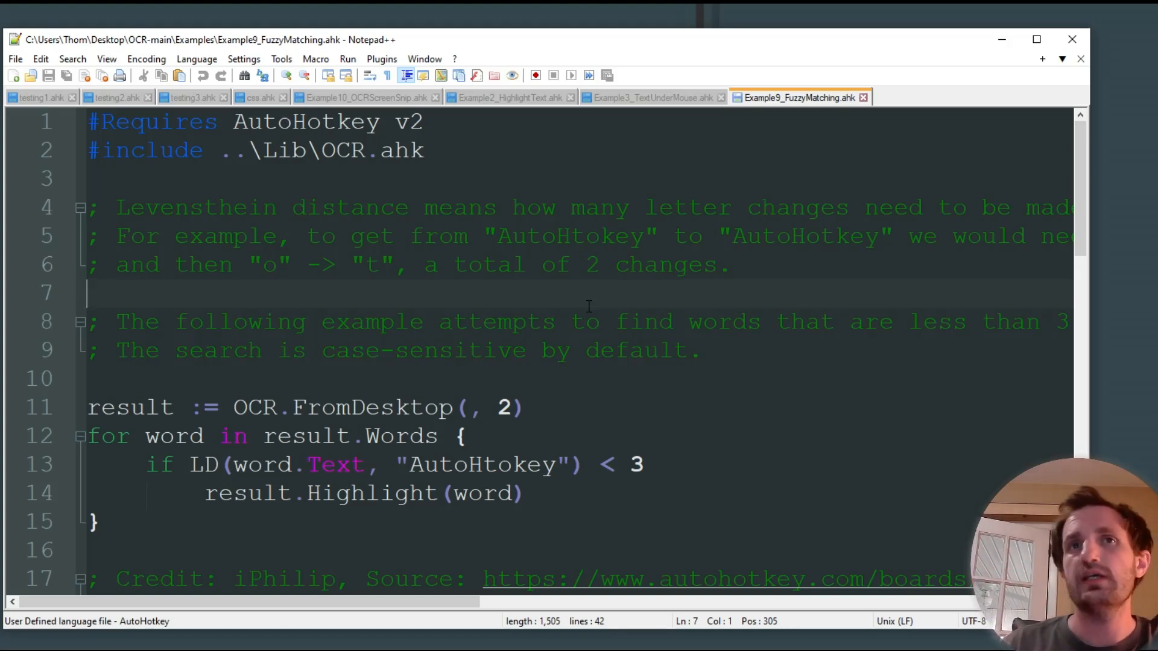
mouse_move(867, 405)
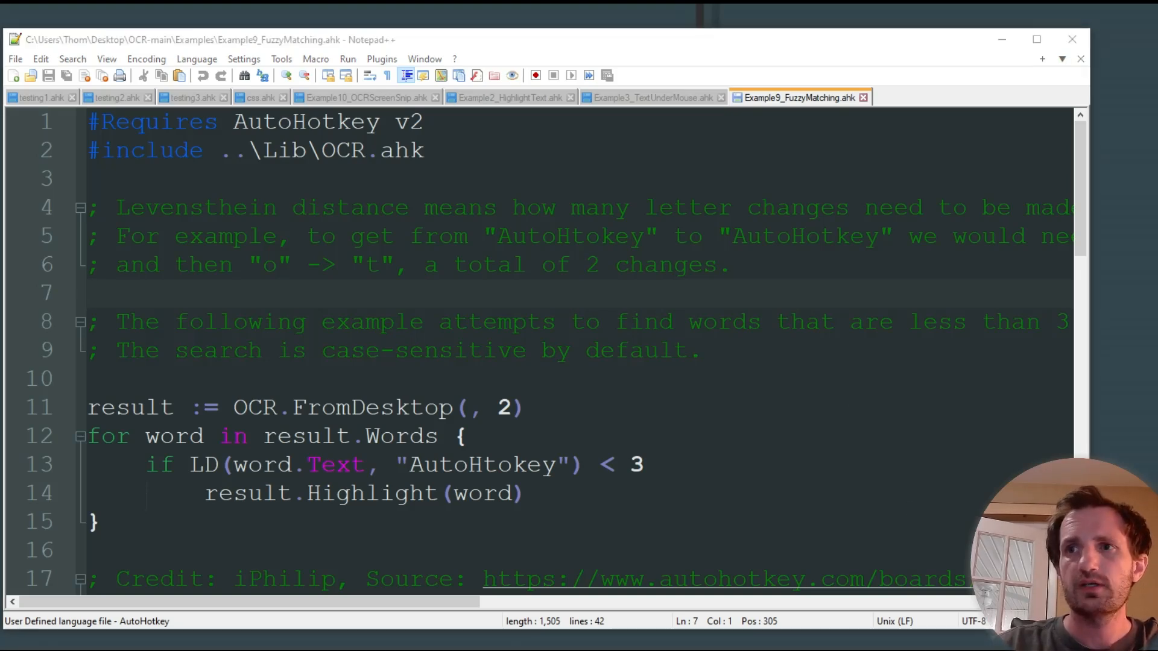
click(524, 493)
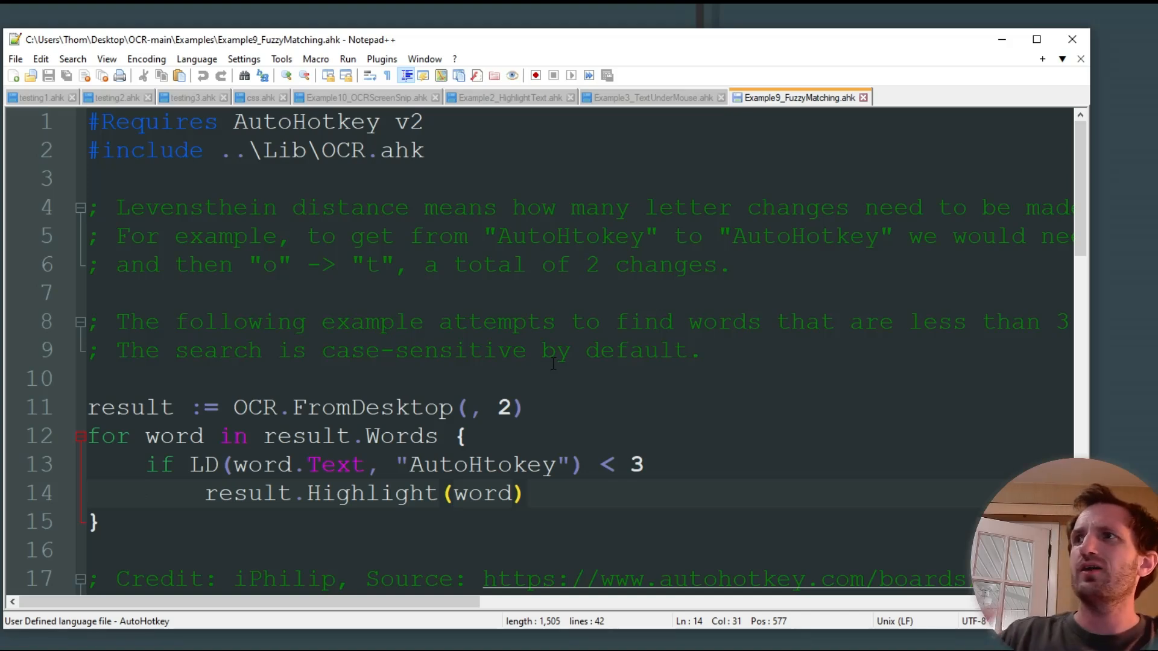
click(524, 493)
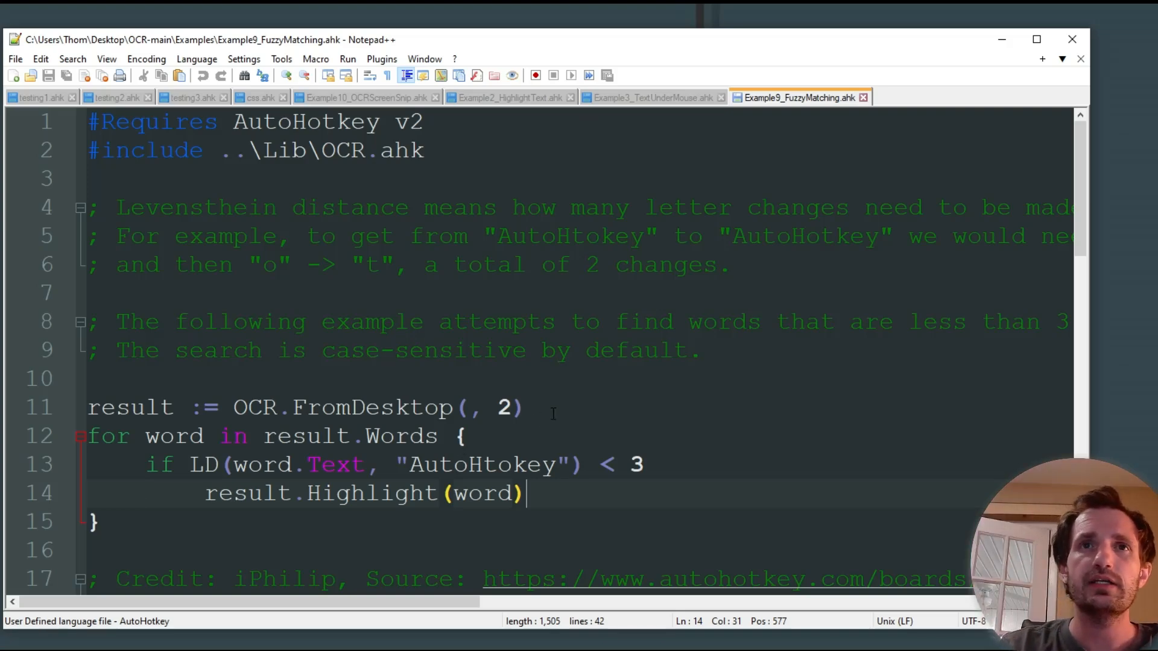
click(523, 407)
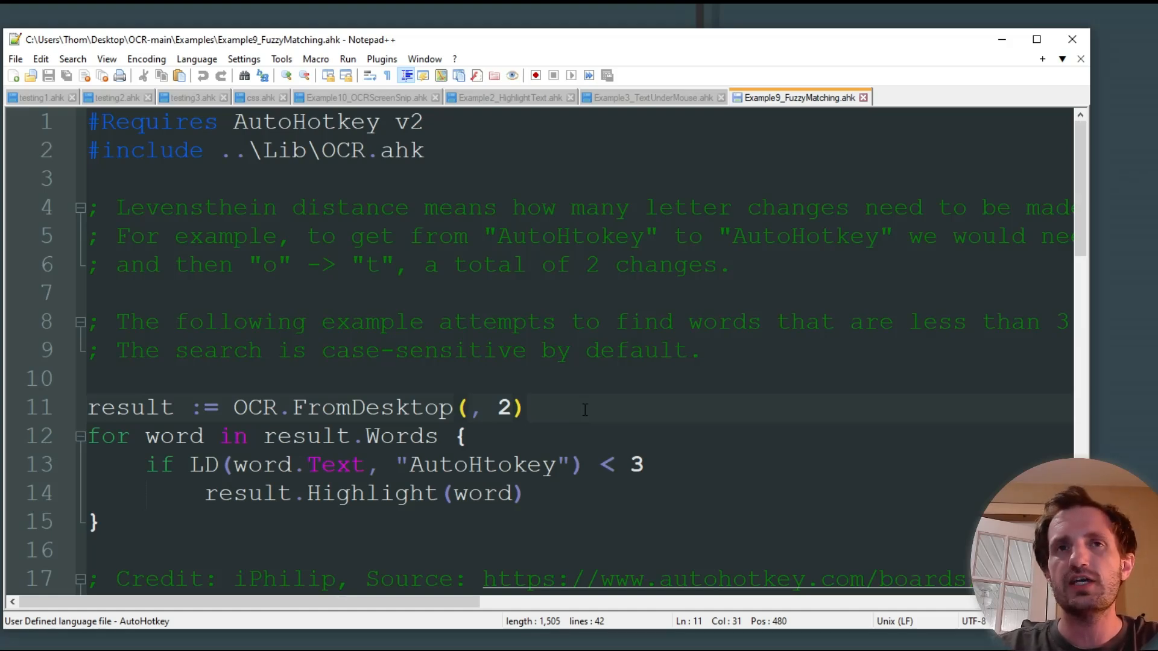
click(526, 407)
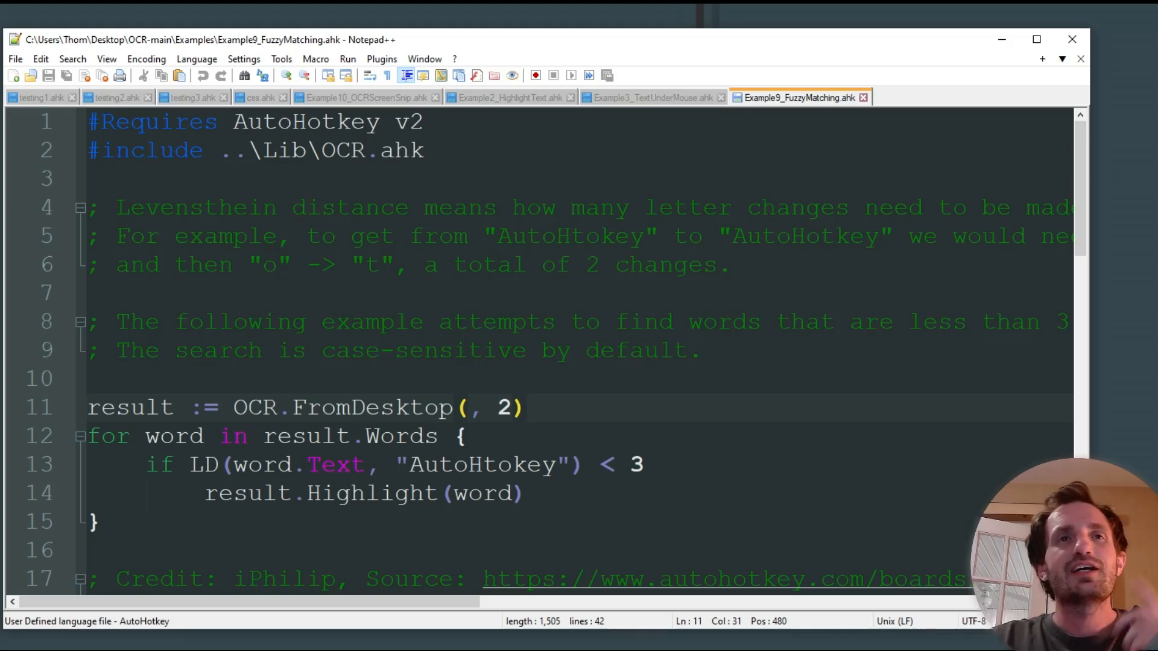
click(524, 408)
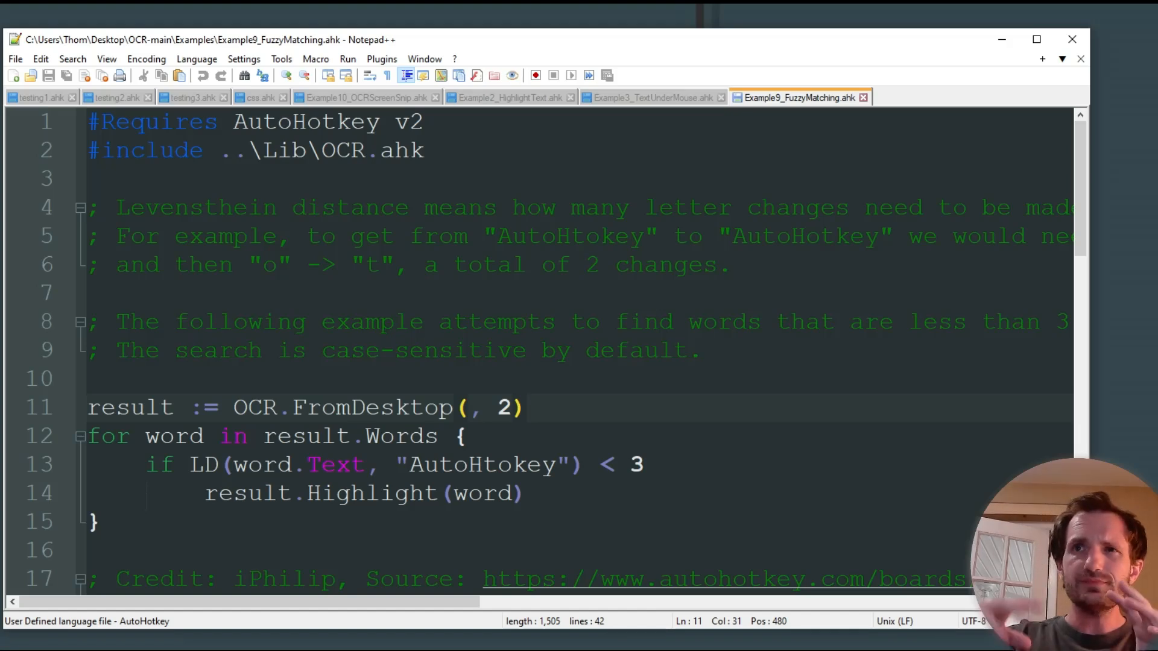
click(524, 407)
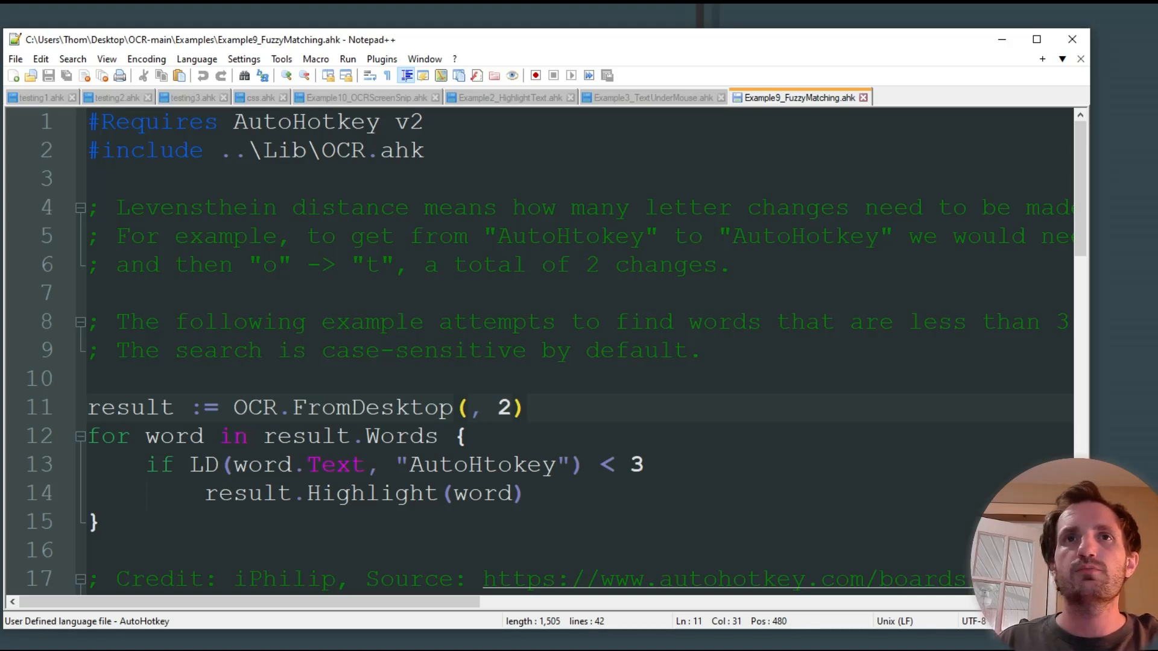
click(524, 407)
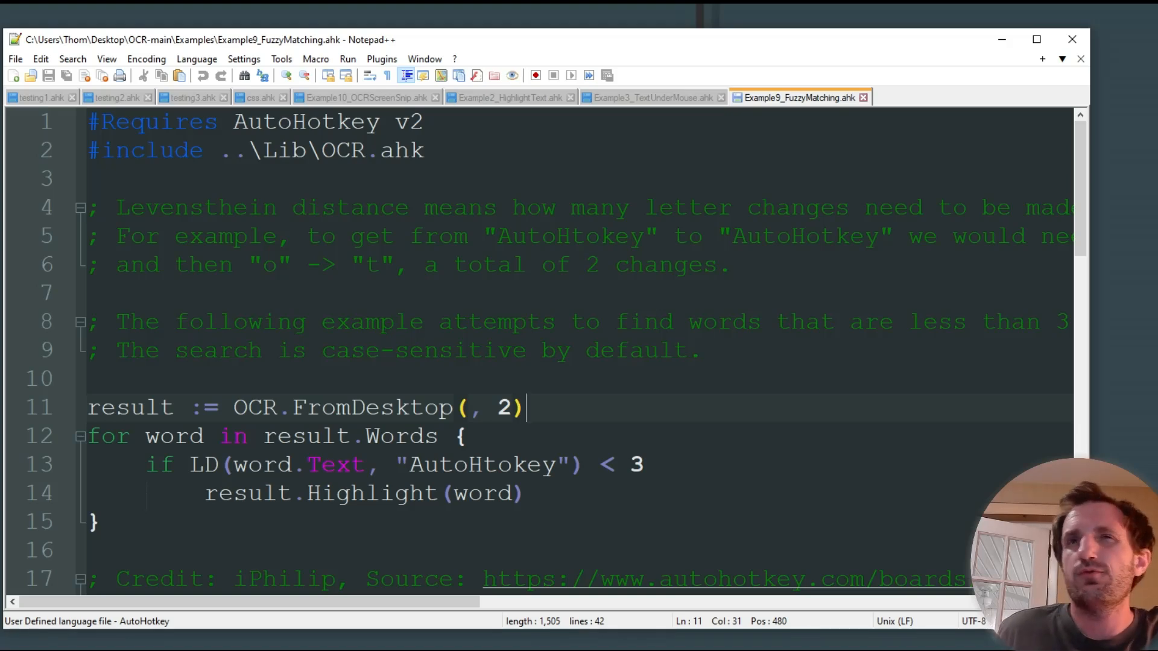